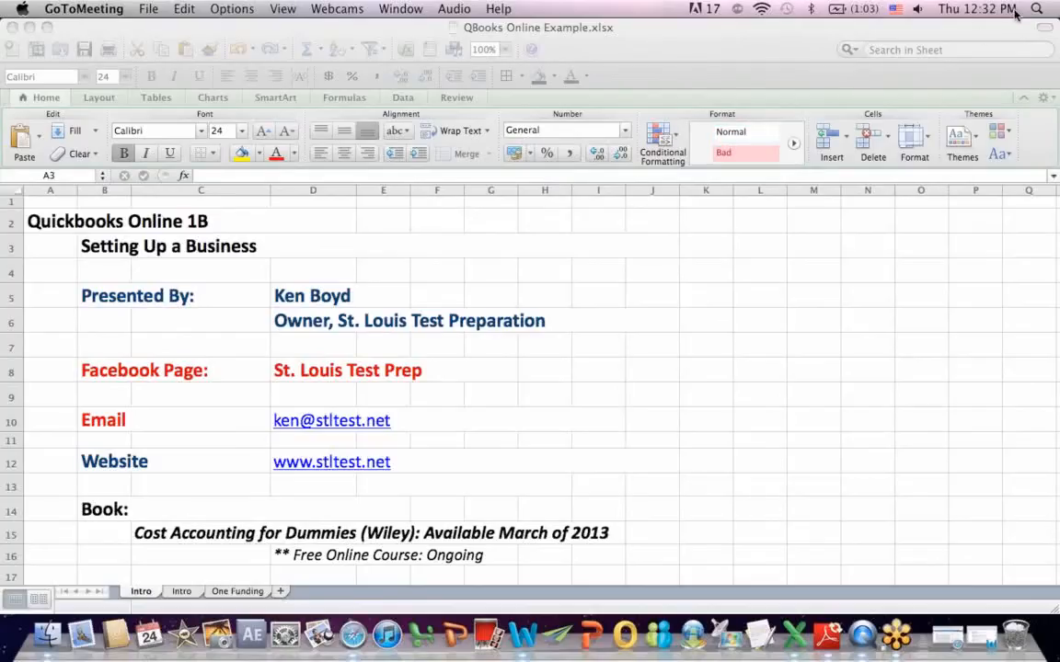
mouse_move(989, 264)
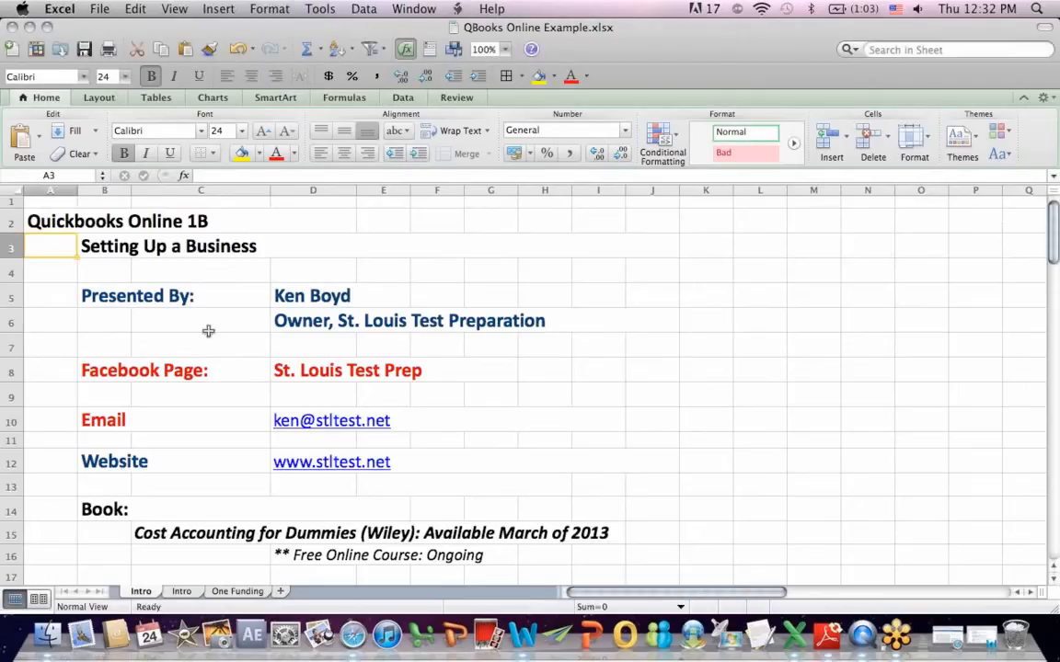
- Review the Excel intro sheet, then the agenda listing Chart of Accounts and other setup tasks
left_click(103, 419)
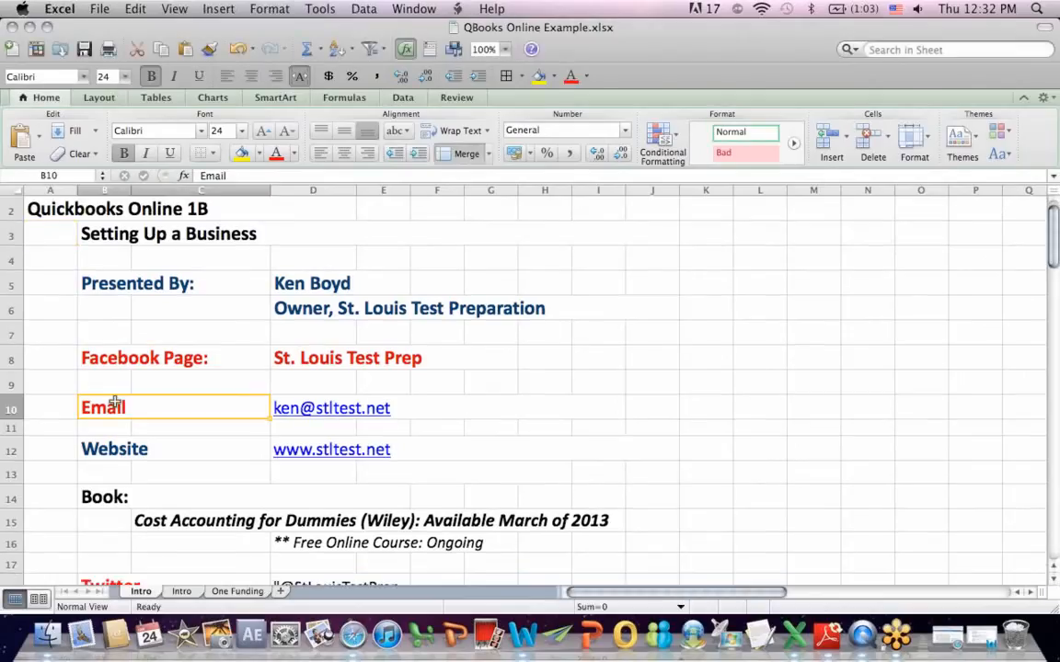
scroll("down", 3)
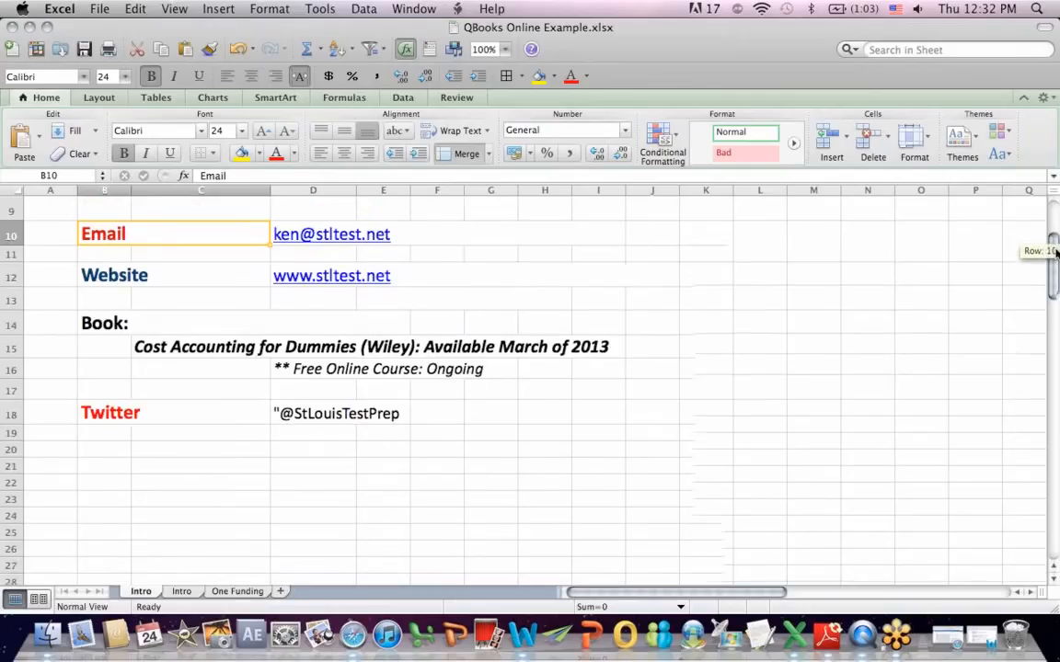
scroll("down", 3)
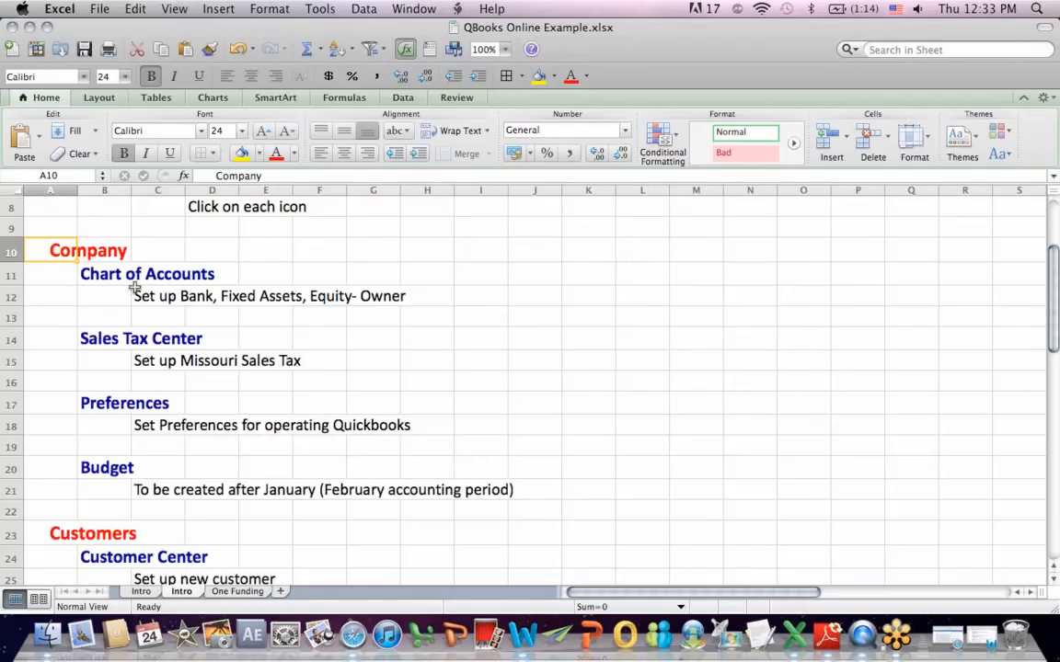
left_click(119, 275)
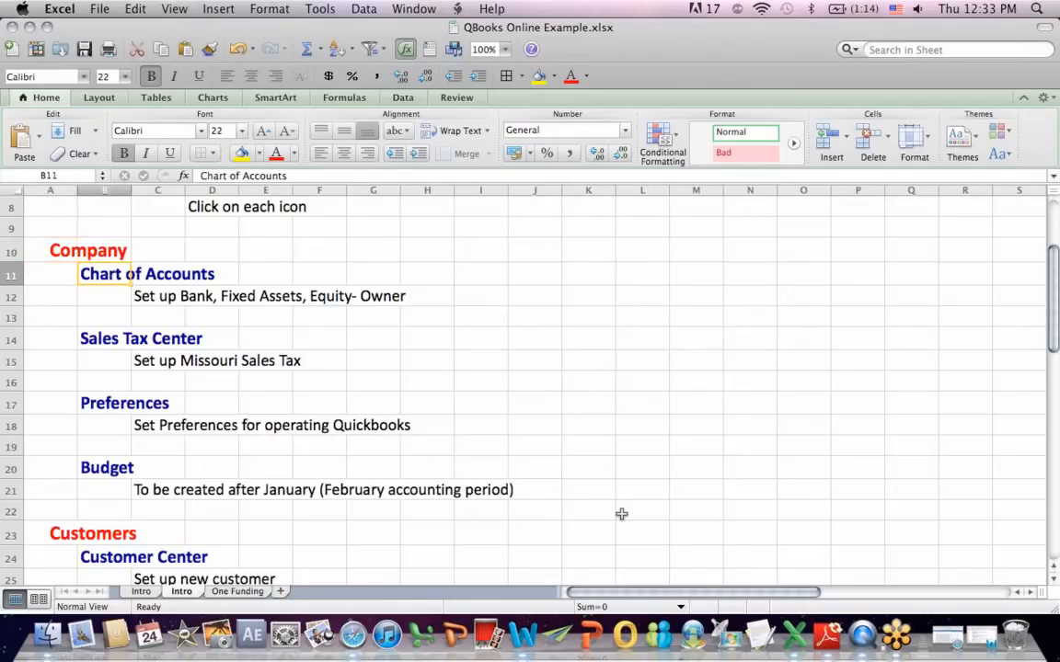
mouse_move(947, 635)
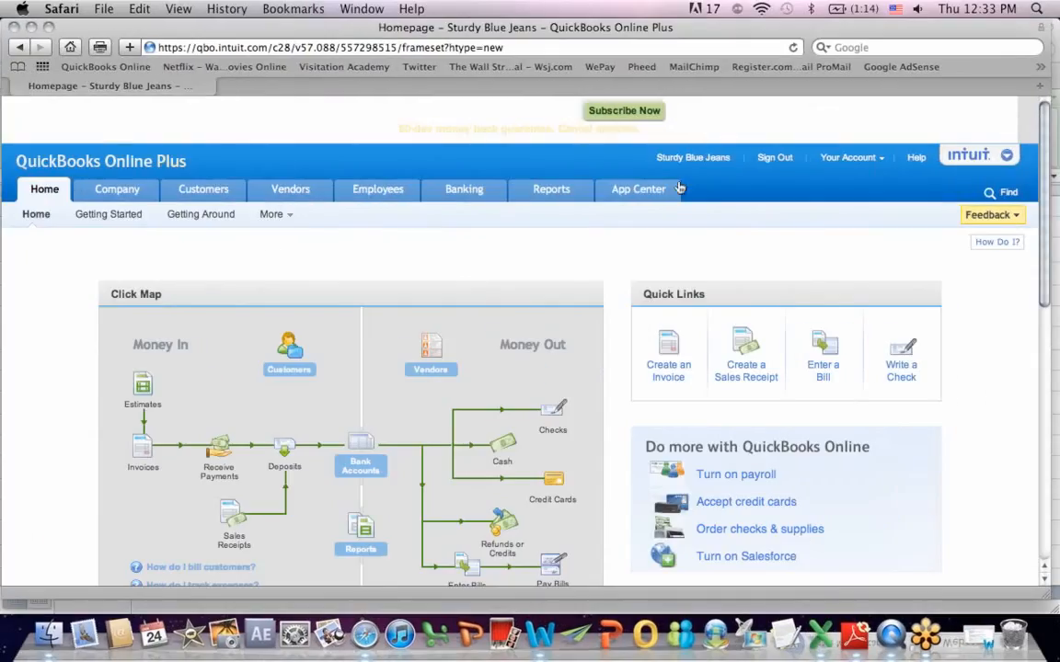
mouse_move(682, 448)
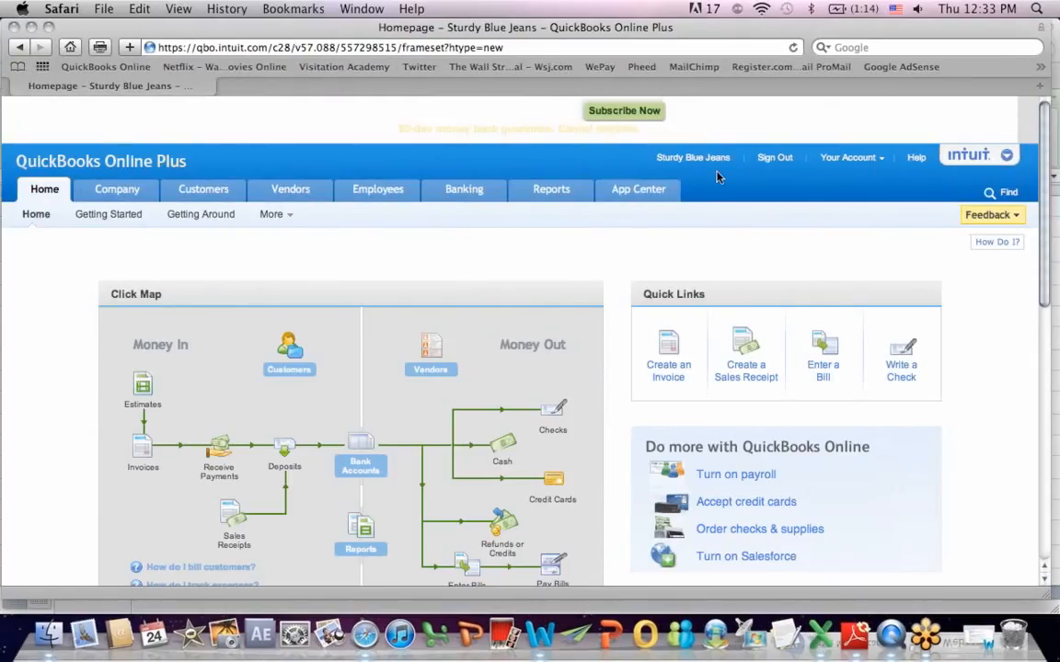
mouse_move(181, 306)
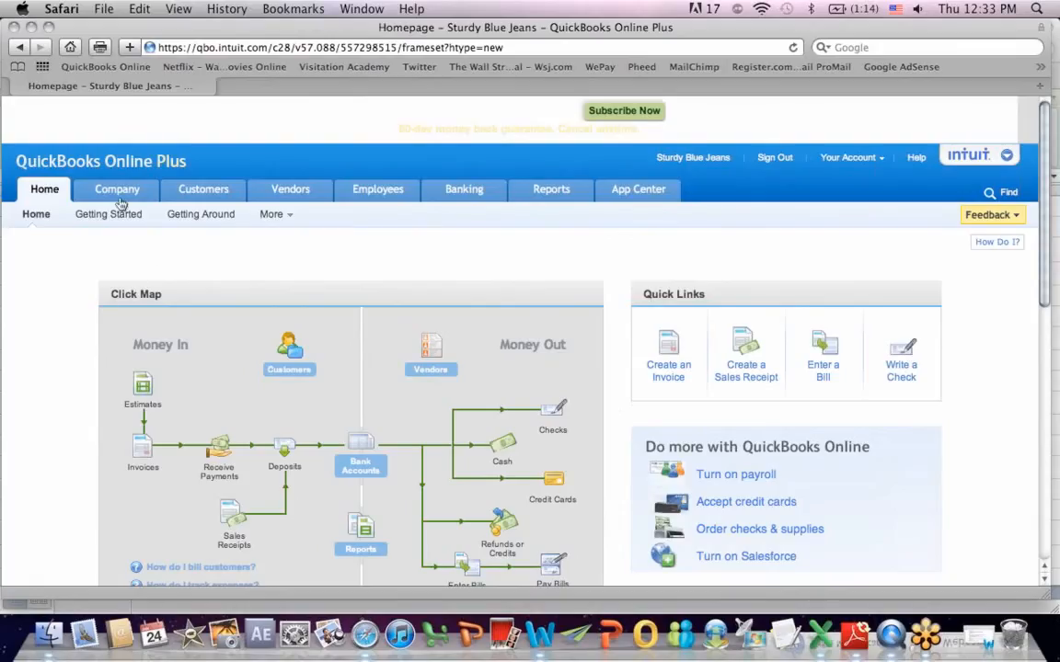
- Show the Company tab options, including Chart of Accounts, Sales Tax and Preferences
left_click(117, 189)
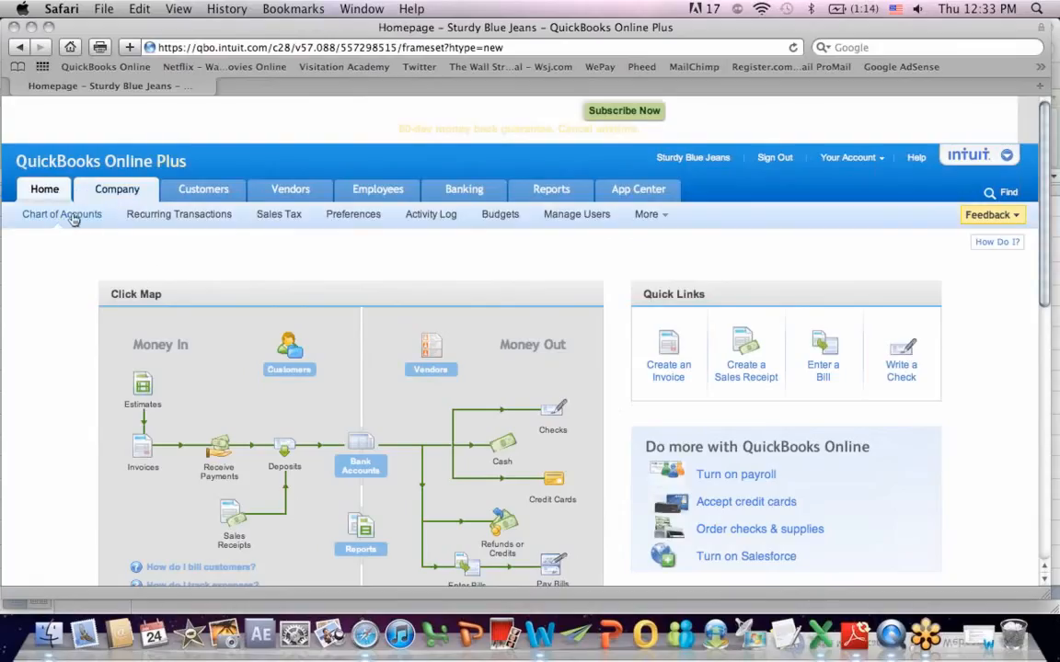
- Open Sturdy Blue Jeans' Chart of Accounts and scroll through its asset, income and expense accounts
left_click(61, 213)
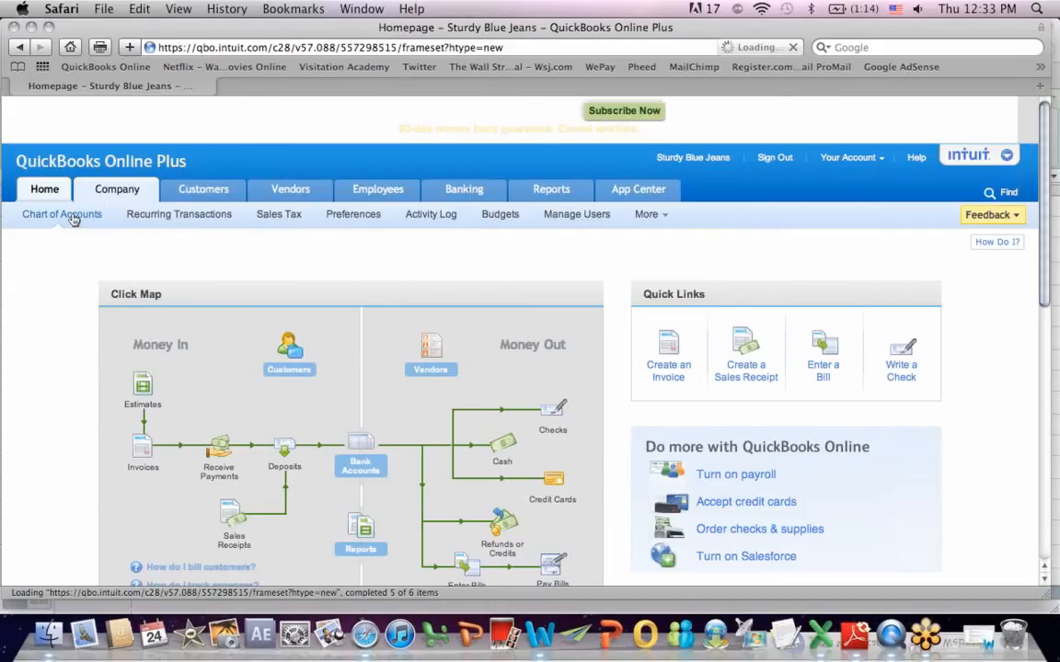
left_click(61, 214)
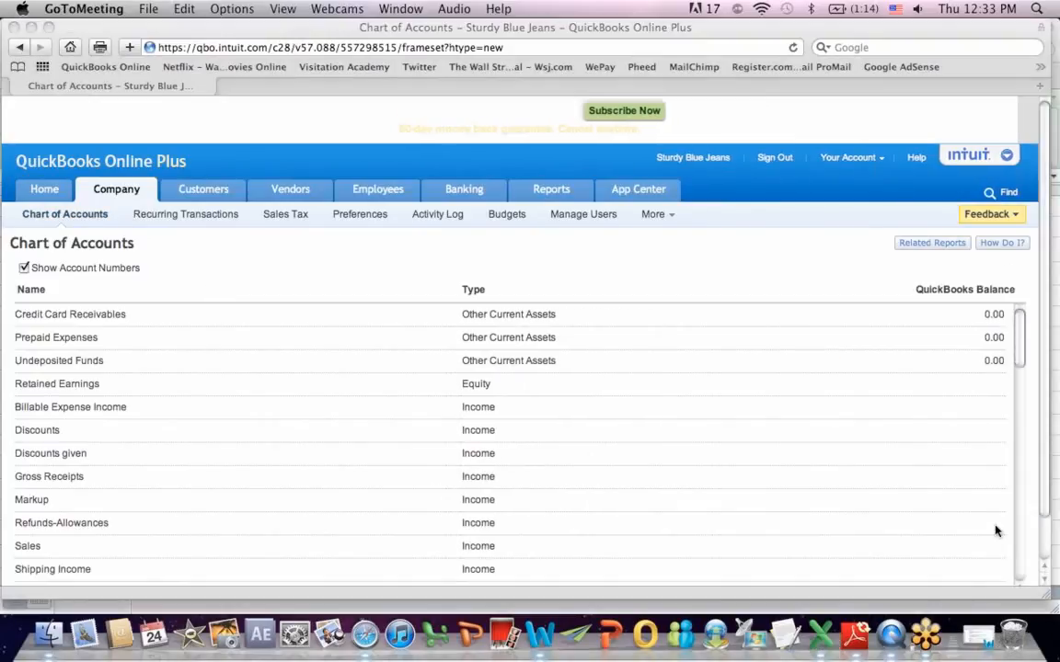
mouse_move(1038, 177)
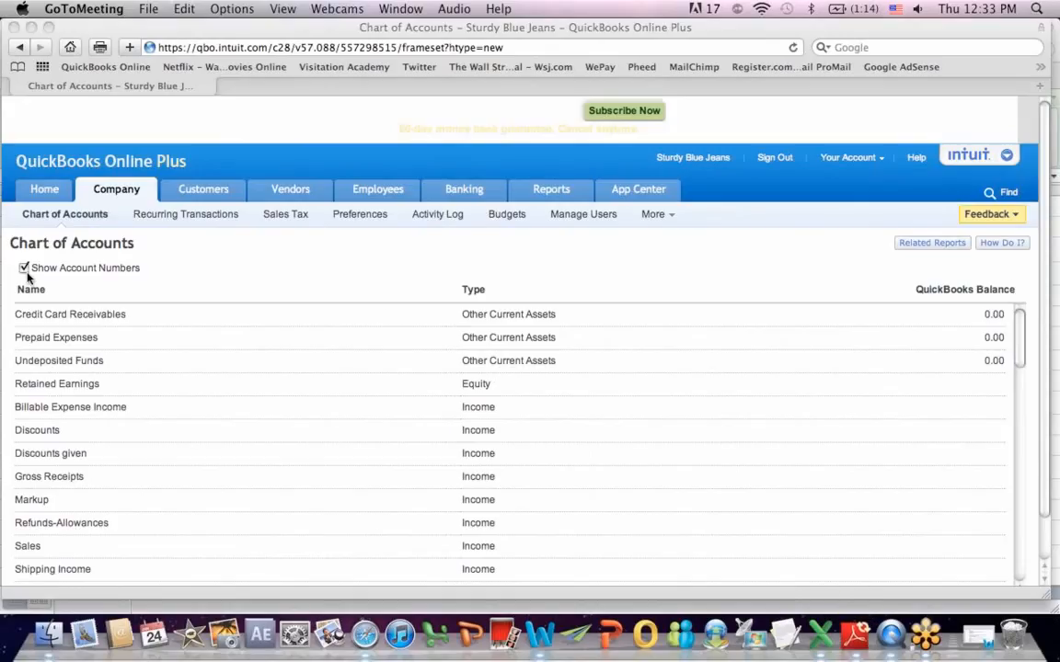
mouse_move(745, 225)
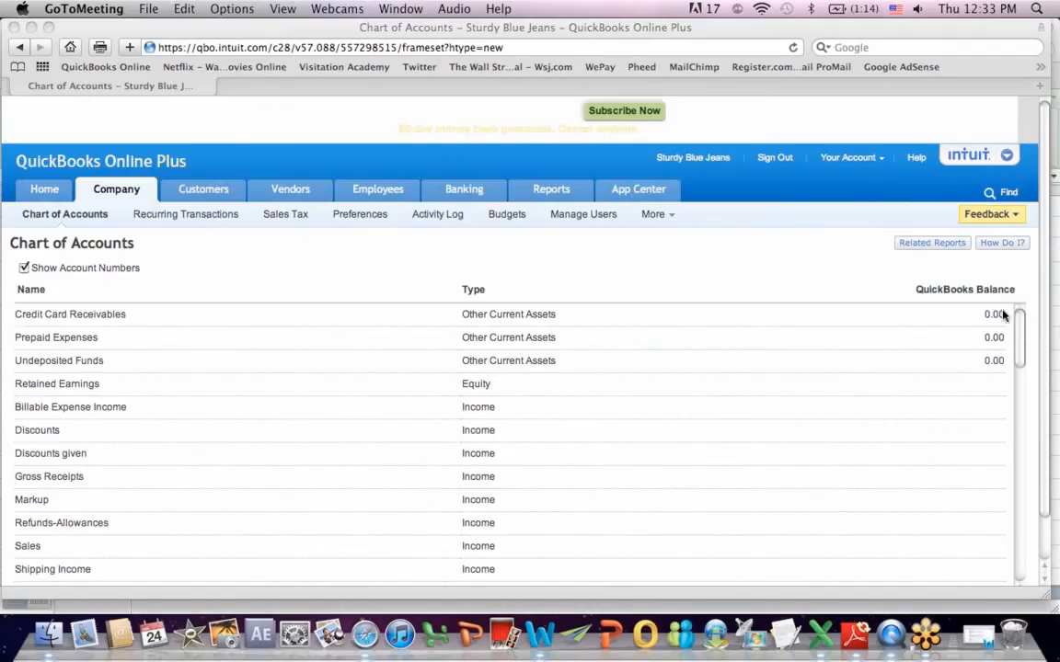
mouse_move(5, 445)
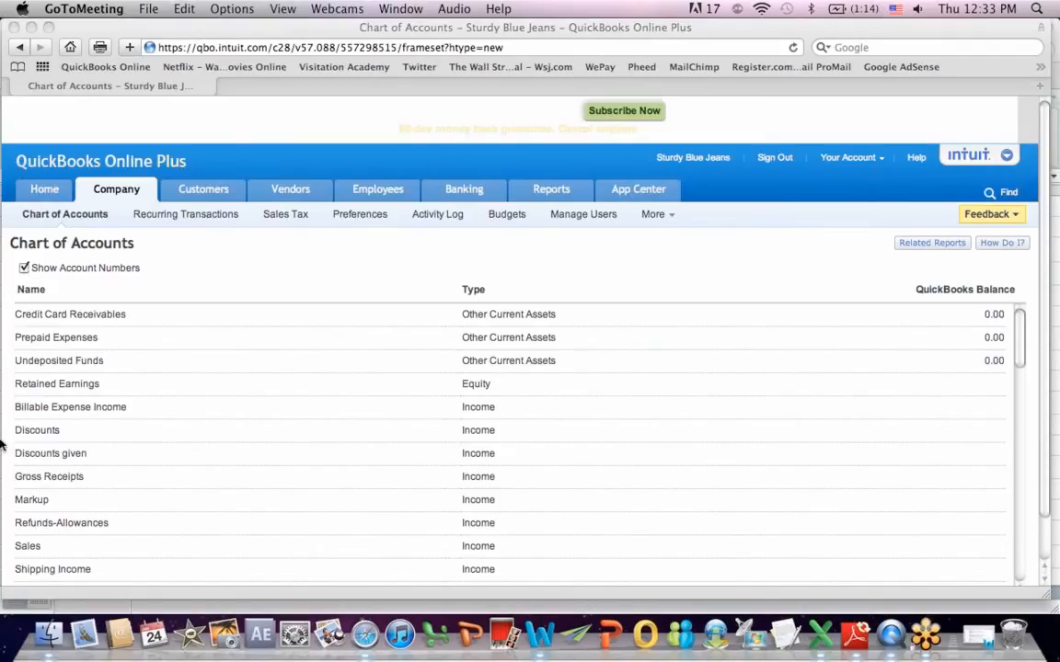
mouse_move(184, 536)
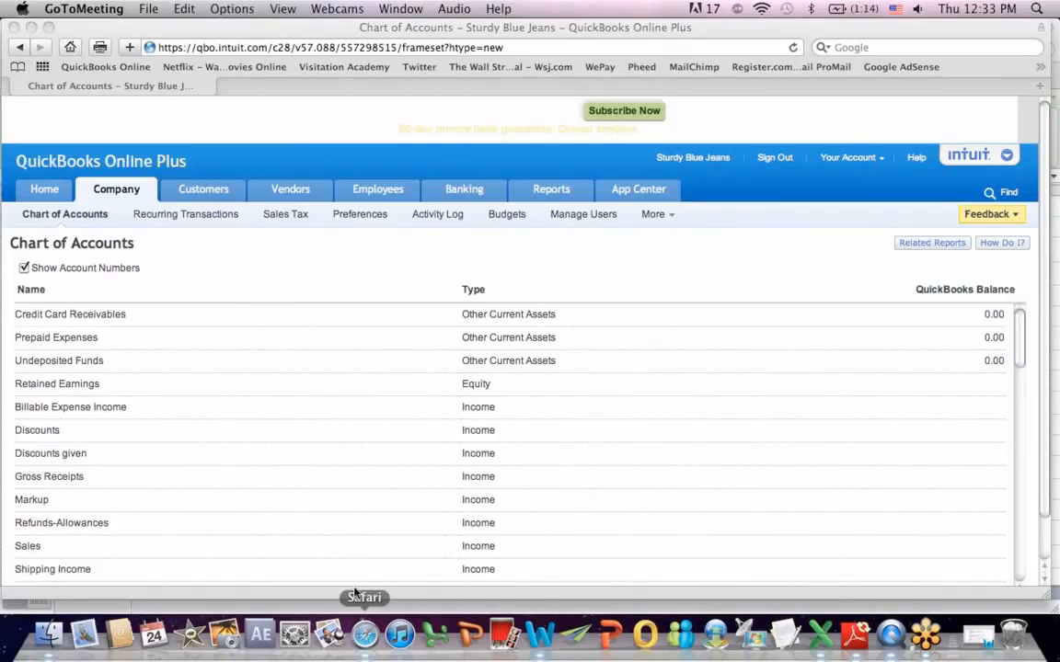
mouse_move(562, 349)
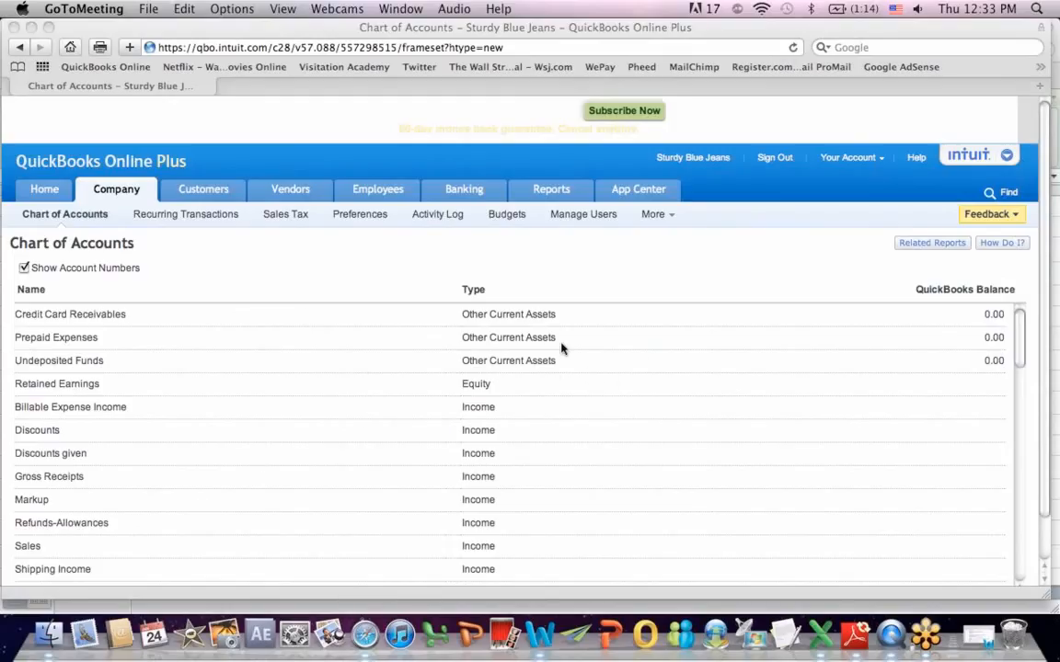
mouse_move(1047, 145)
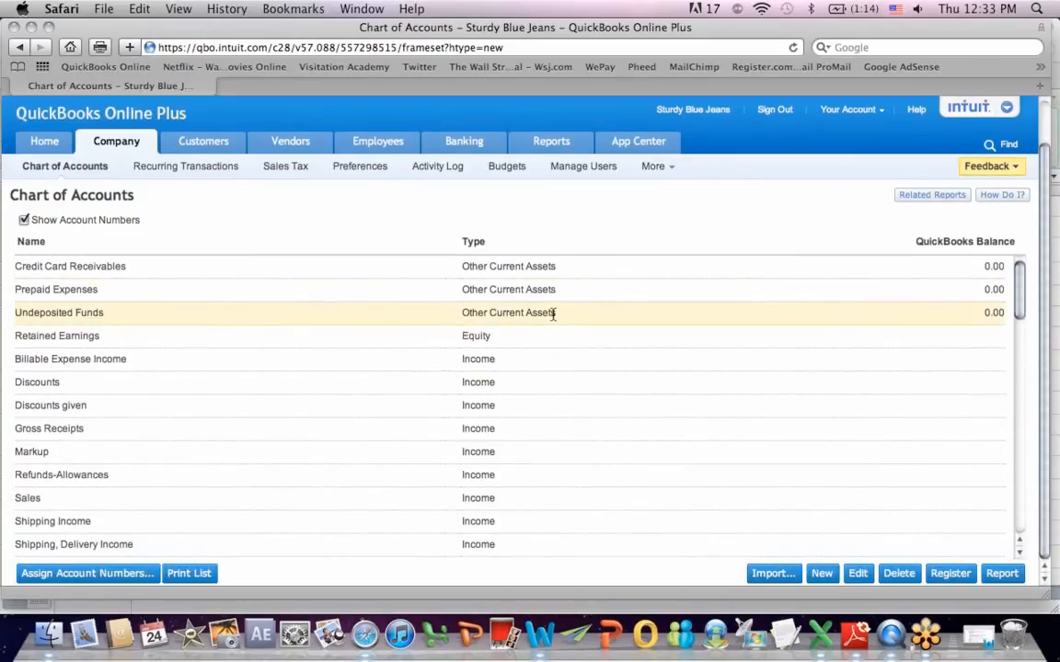
mouse_move(503, 333)
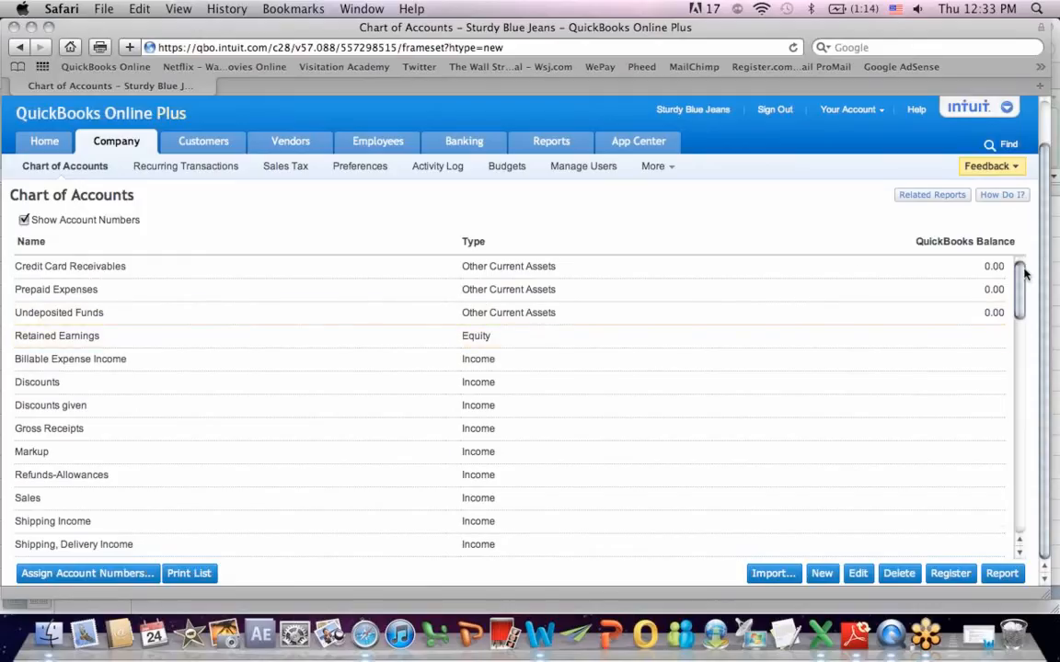
scroll("down", 3)
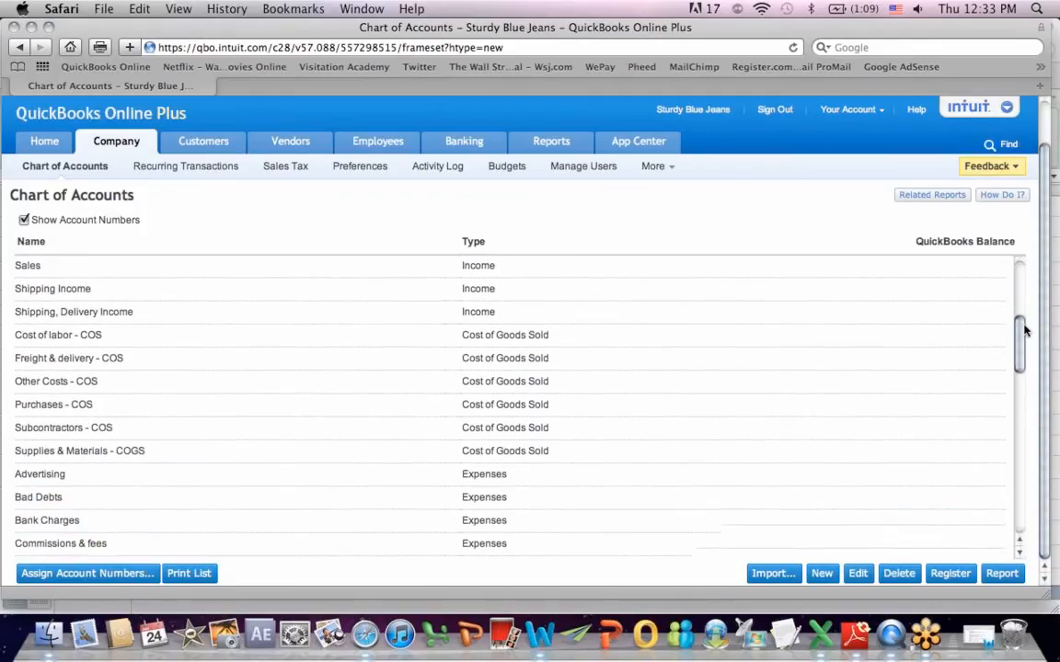
scroll("down", 3)
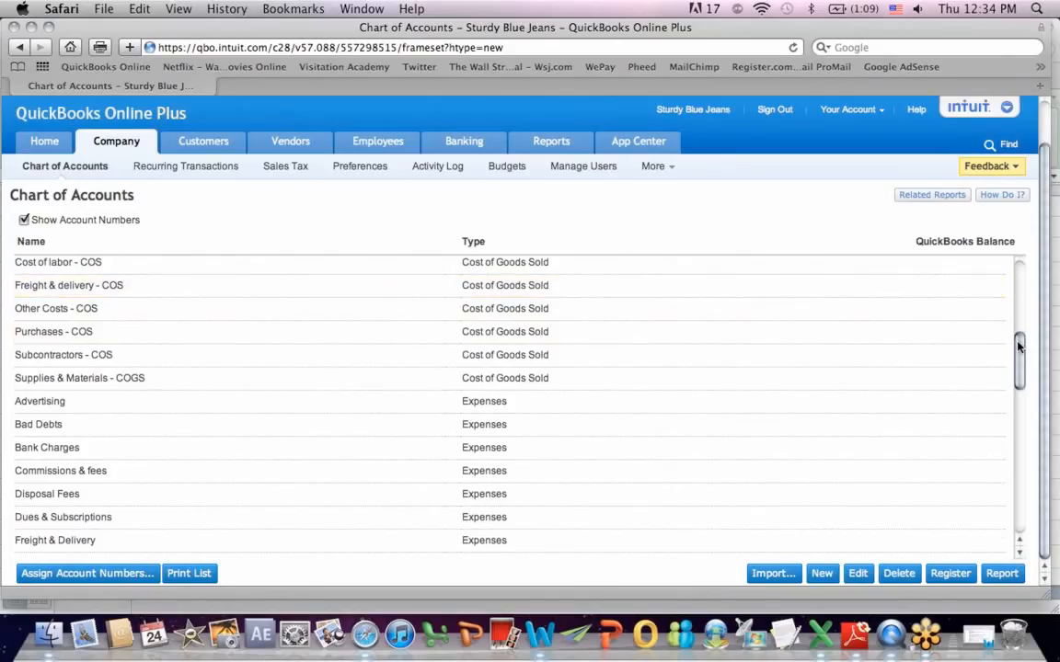
scroll("down", 3)
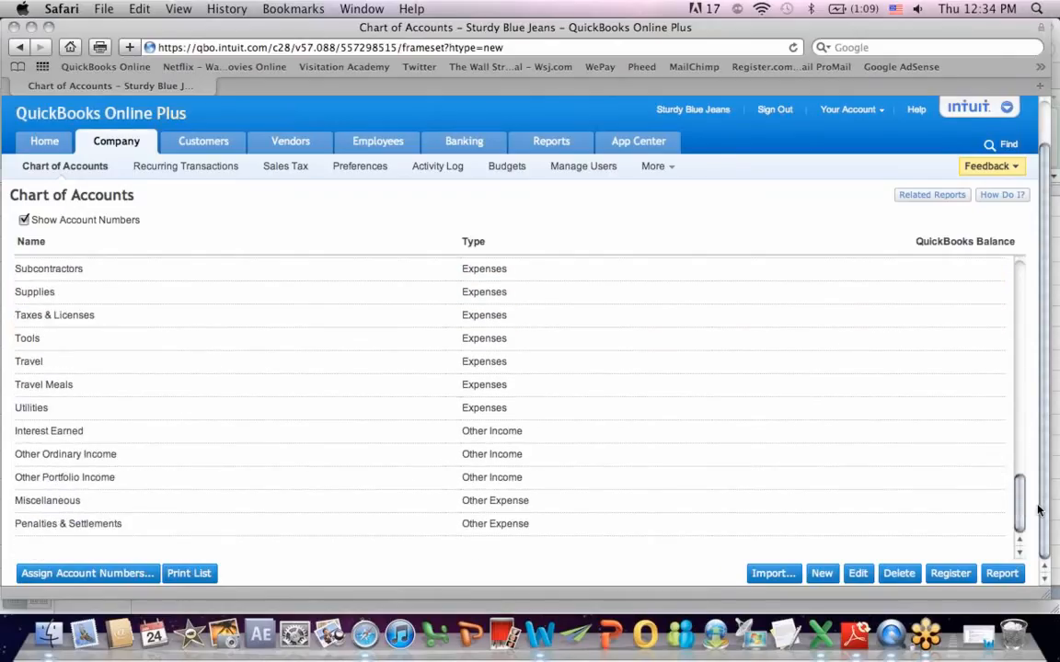
mouse_move(1021, 492)
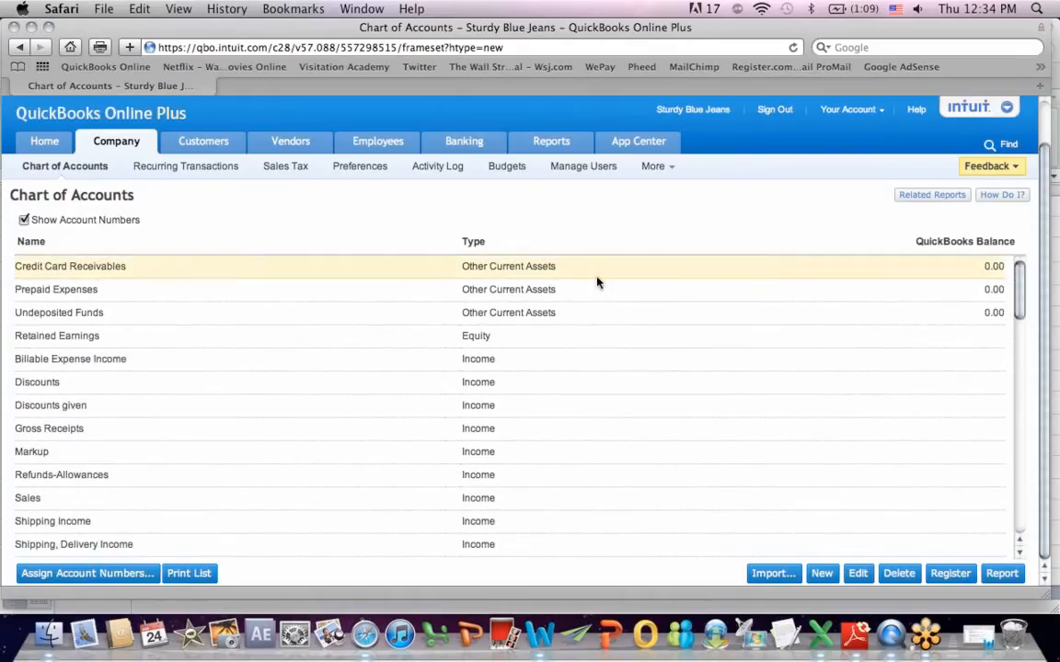
mouse_move(498, 336)
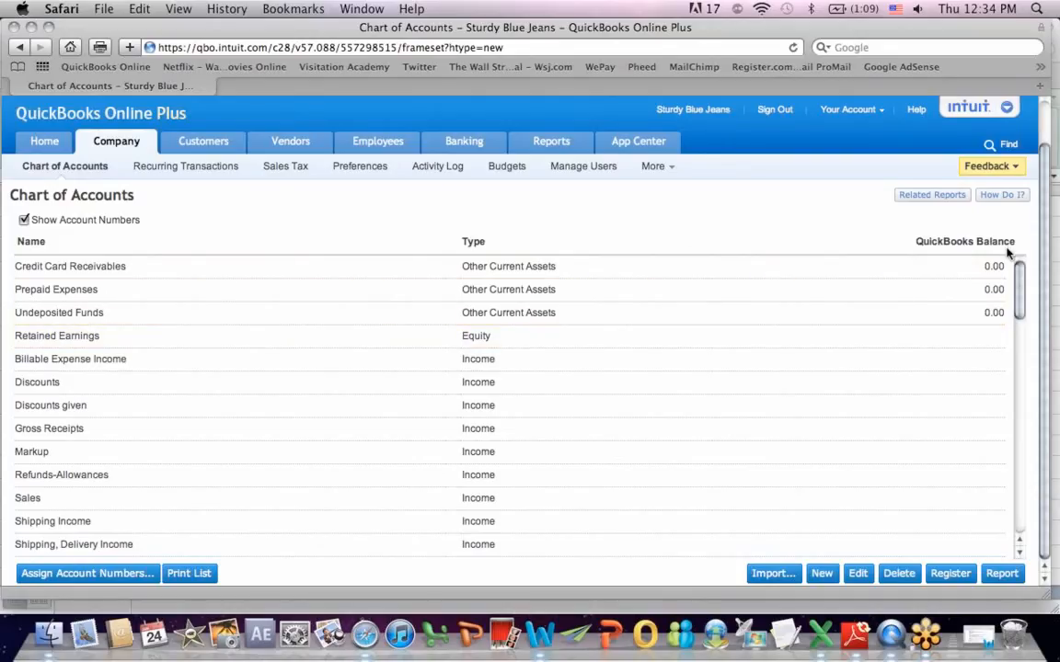
scroll("down", 3)
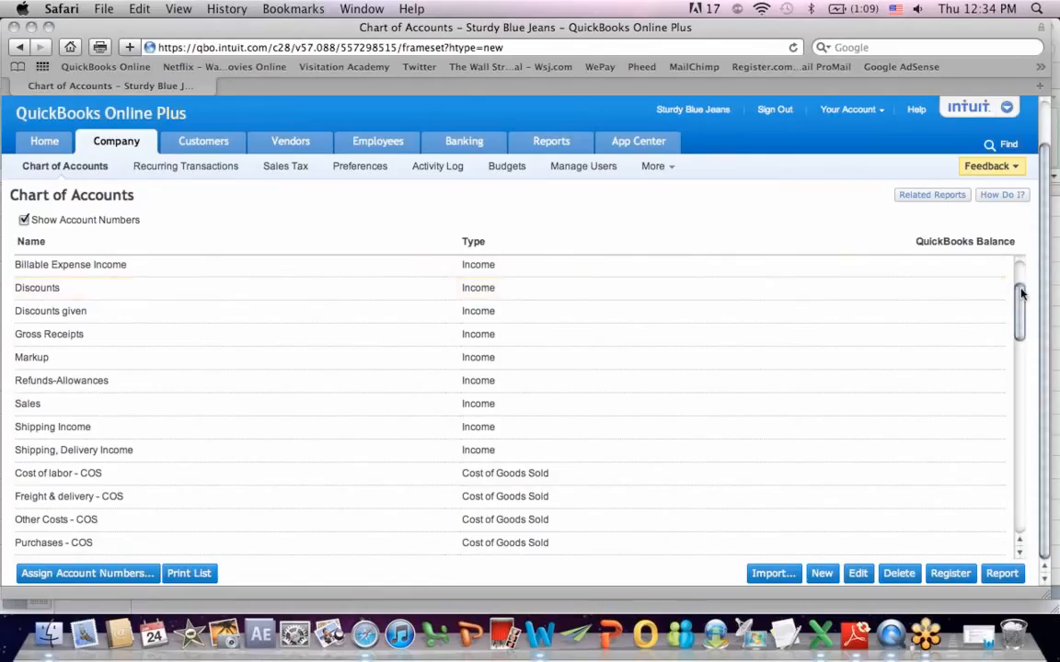
scroll("down", 3)
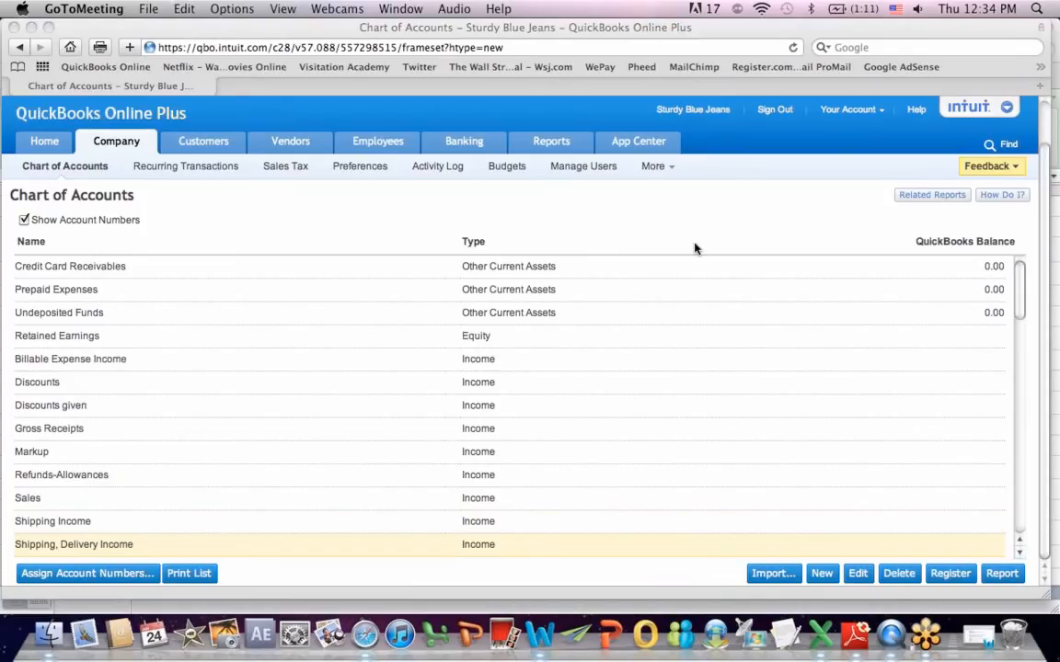
mouse_move(697, 584)
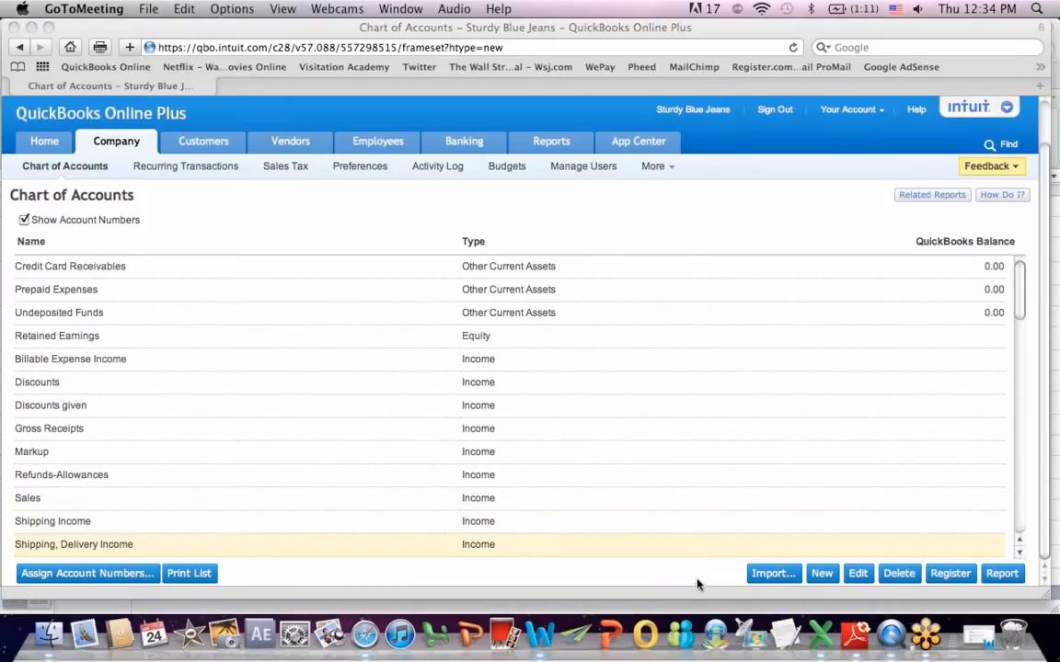
mouse_move(817, 568)
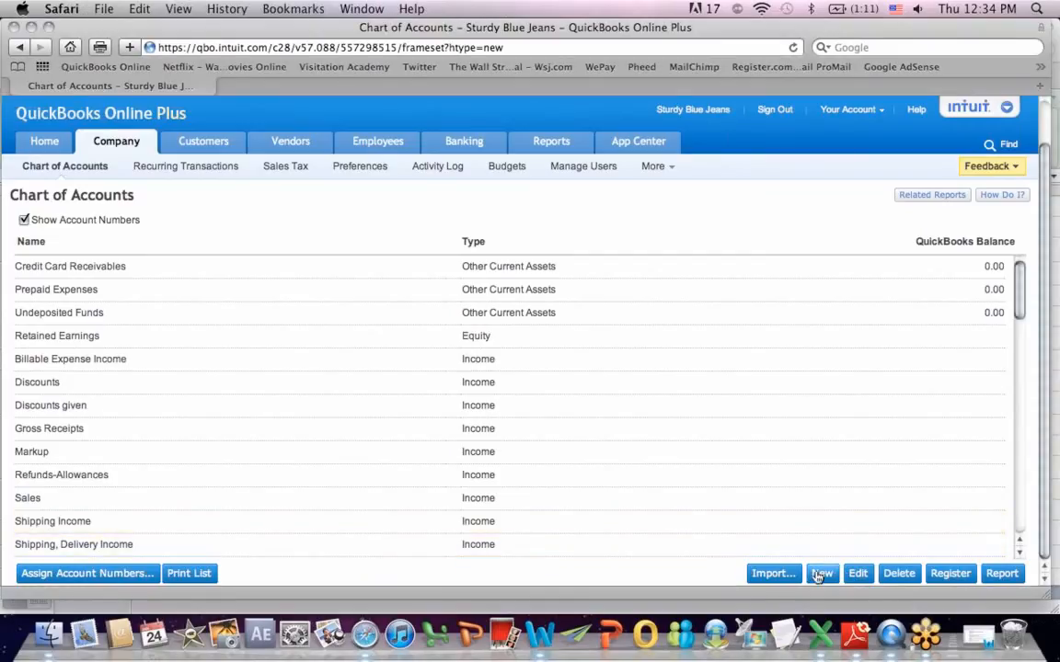
- Begin a new account from all account types, choosing Bank type and Checking kind
left_click(821, 573)
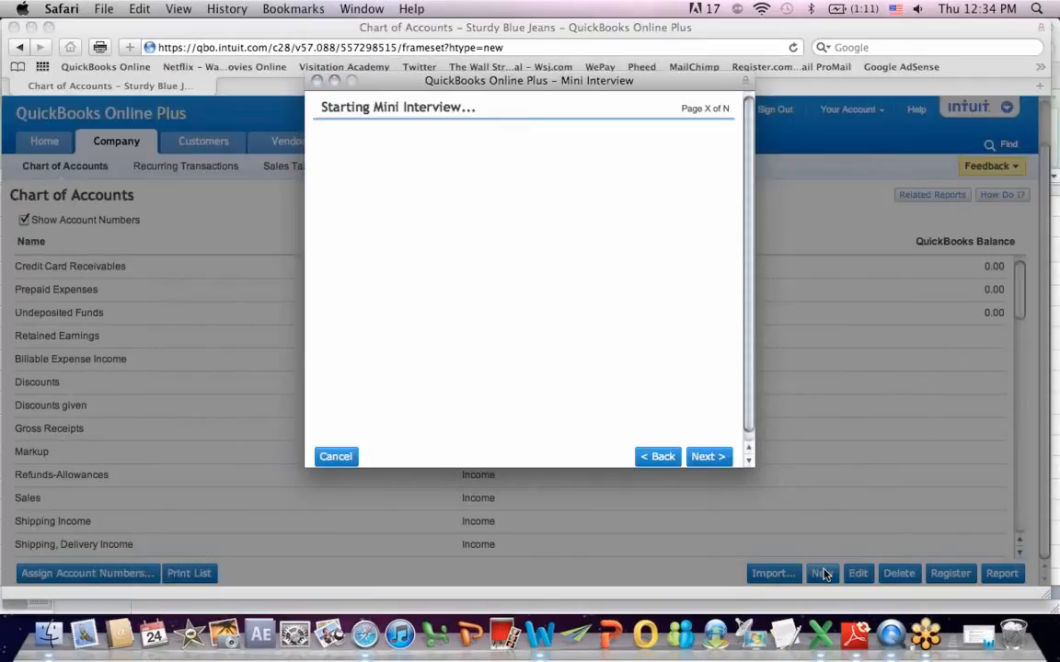
left_click(708, 457)
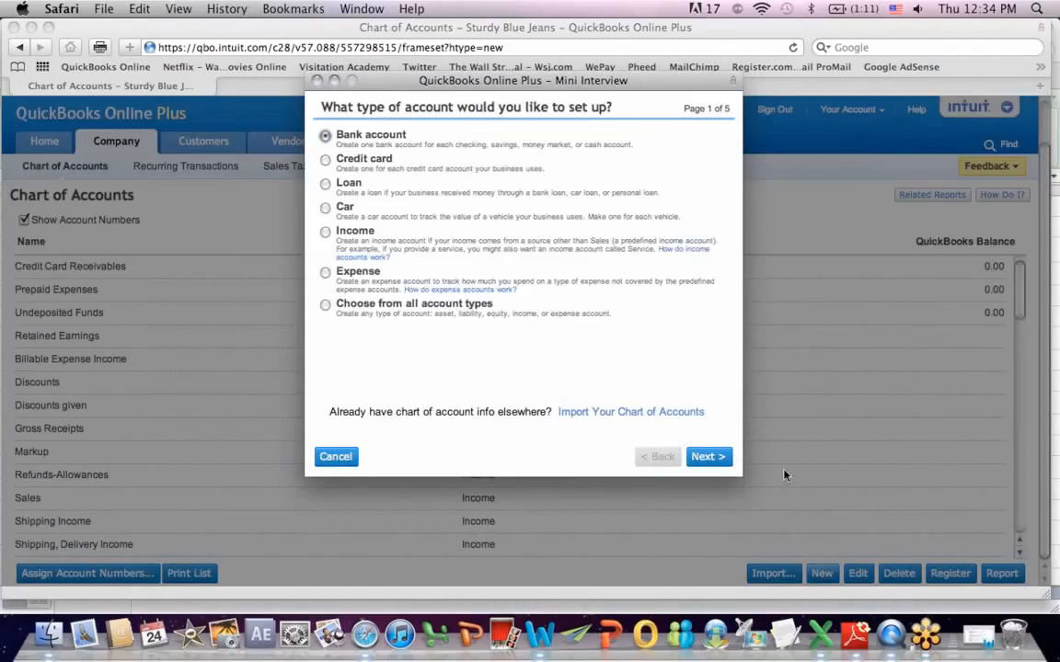
mouse_move(784, 443)
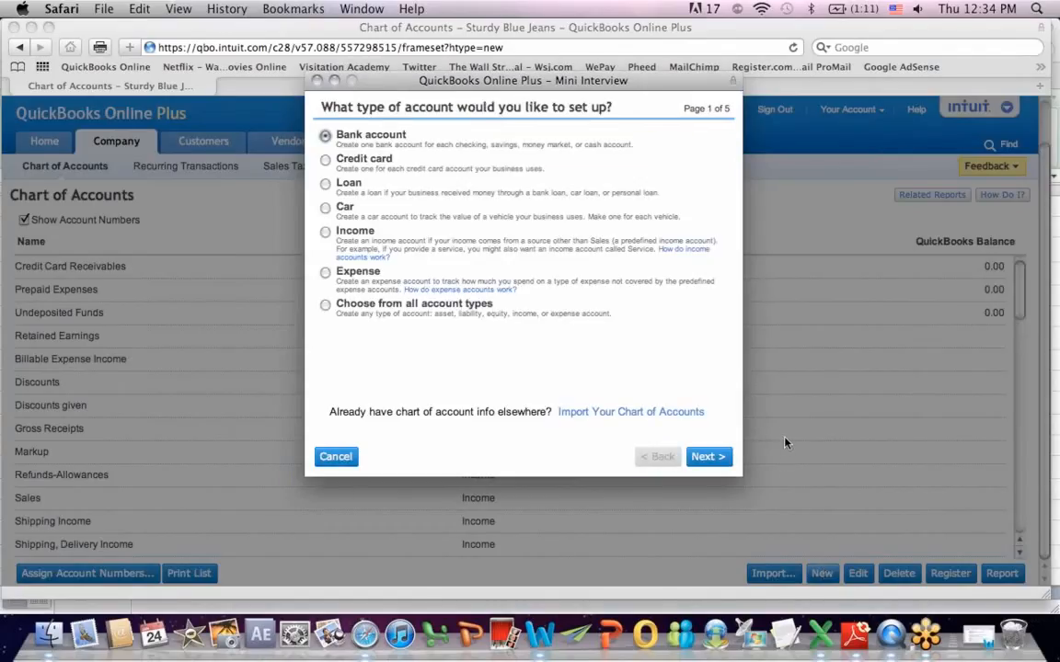
mouse_move(556, 196)
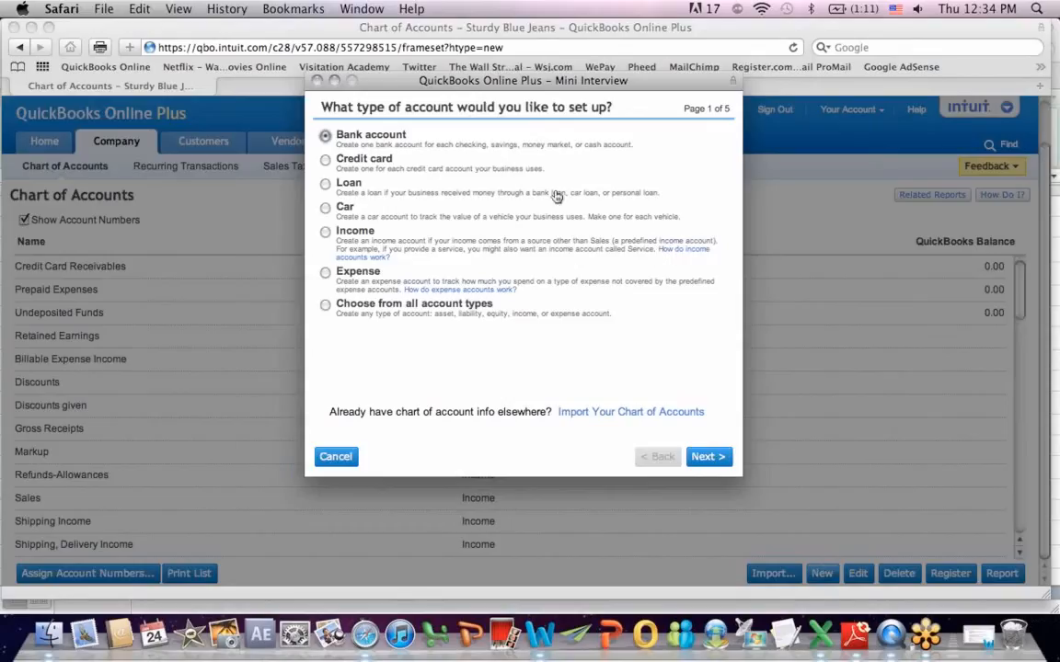
mouse_move(553, 318)
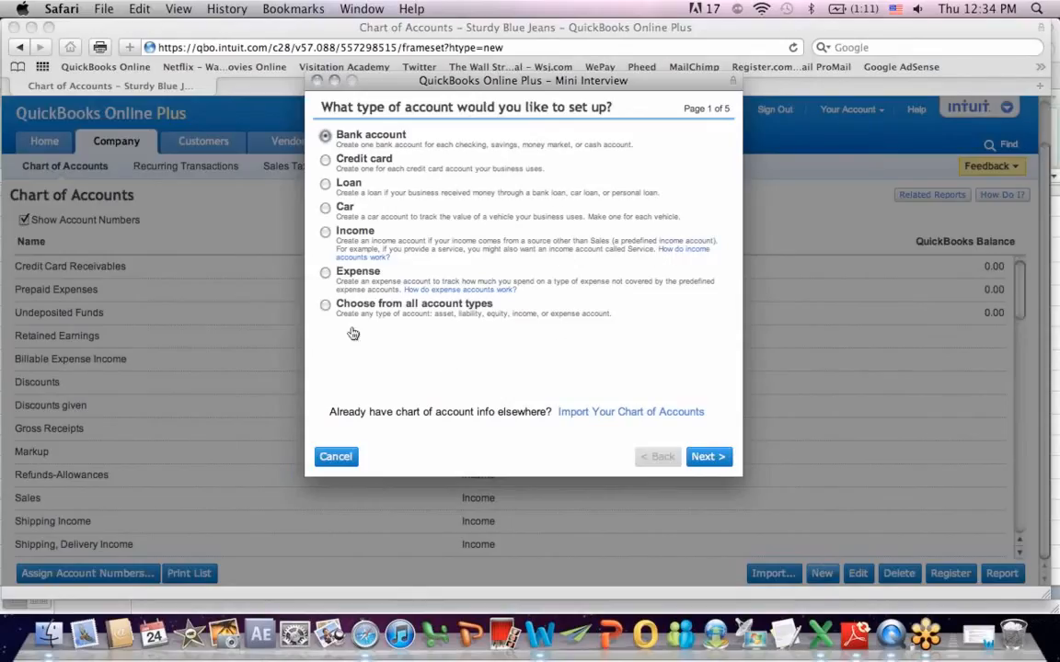
left_click(324, 304)
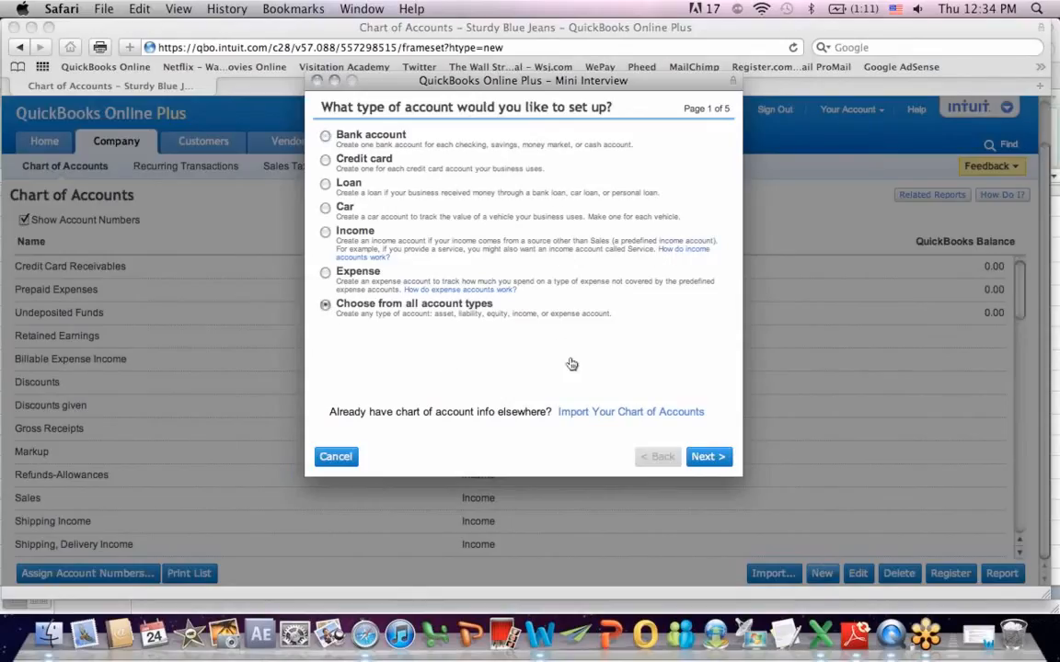
left_click(708, 457)
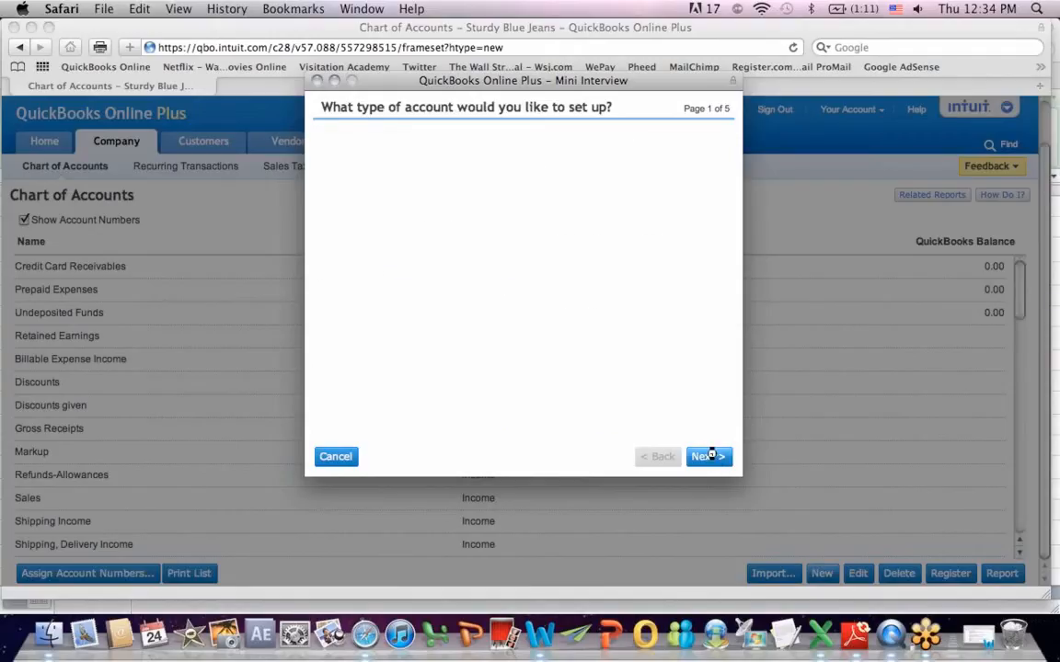
left_click(707, 456)
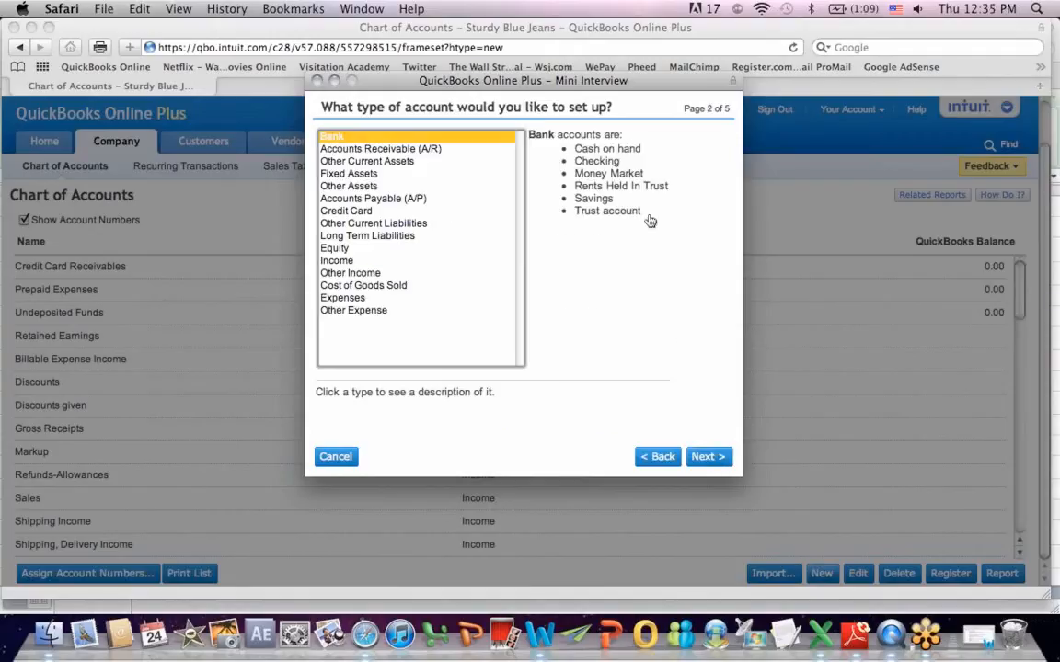
mouse_move(424, 144)
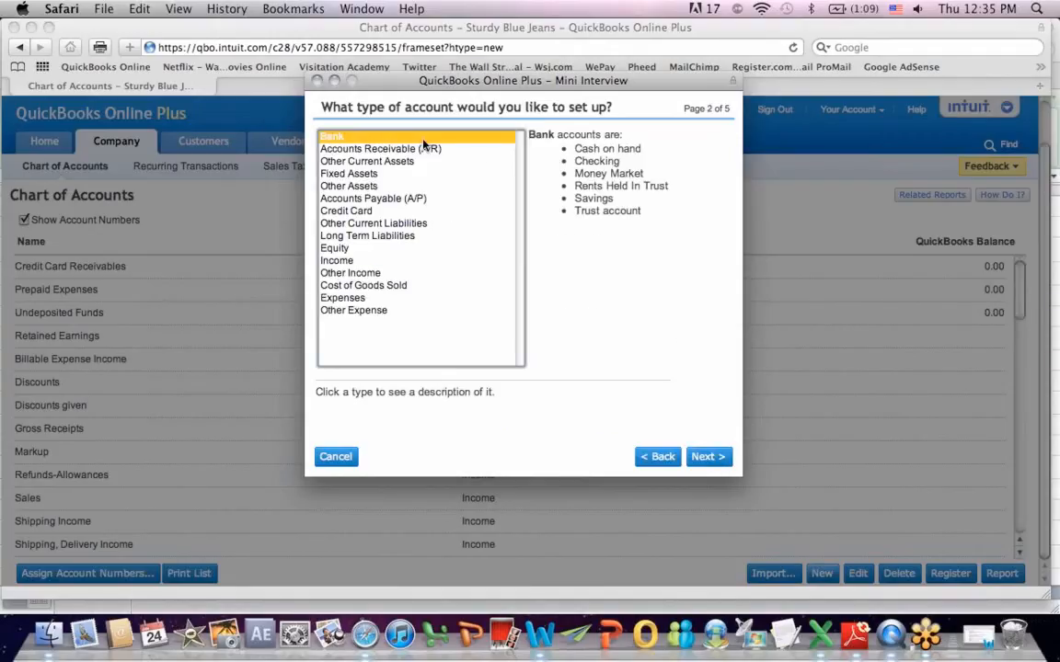
mouse_move(463, 181)
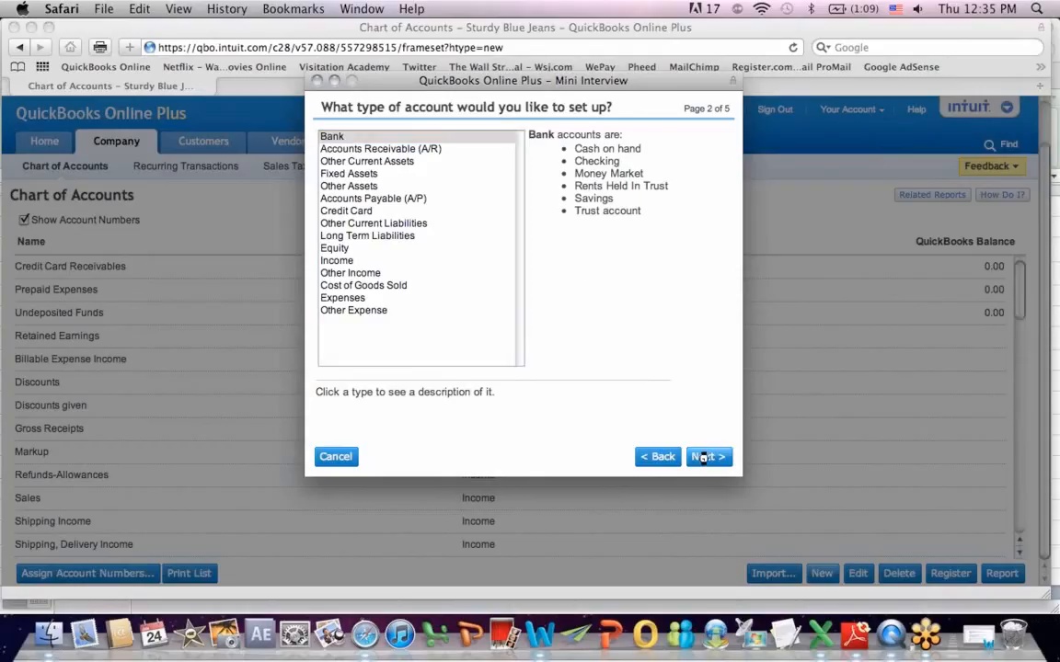
left_click(708, 456)
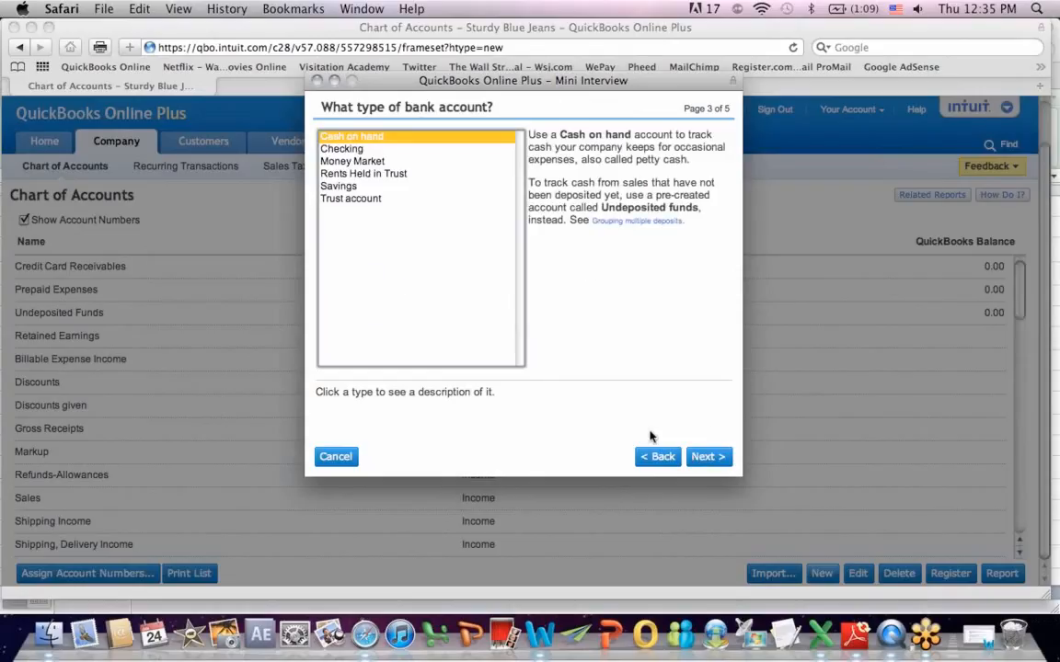
mouse_move(490, 302)
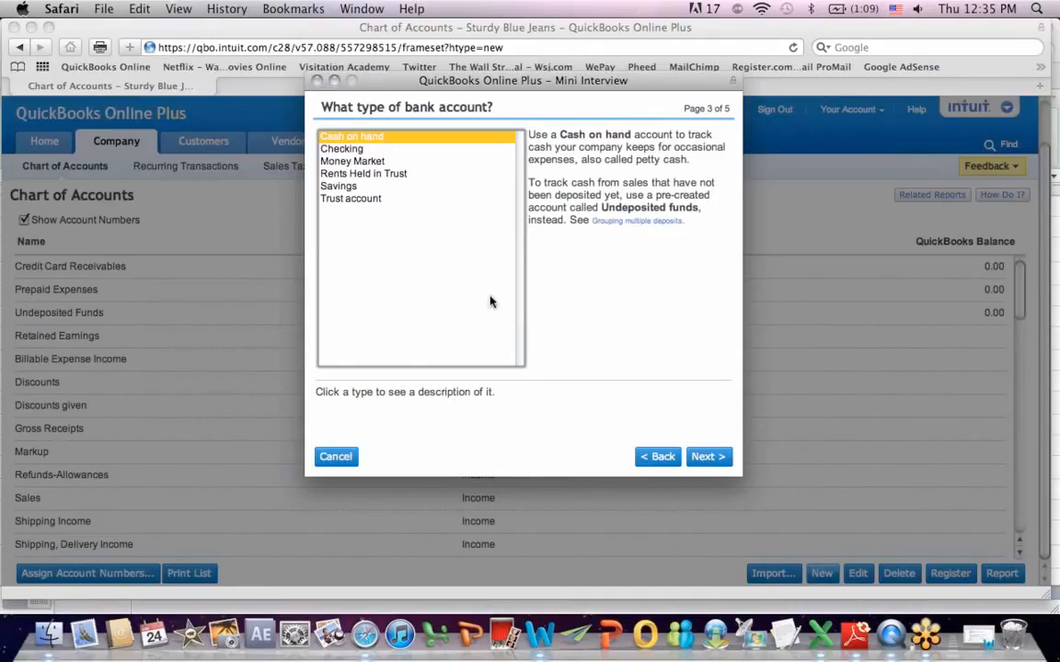
mouse_move(354, 149)
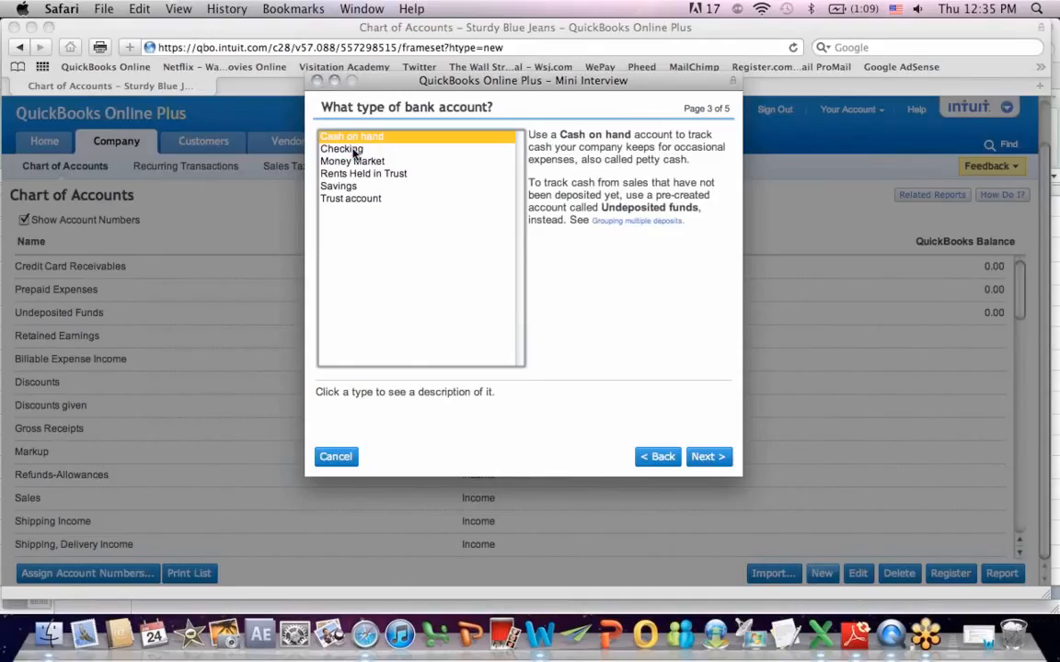
left_click(341, 149)
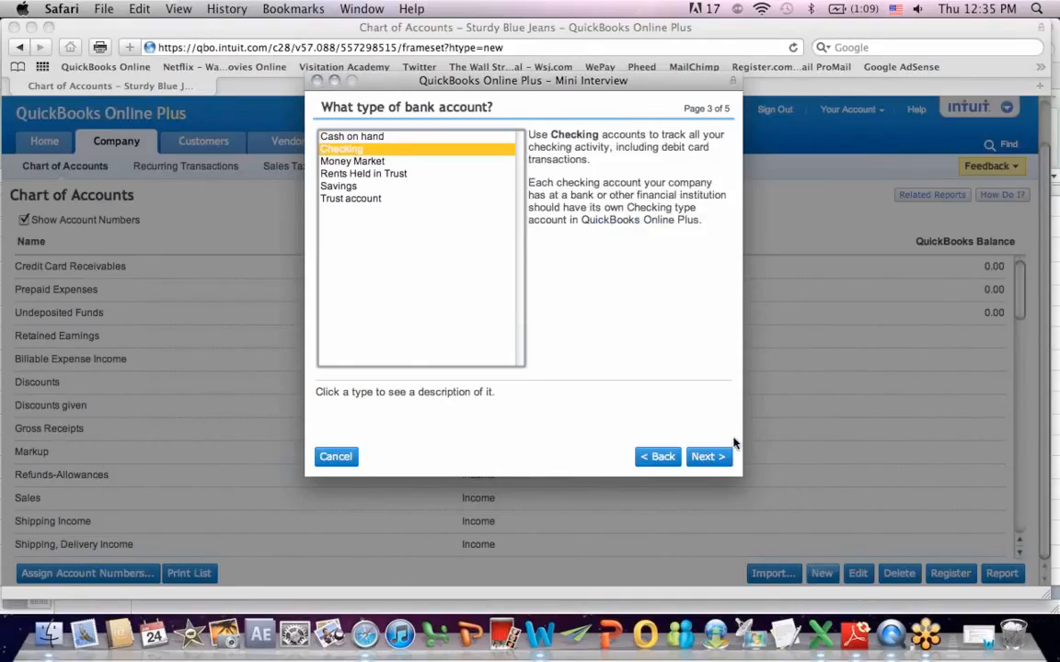
left_click(708, 456)
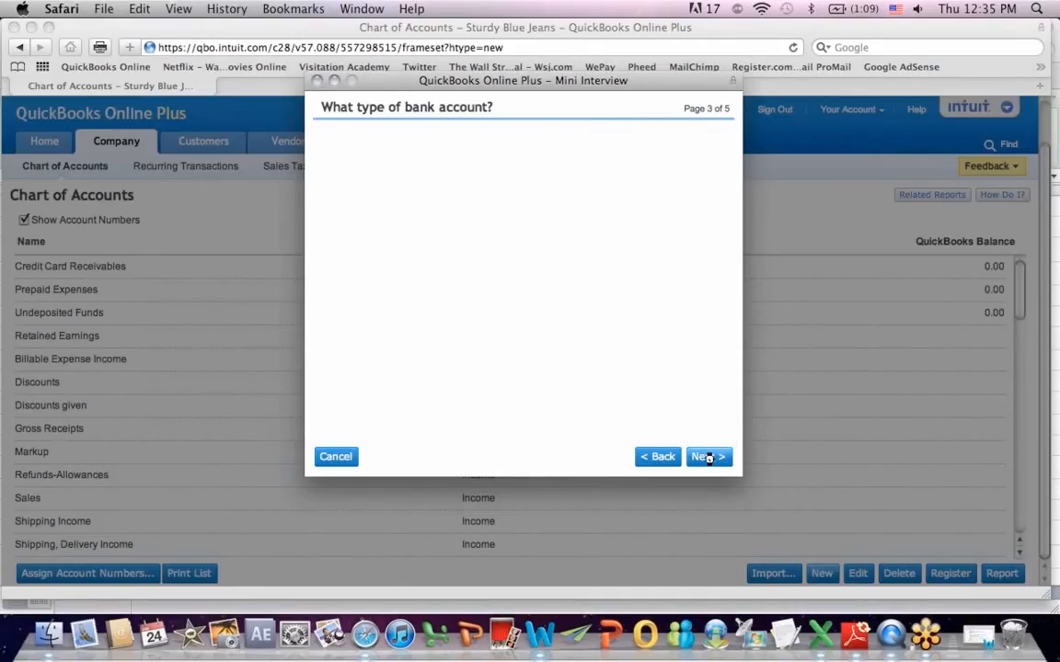
- Save the Checking account with description 'Checking Account' and 0.00 balance dated 01/24/2013
left_click(708, 456)
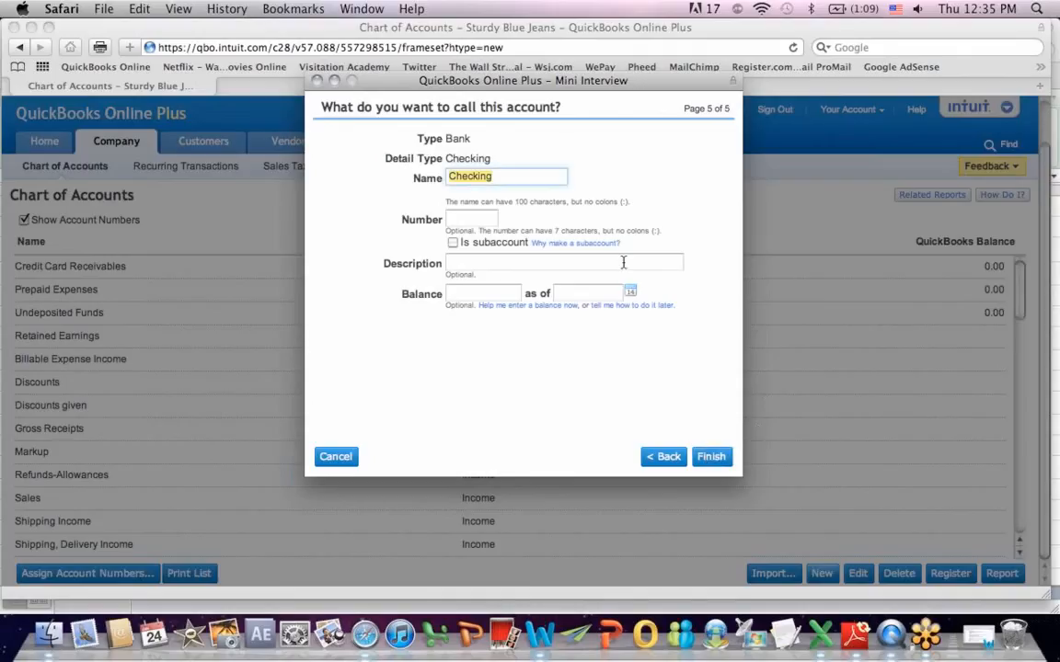
mouse_move(513, 172)
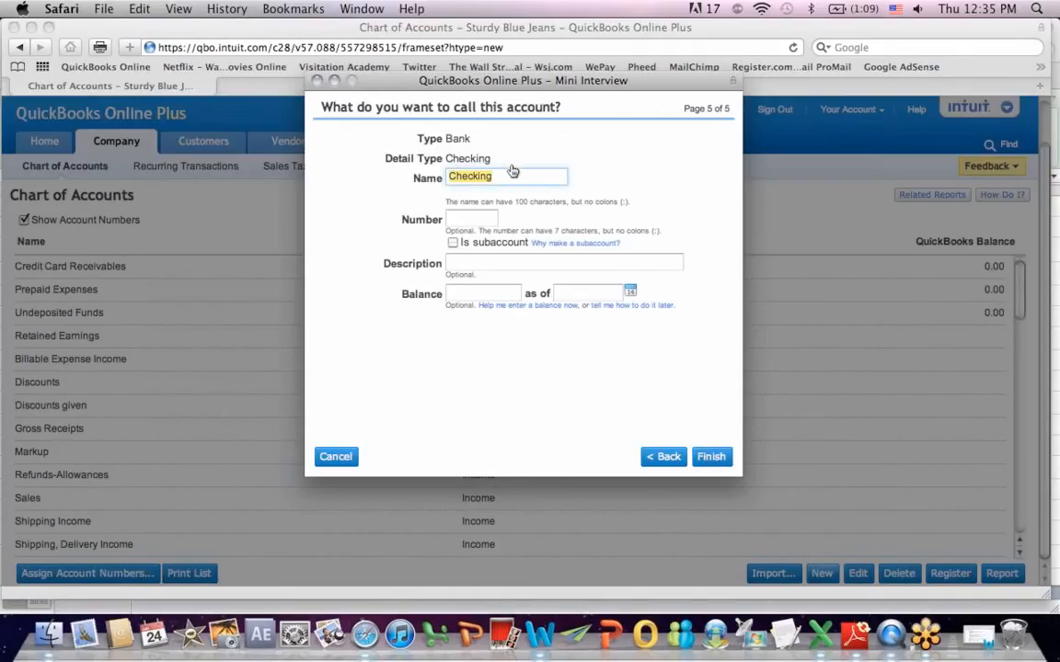
left_click(472, 219)
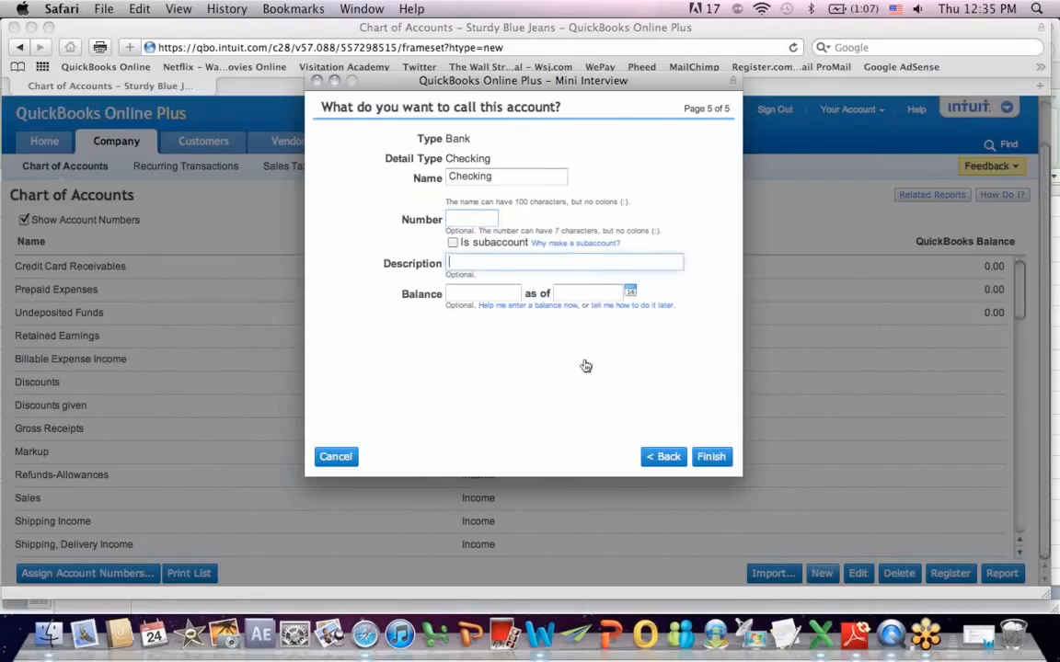
type("Checking")
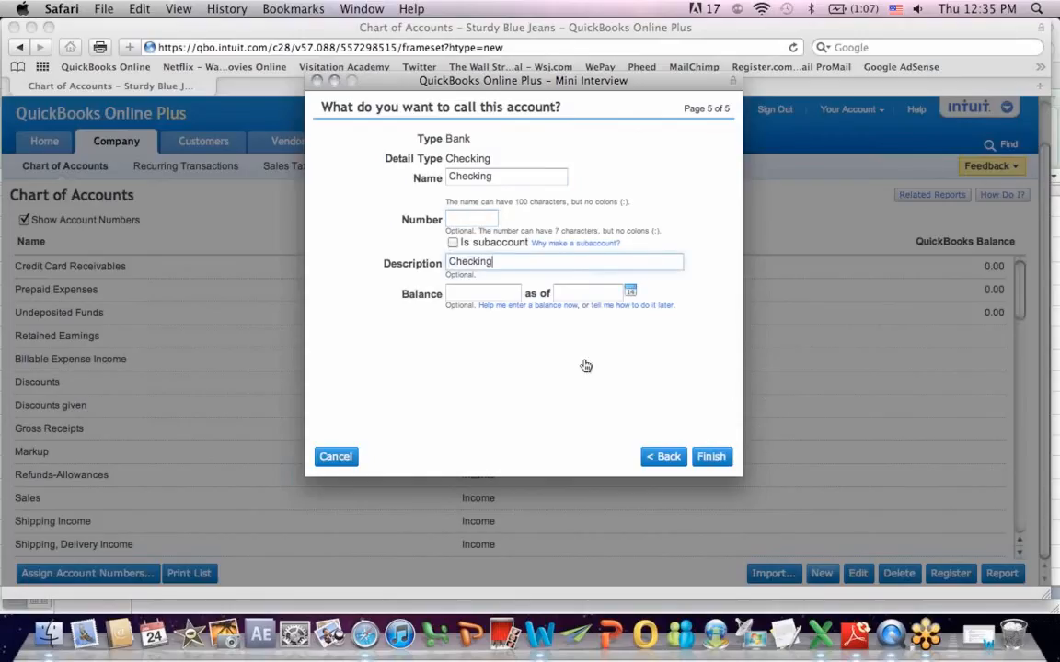
type("Account")
left_click(483, 293)
type("0")
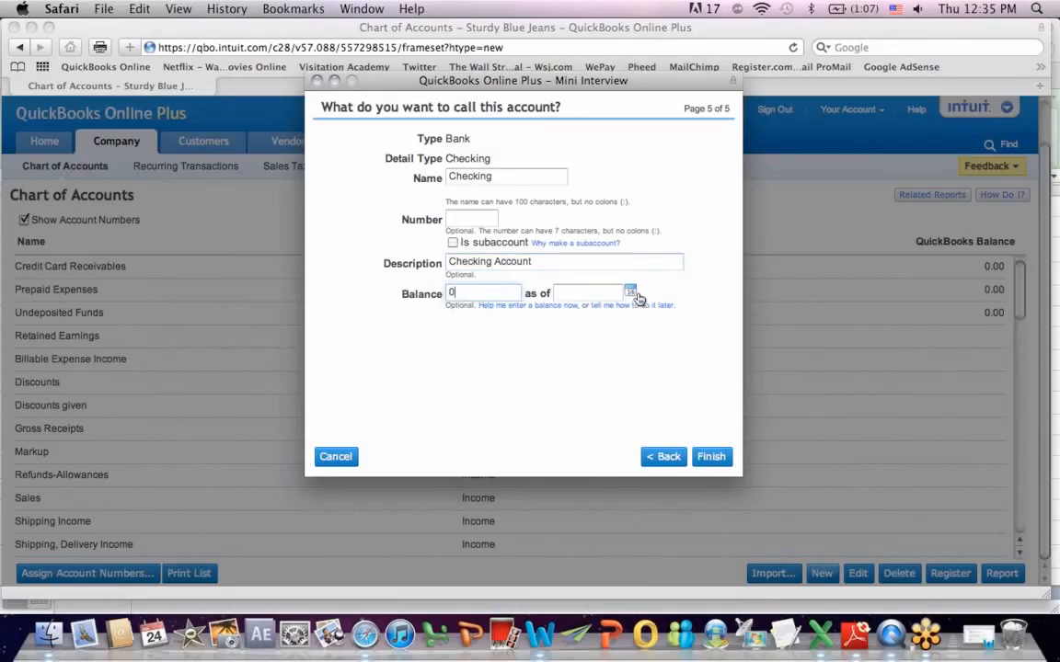
left_click(631, 293)
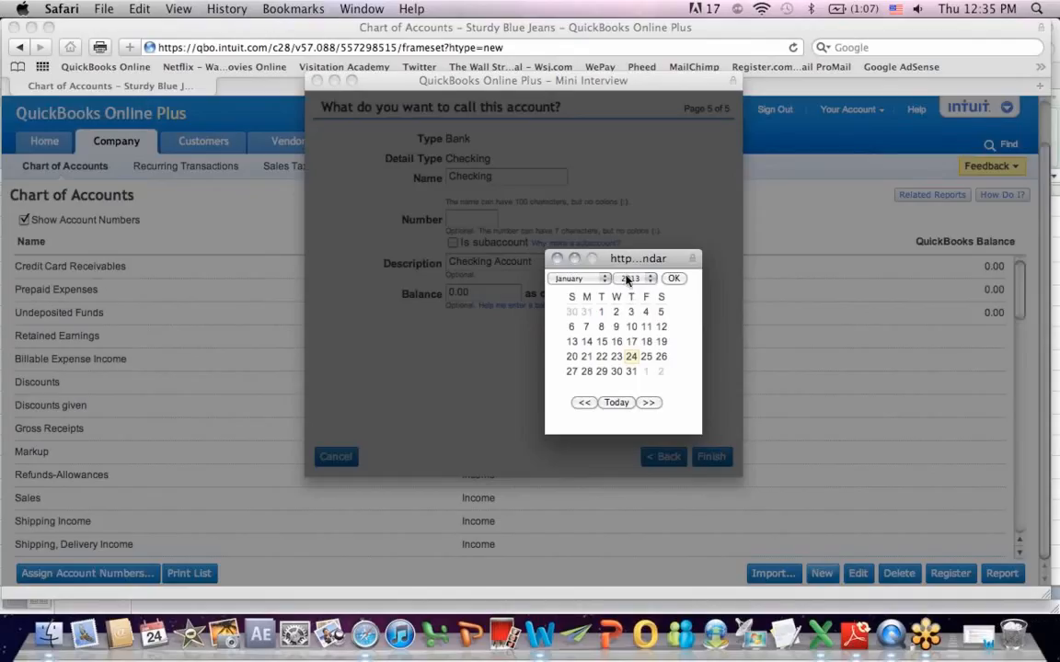
left_click(631, 341)
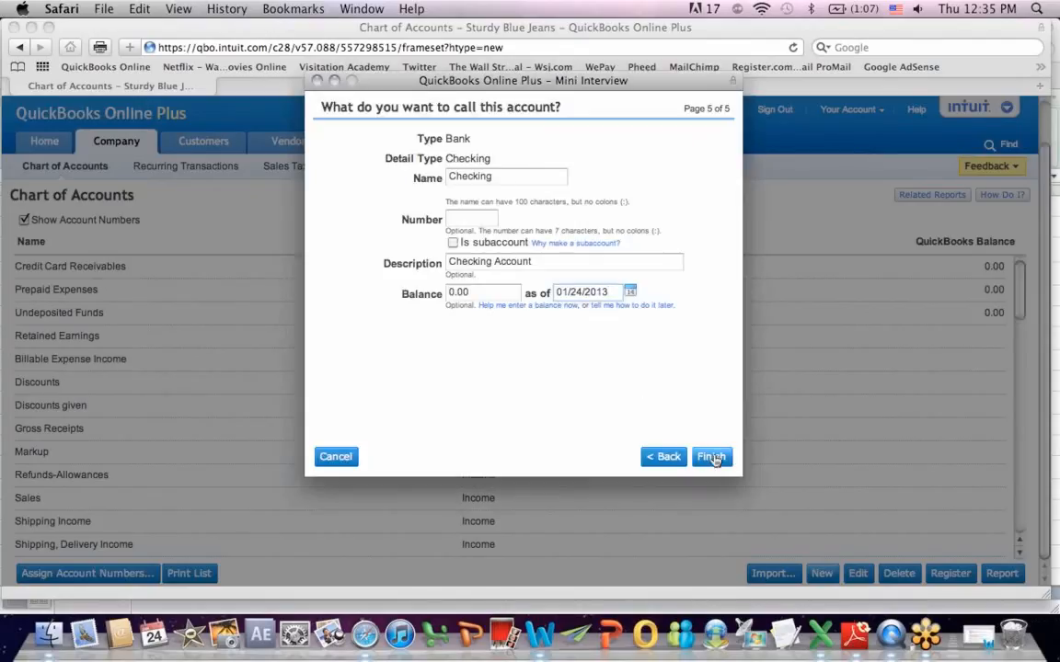
left_click(711, 457)
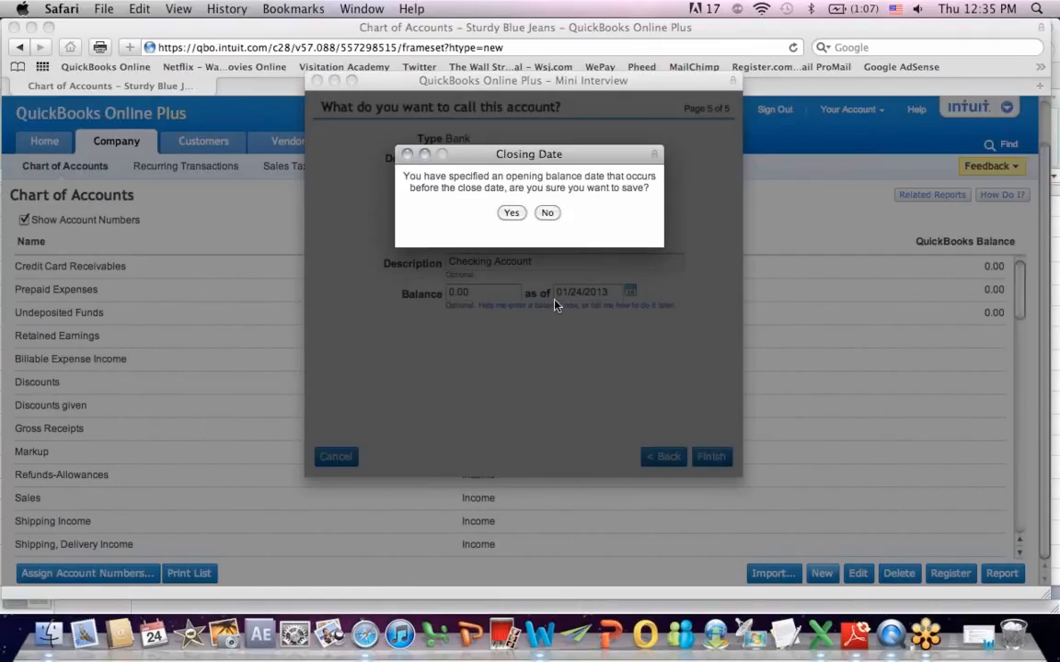
mouse_move(594, 194)
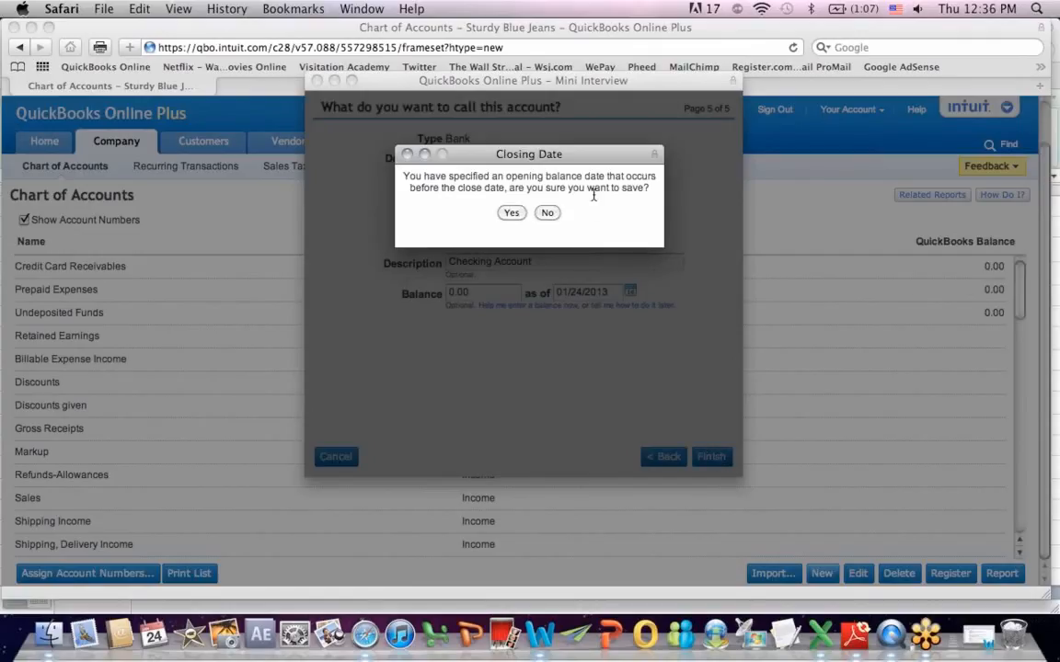
mouse_move(613, 199)
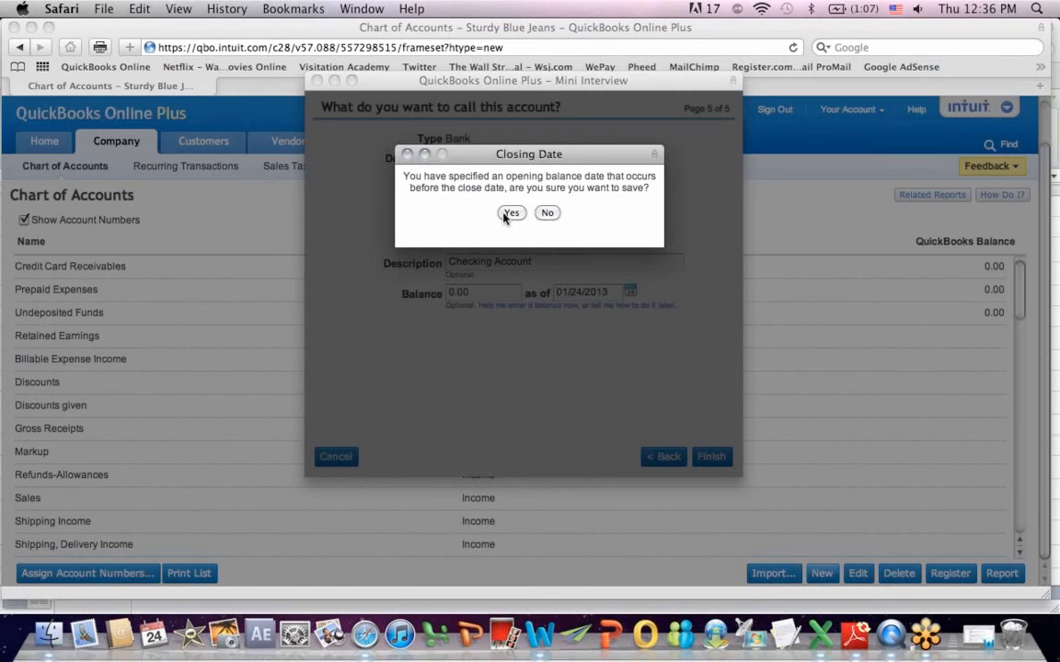
- Confirm the closing-date save, check the Checking bank account in the list, and start another account
left_click(512, 213)
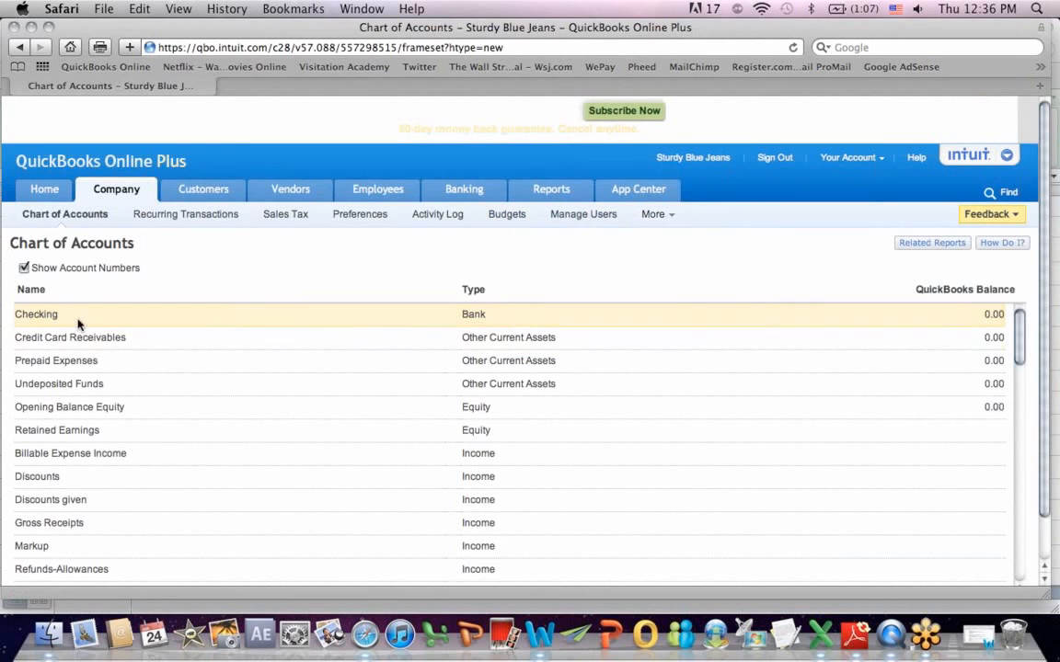
mouse_move(506, 313)
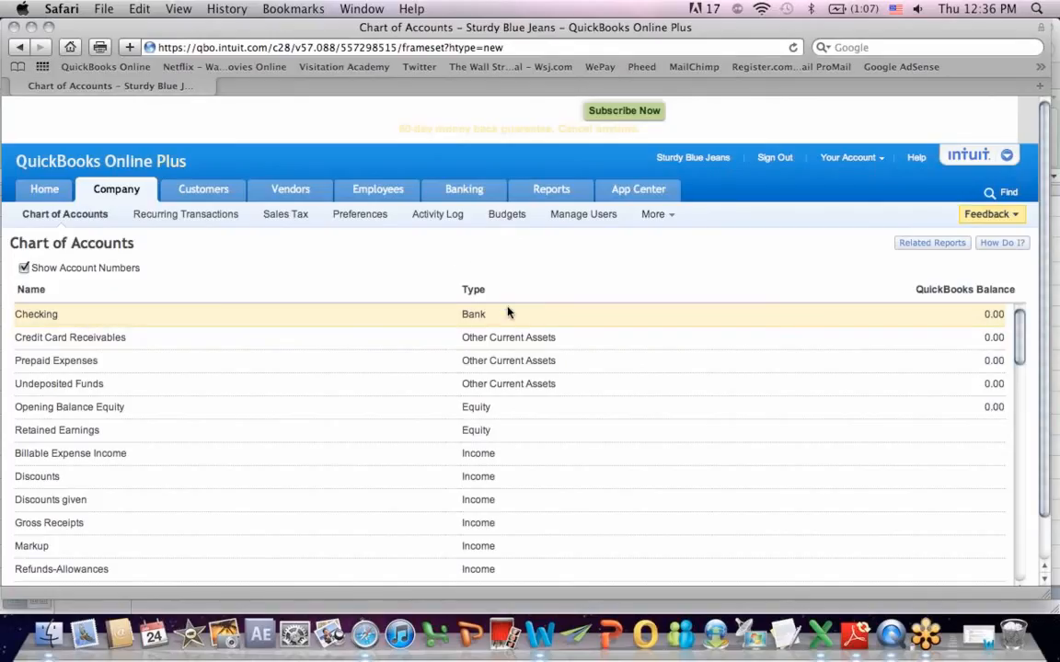
mouse_move(929, 329)
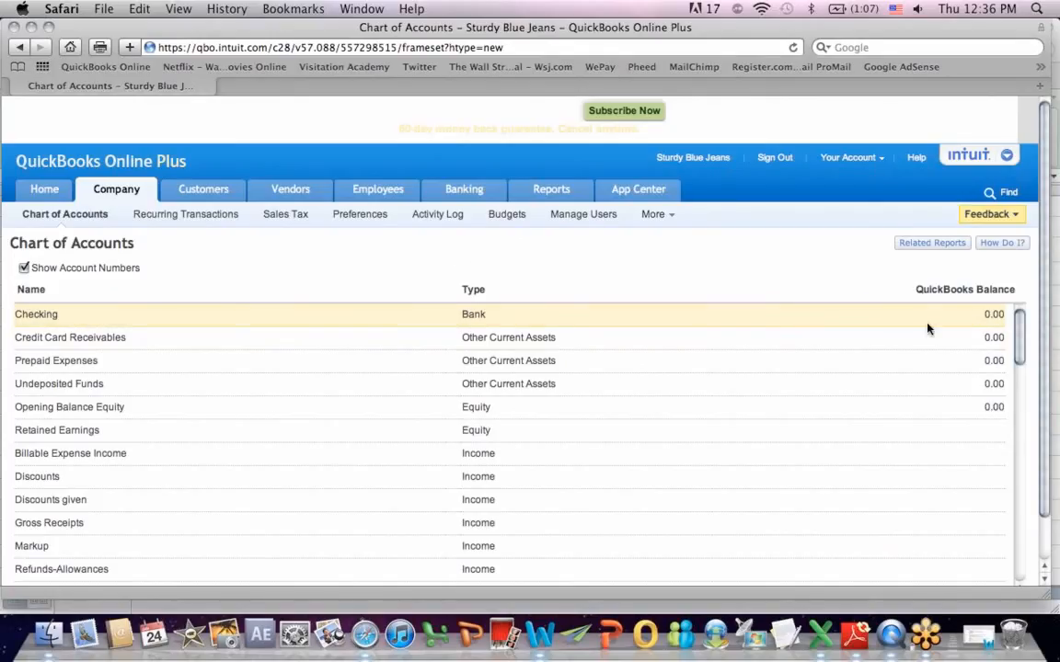
mouse_move(808, 213)
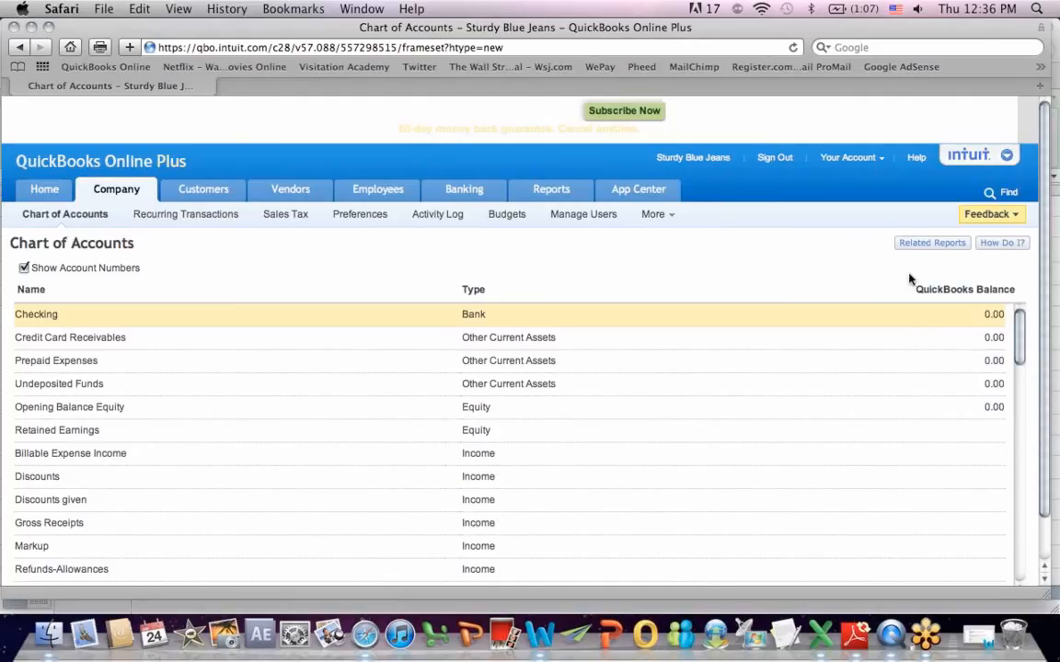
mouse_move(1010, 304)
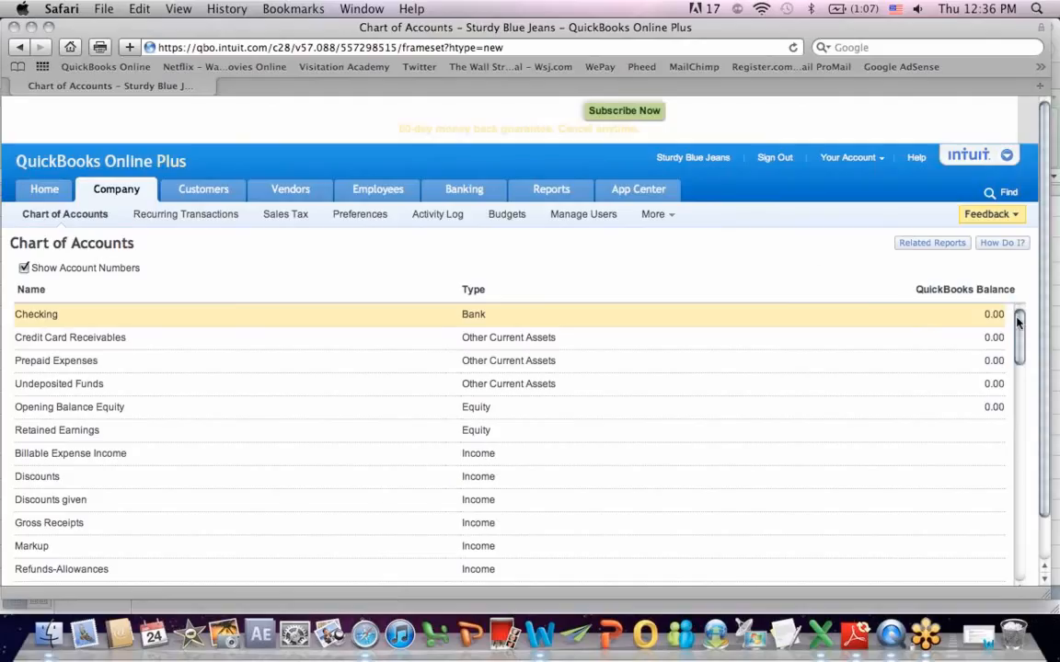
scroll("down", 3)
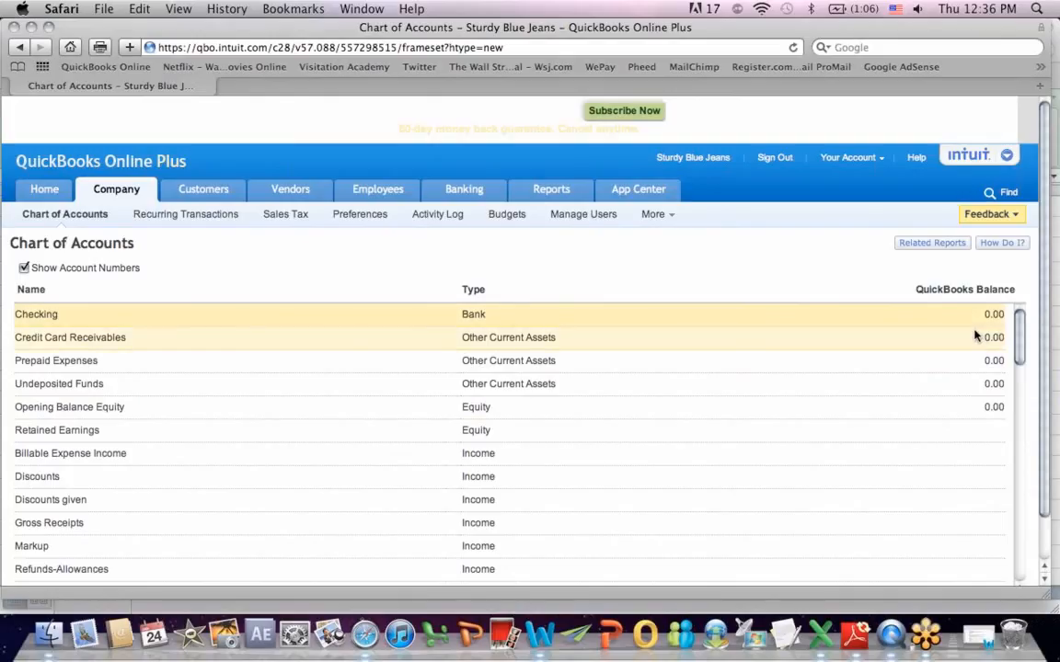
scroll("down", 3)
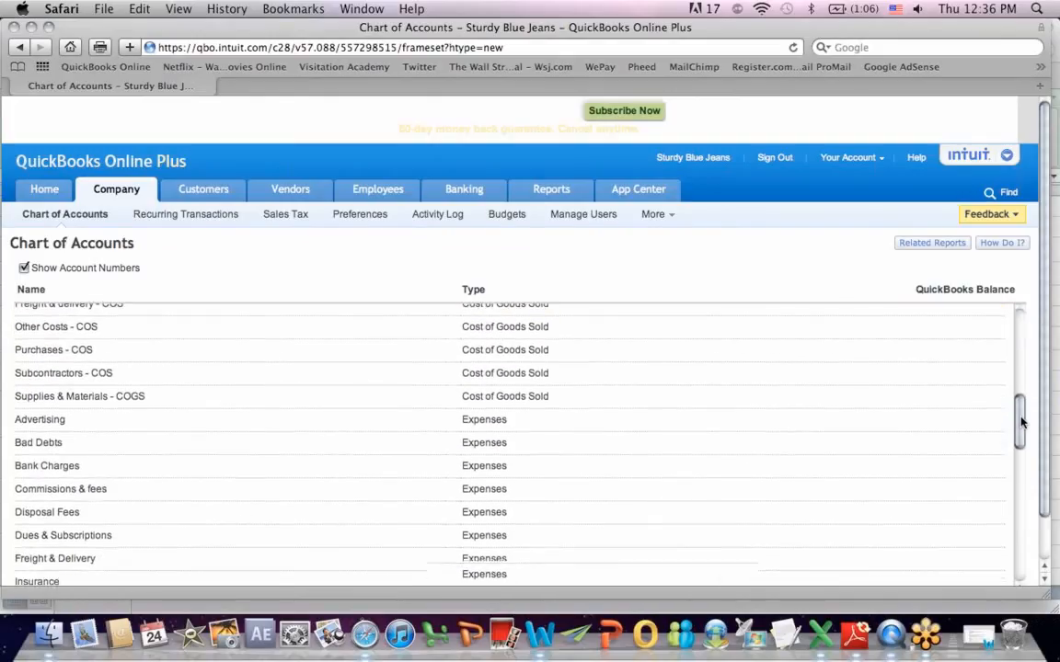
scroll("down", 3)
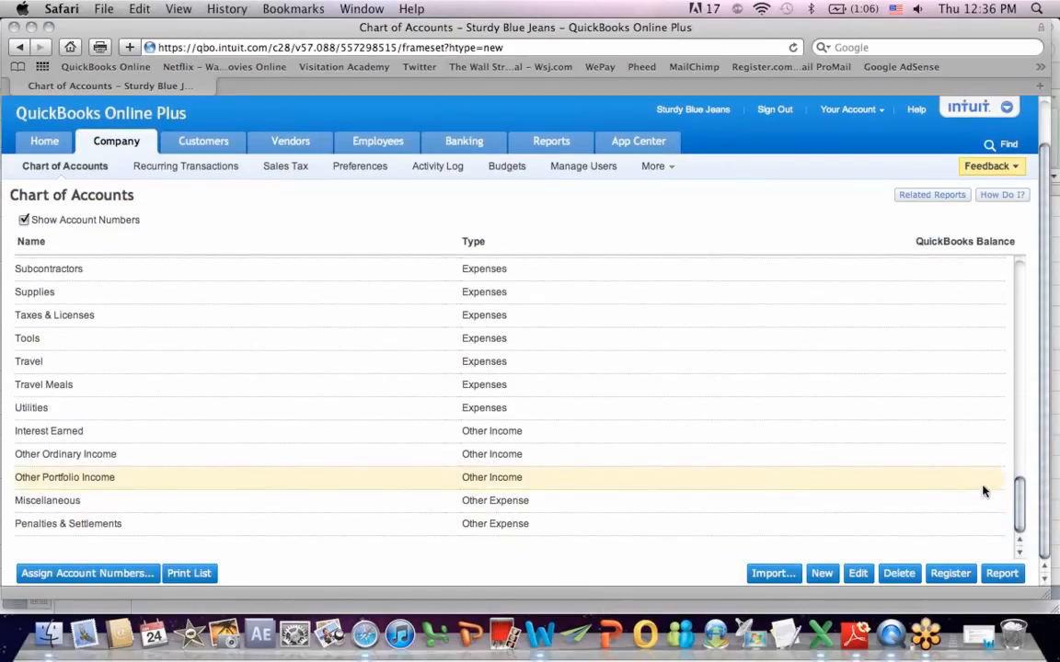
left_click(822, 573)
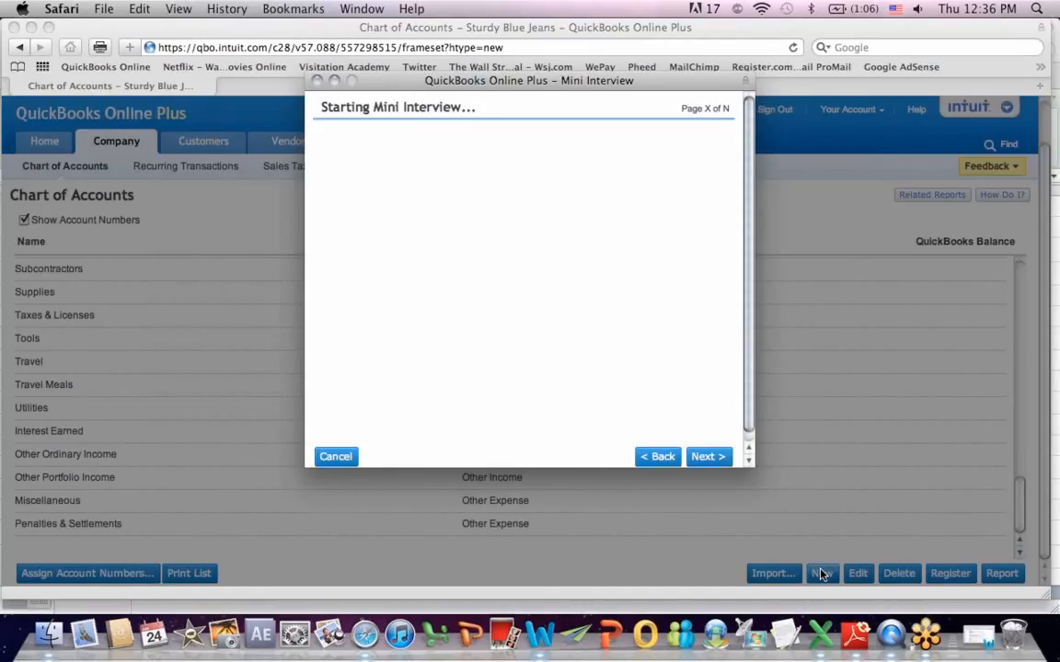
mouse_move(742, 497)
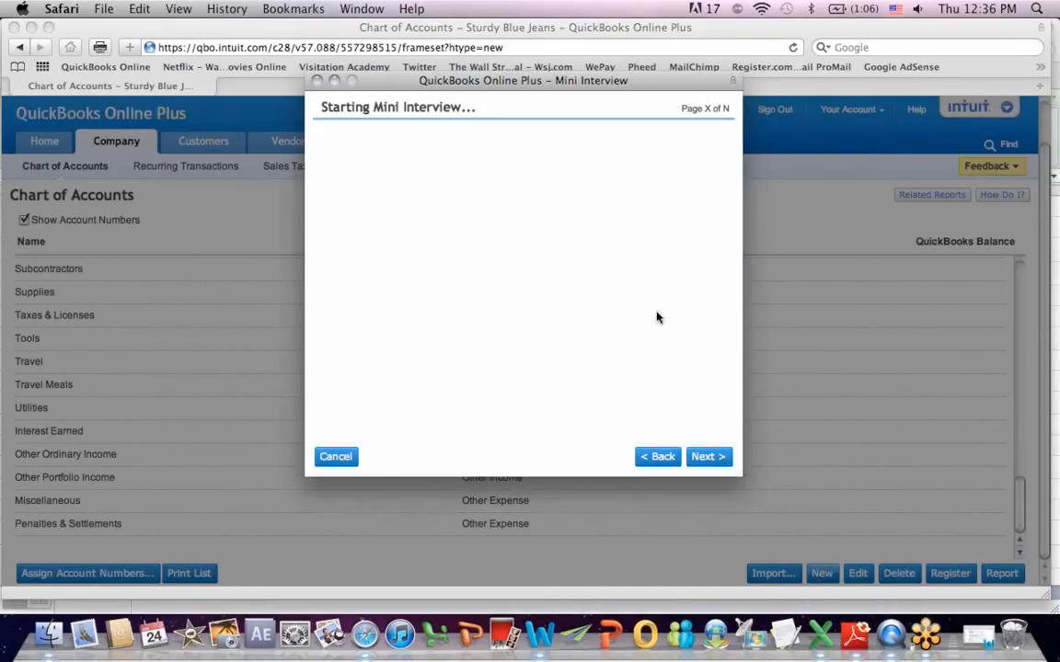
- Choose Fixed Assets as the account type with Machinery & Equipment as its kind
left_click(708, 457)
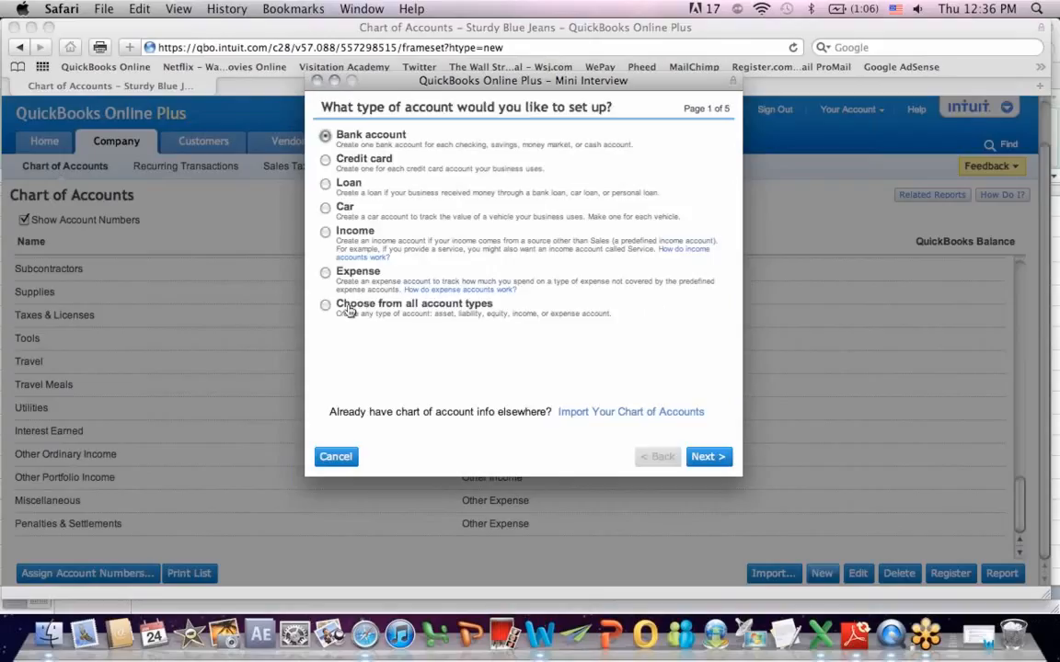
left_click(325, 304)
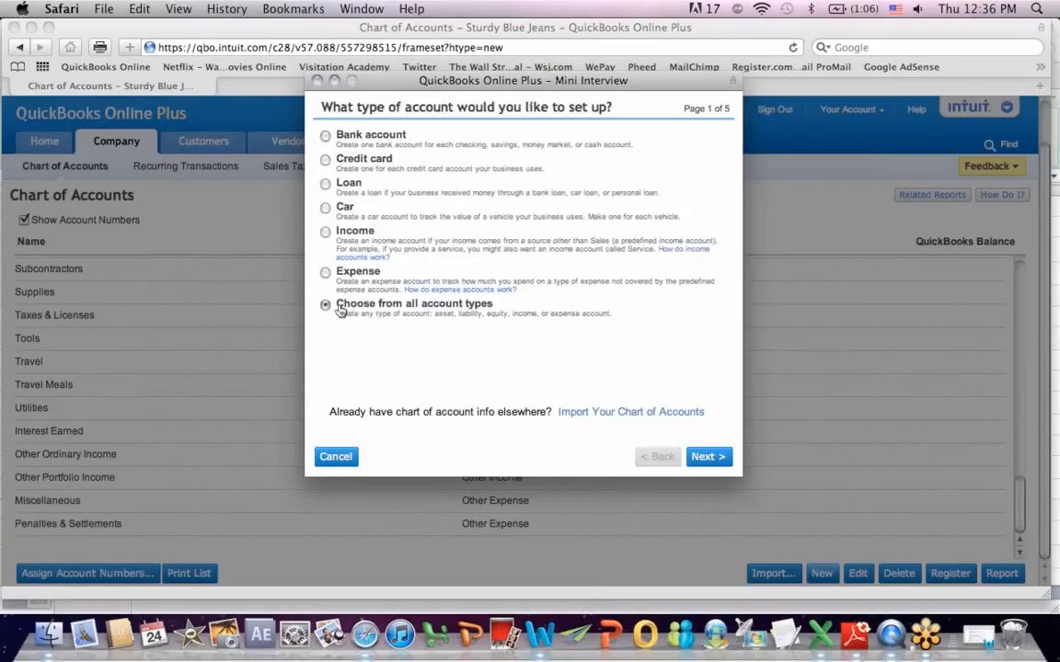
left_click(708, 456)
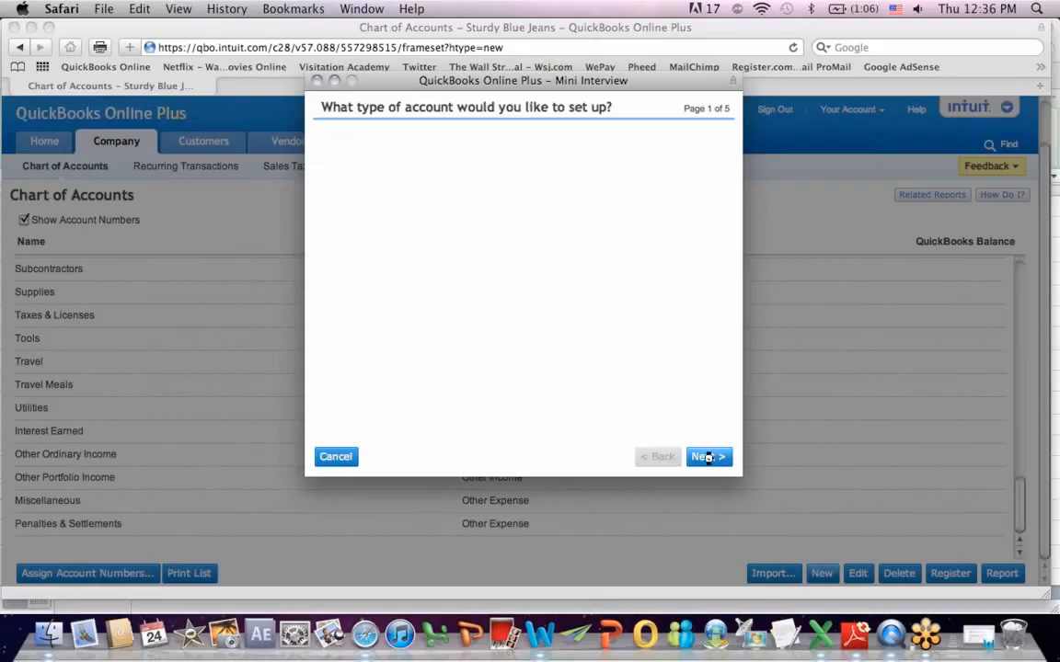
left_click(708, 456)
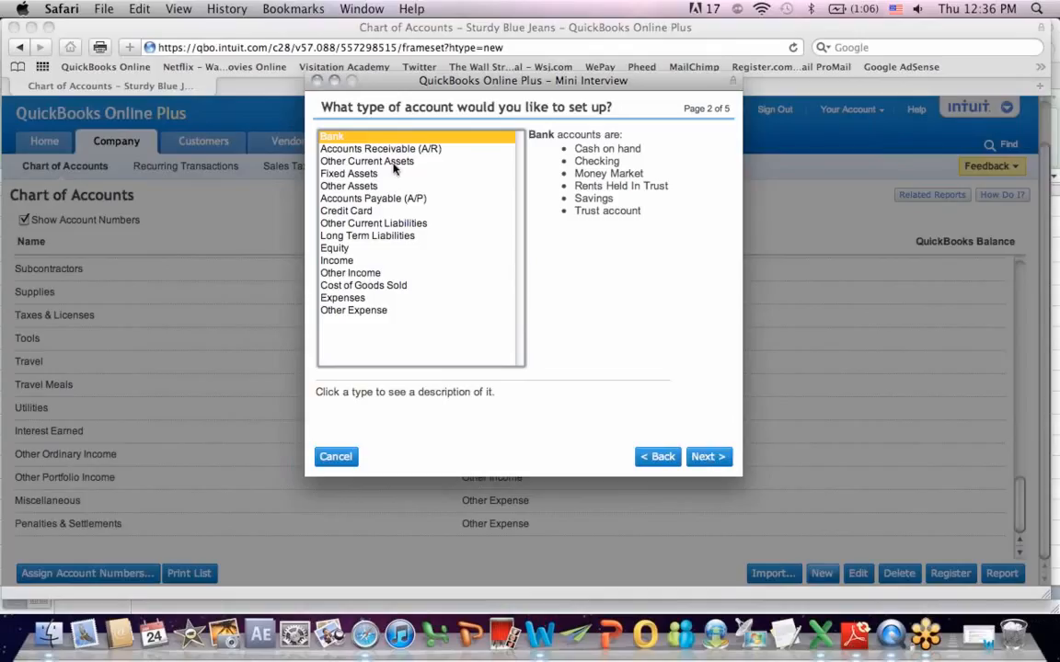
left_click(349, 173)
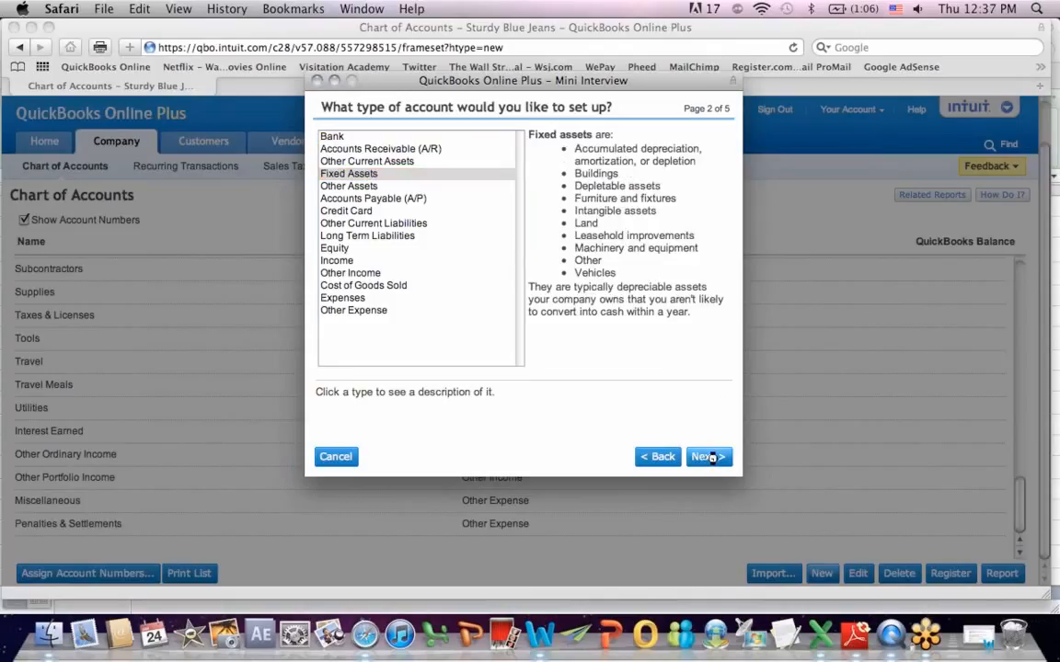
left_click(709, 456)
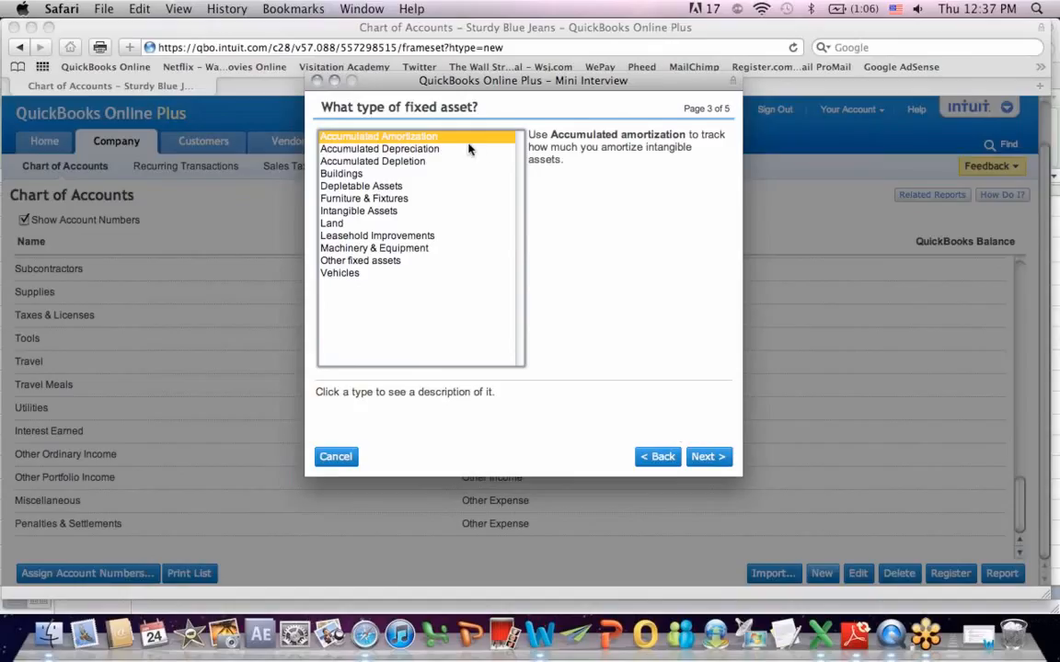
mouse_move(361, 193)
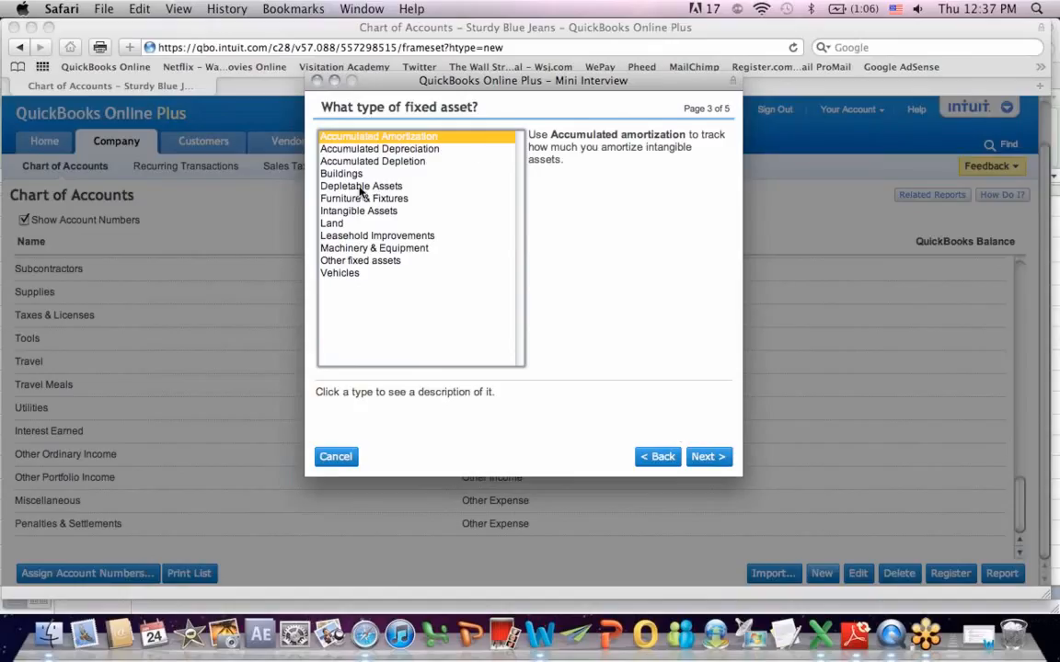
mouse_move(382, 249)
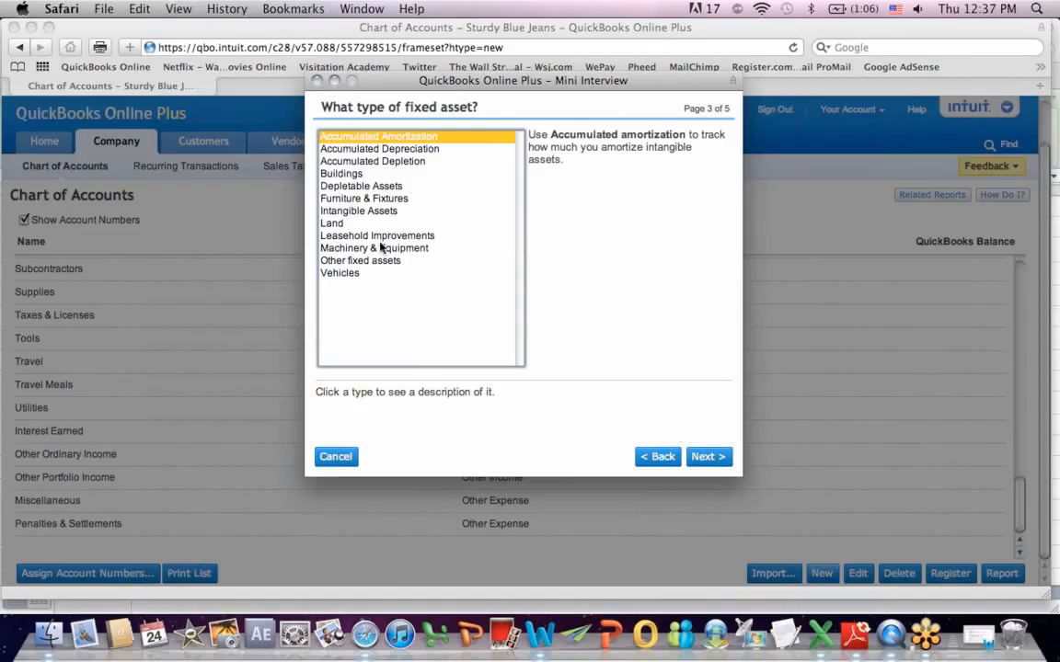
left_click(708, 456)
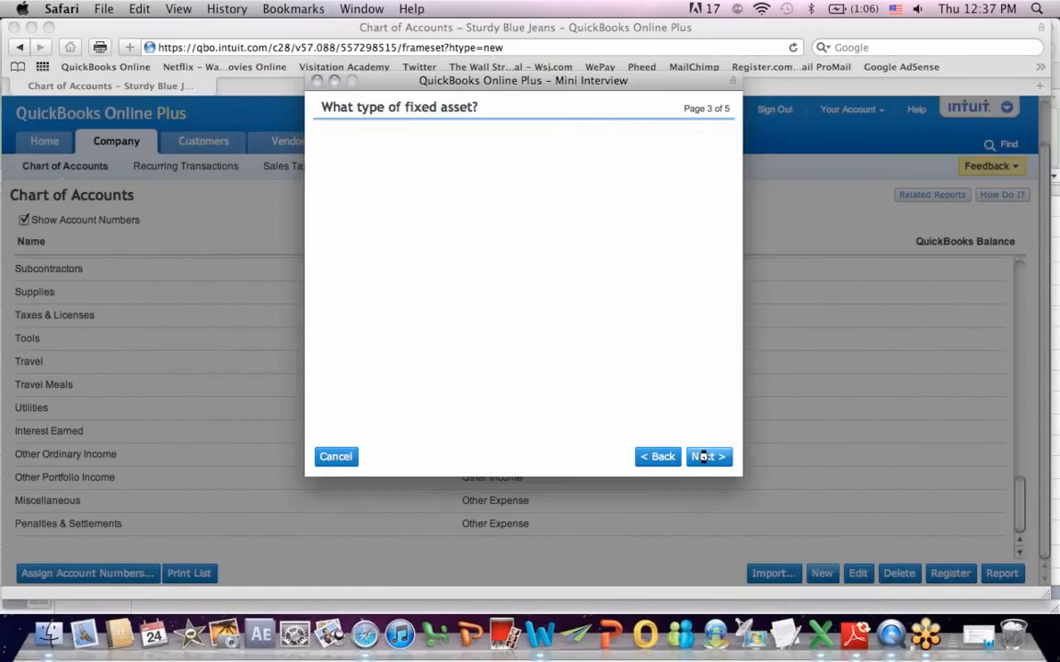
- Keep the name Machinery & Equipment, leave the cost fields blank, and finish the account
left_click(708, 457)
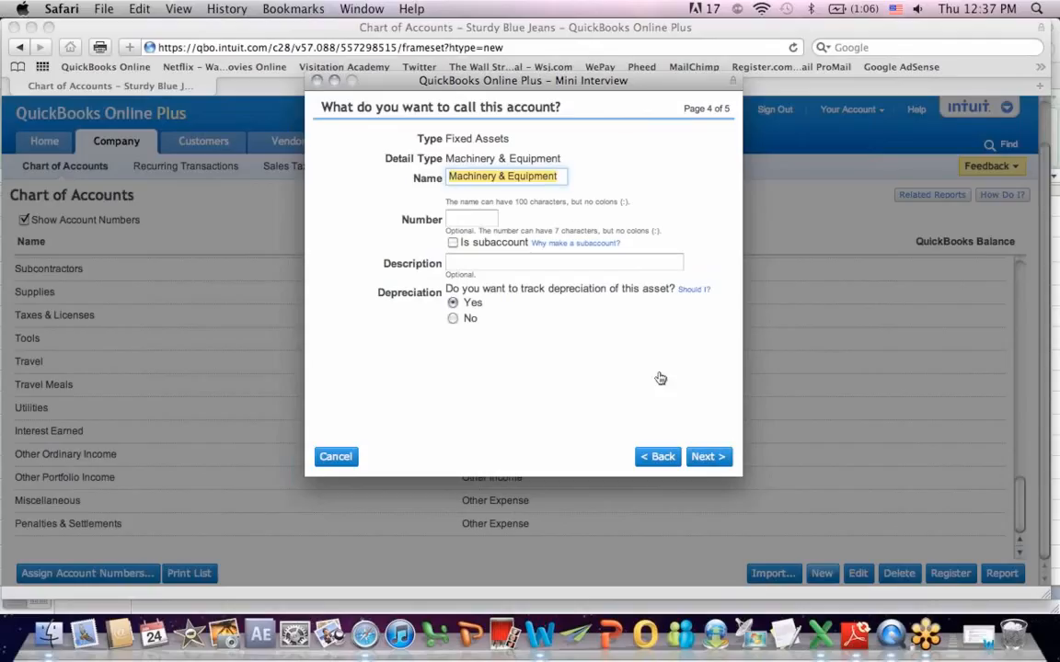
left_click(708, 456)
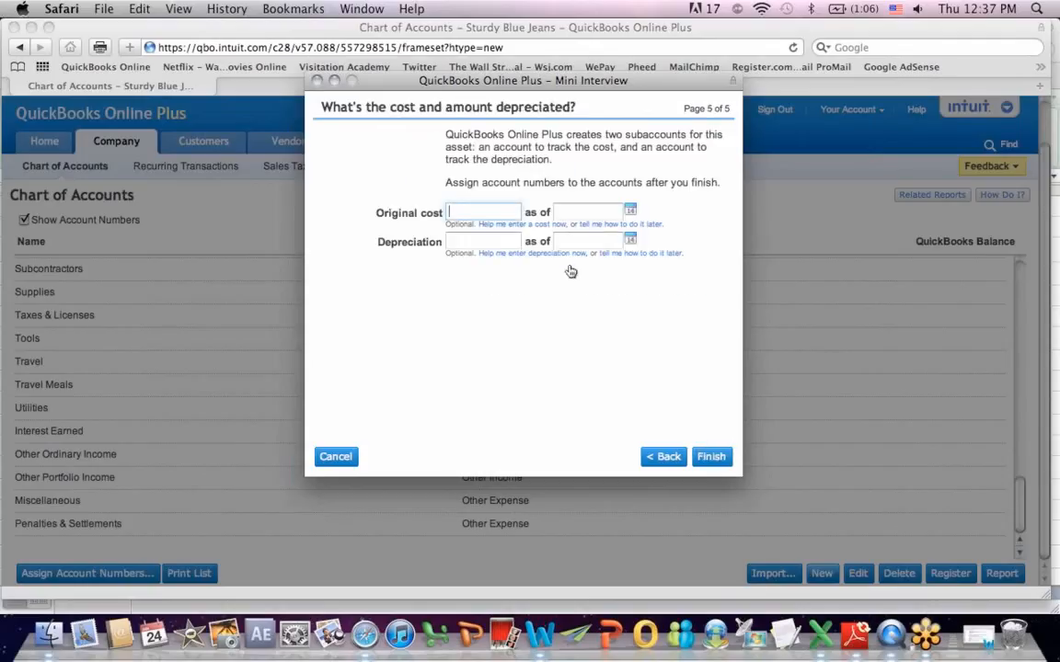
left_click(711, 456)
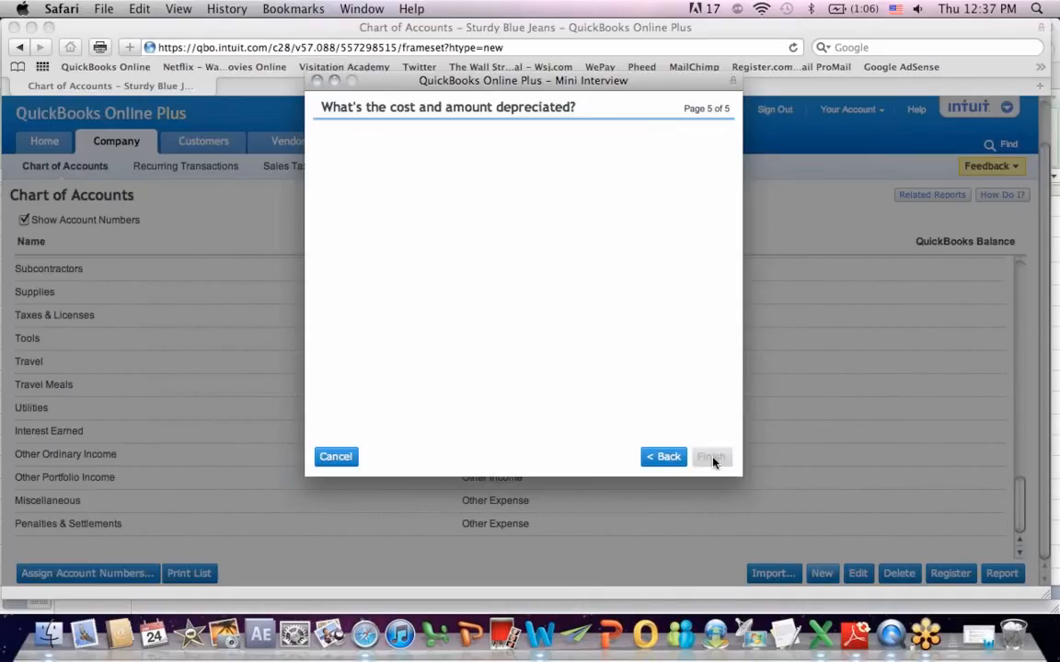
left_click(711, 456)
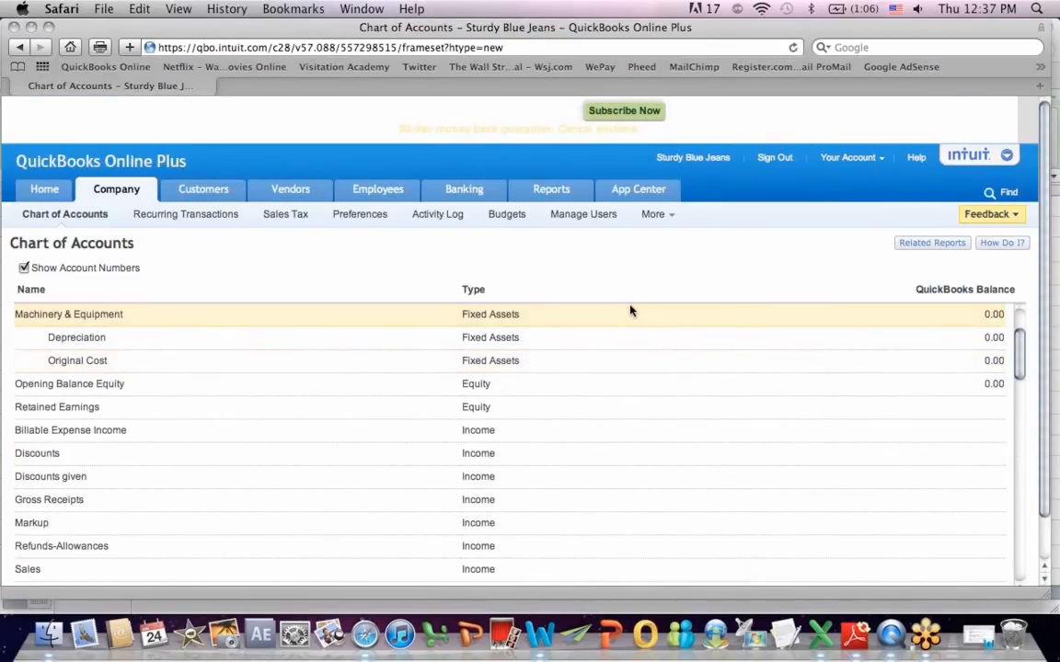
scroll("up", 3)
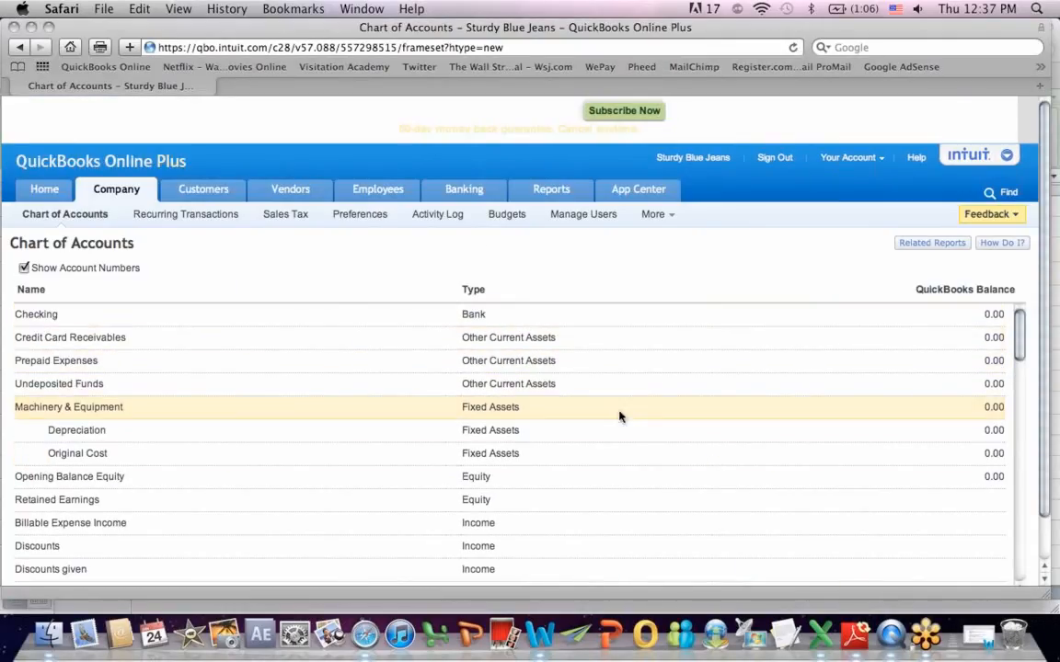
mouse_move(347, 430)
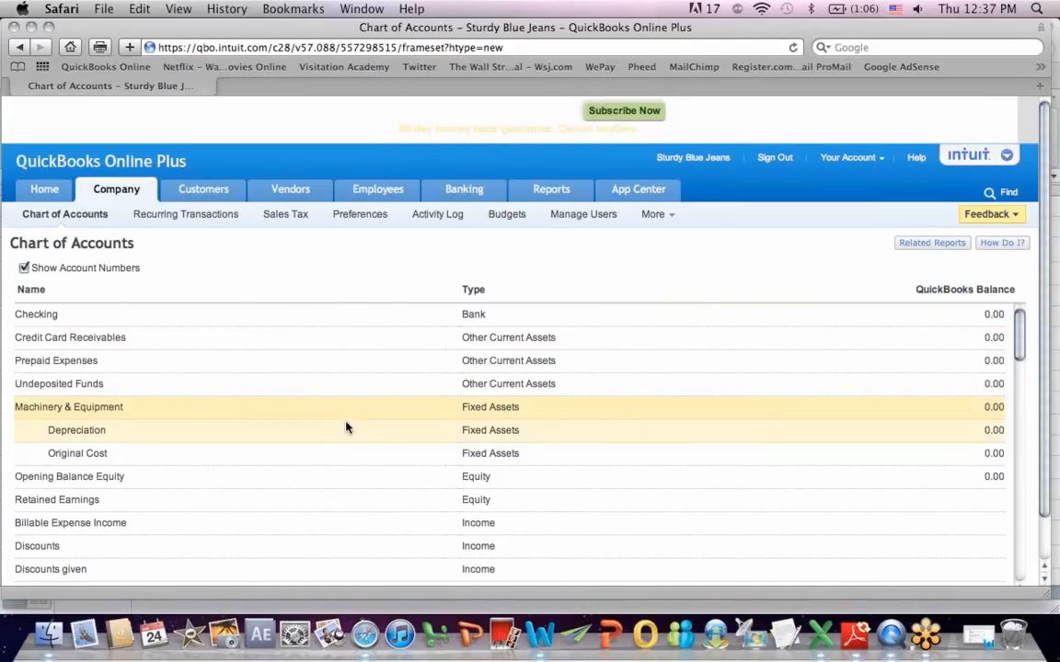
mouse_move(331, 424)
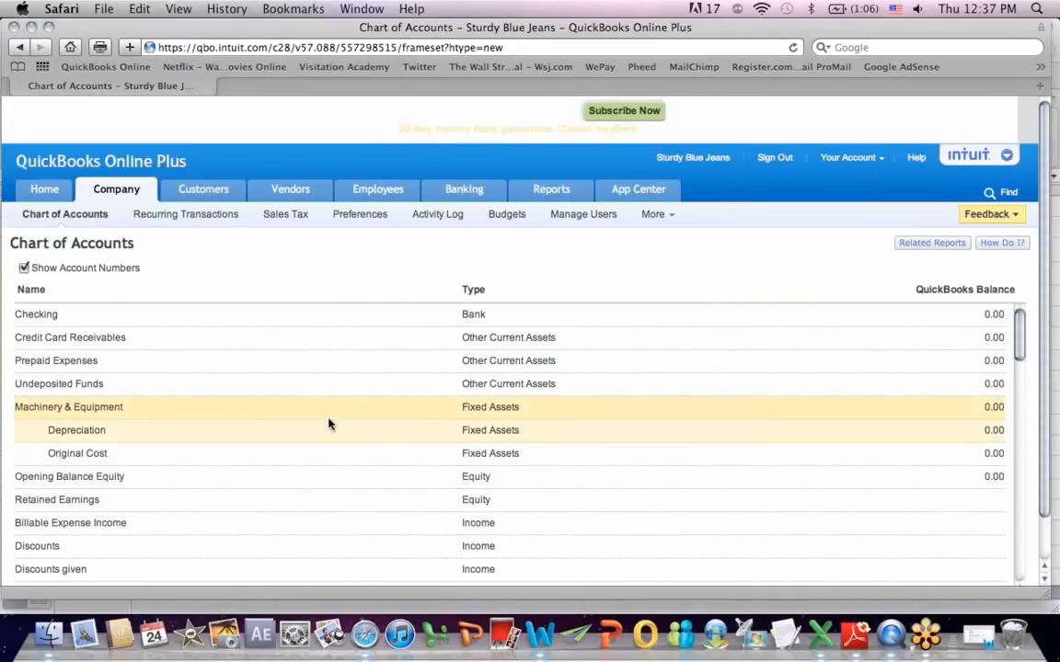
mouse_move(324, 426)
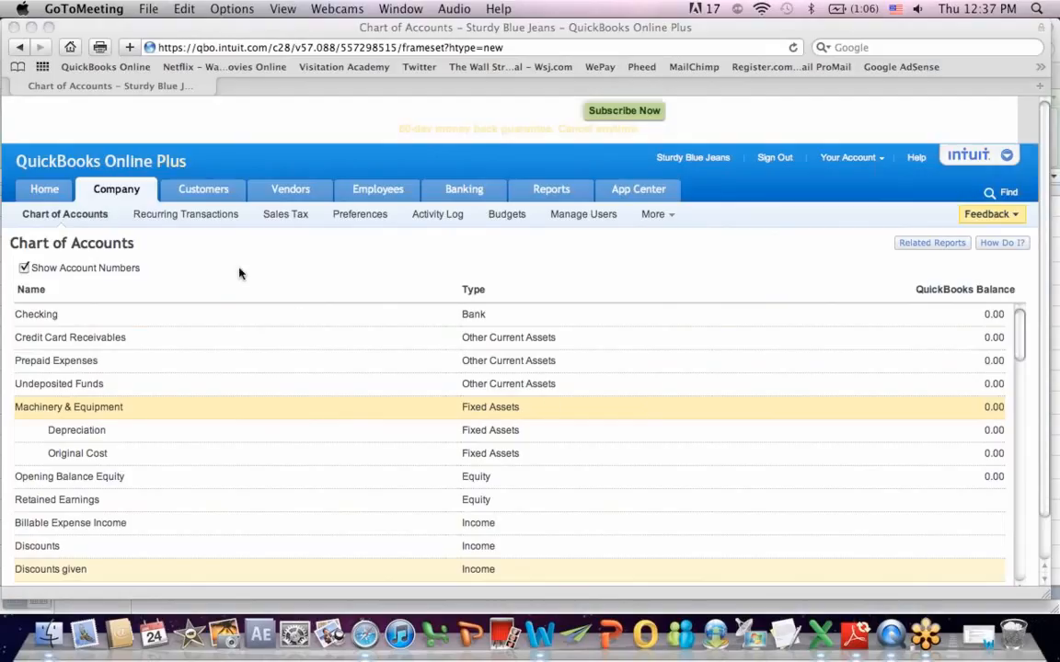
mouse_move(199, 264)
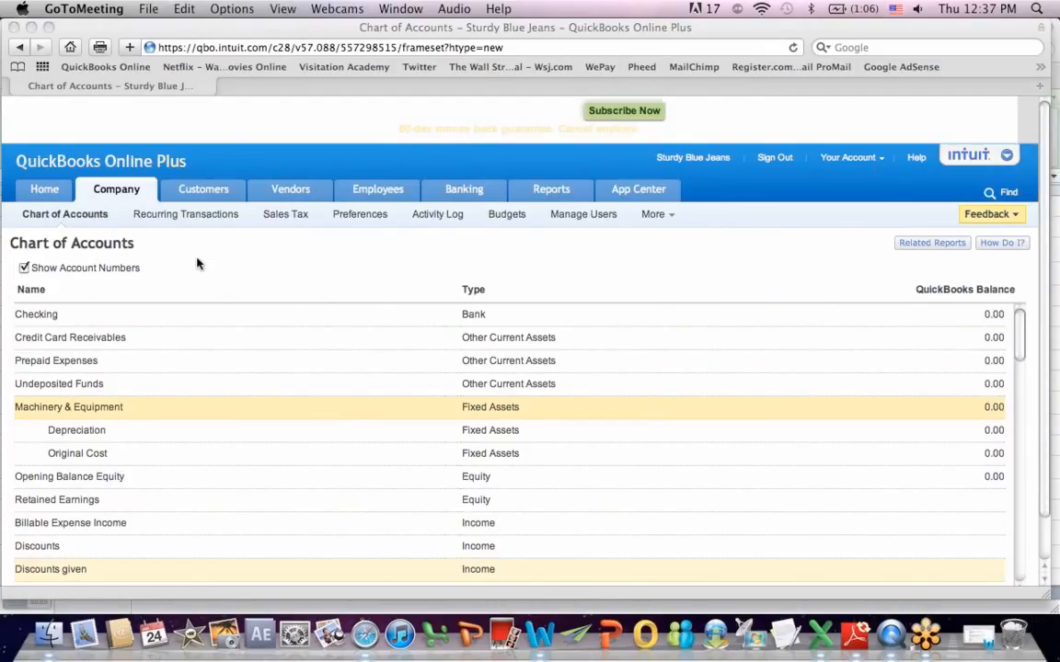
mouse_move(163, 290)
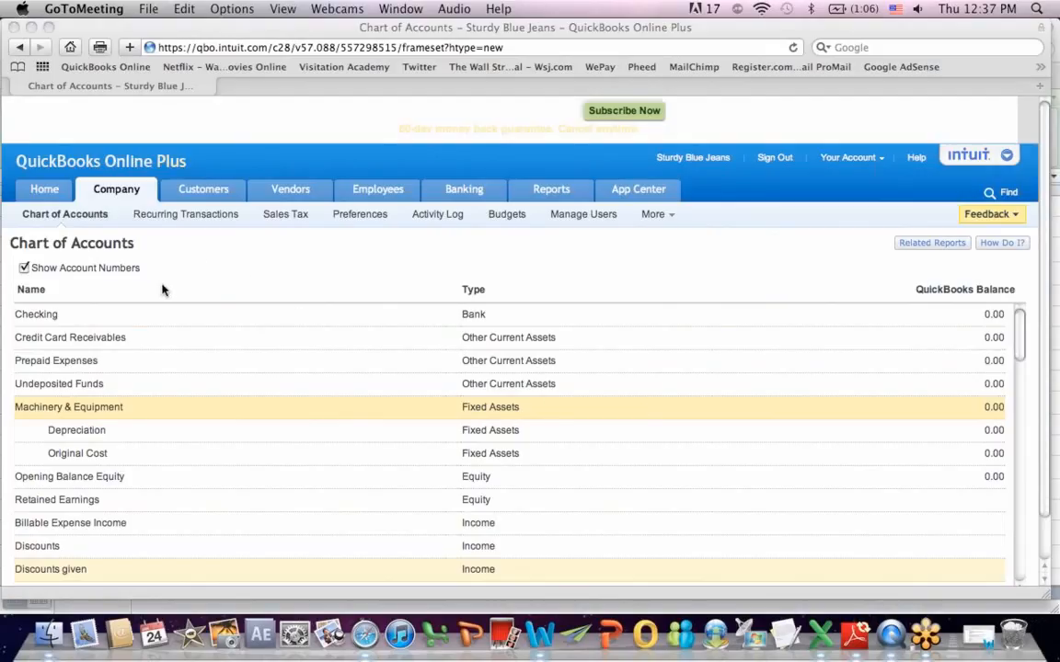
mouse_move(670, 635)
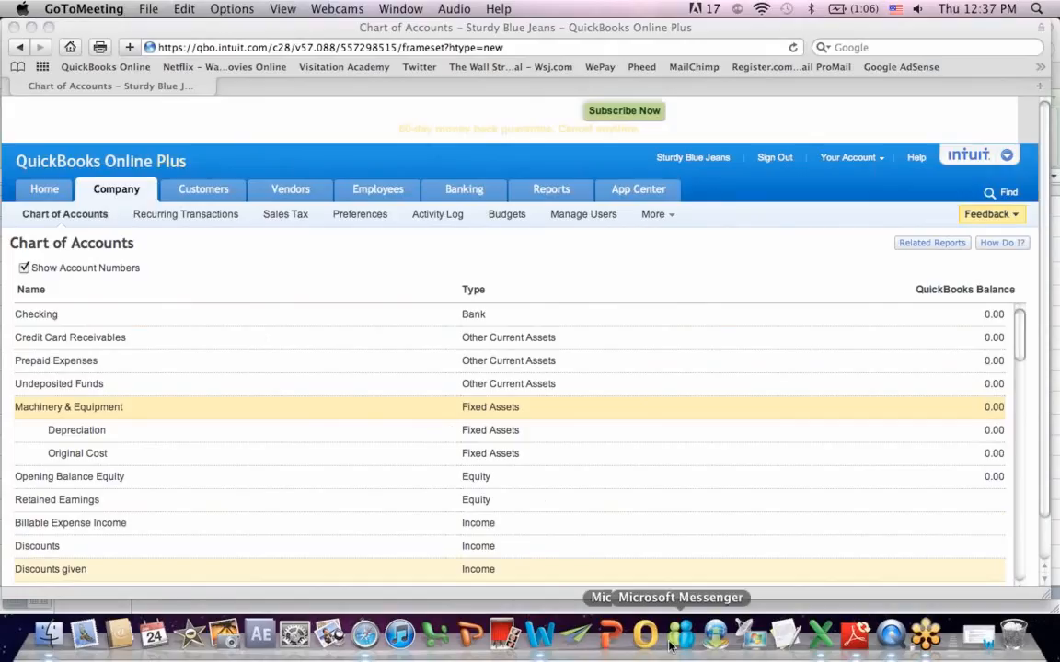
mouse_move(820, 635)
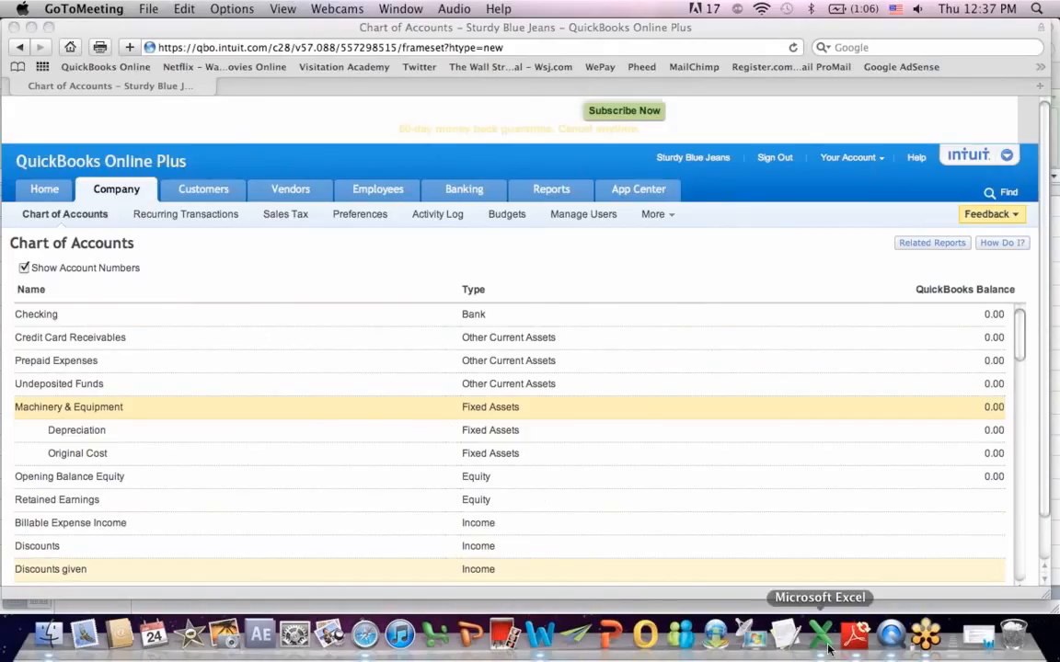
left_click(818, 632)
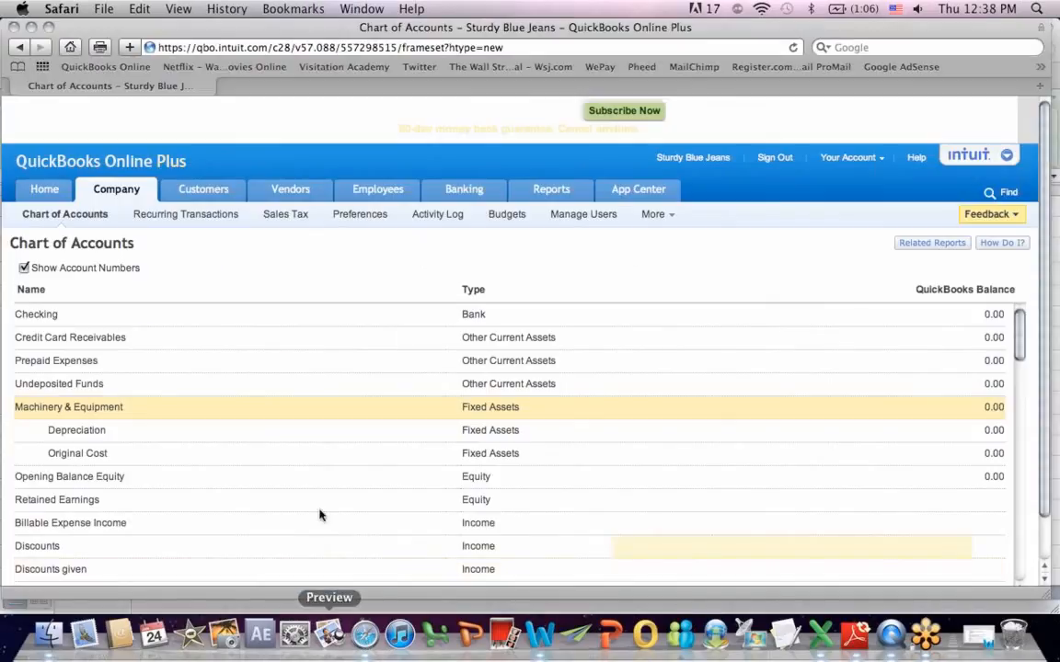
left_click(360, 213)
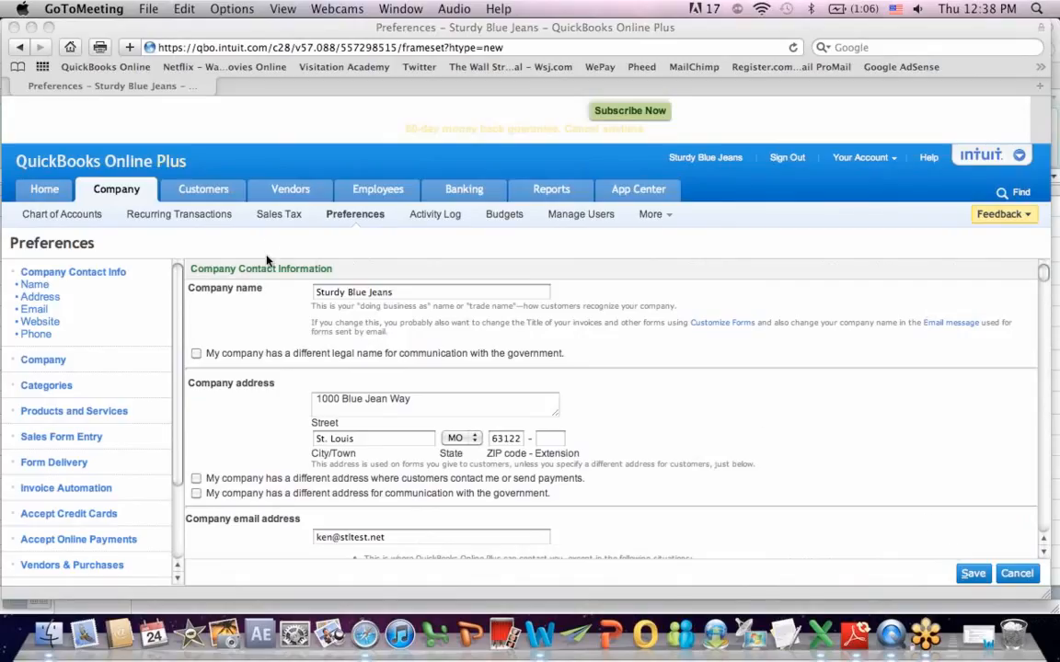
mouse_move(260, 314)
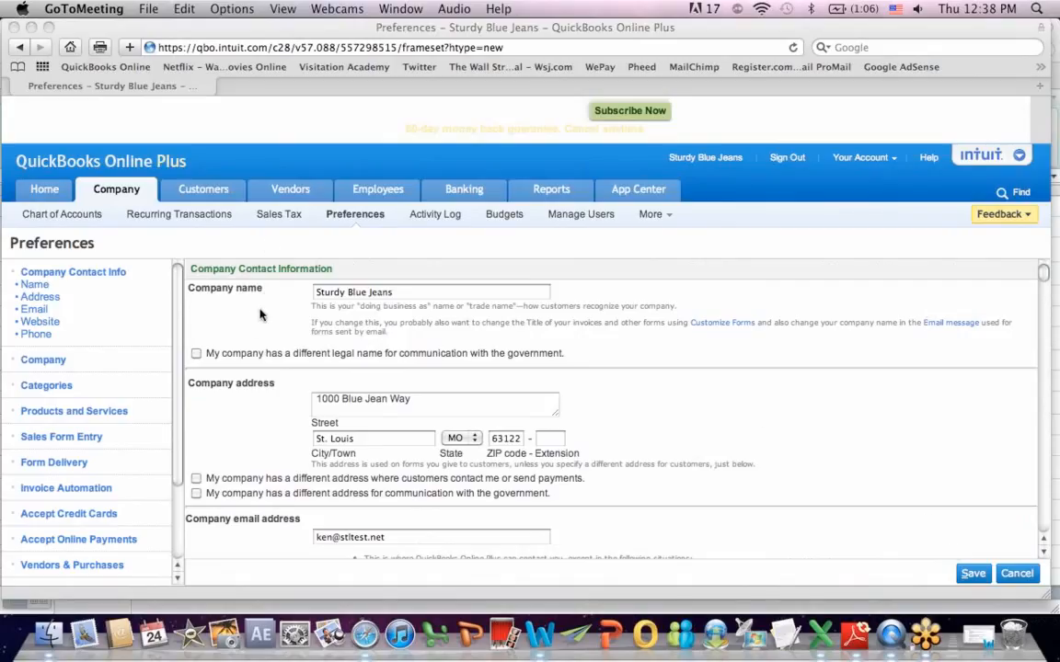
mouse_move(1001, 272)
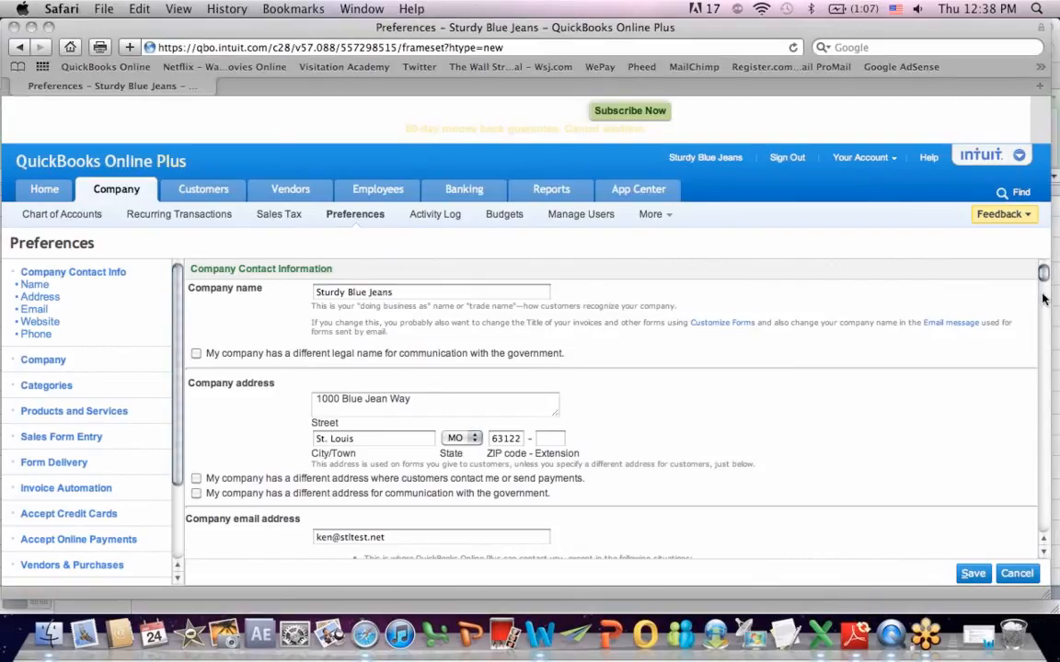
scroll("down", 3)
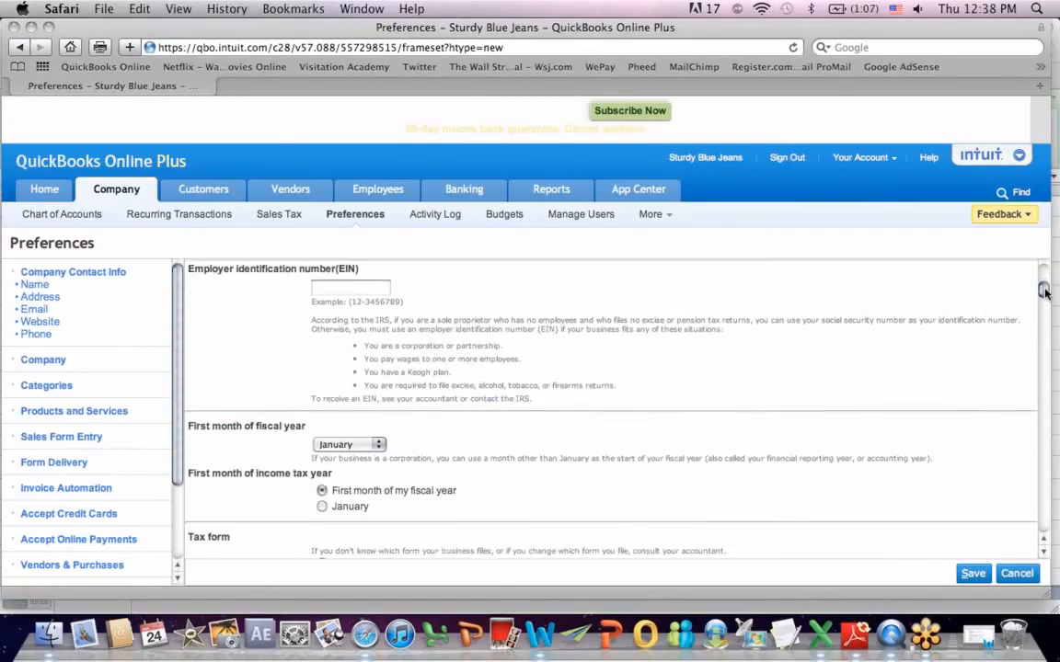
scroll("down", 3)
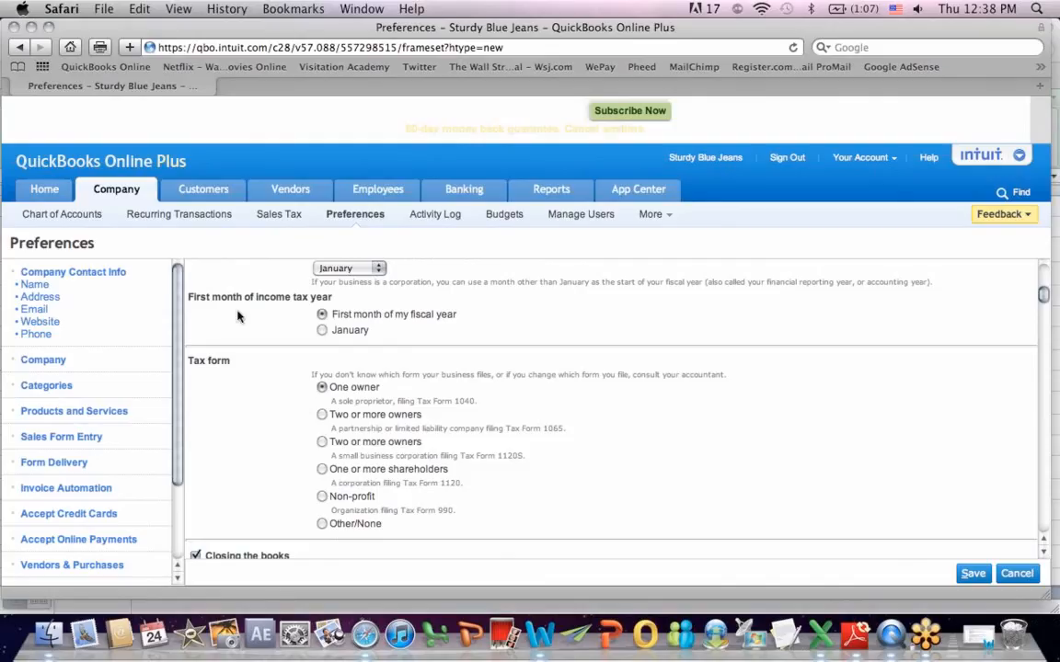
mouse_move(366, 376)
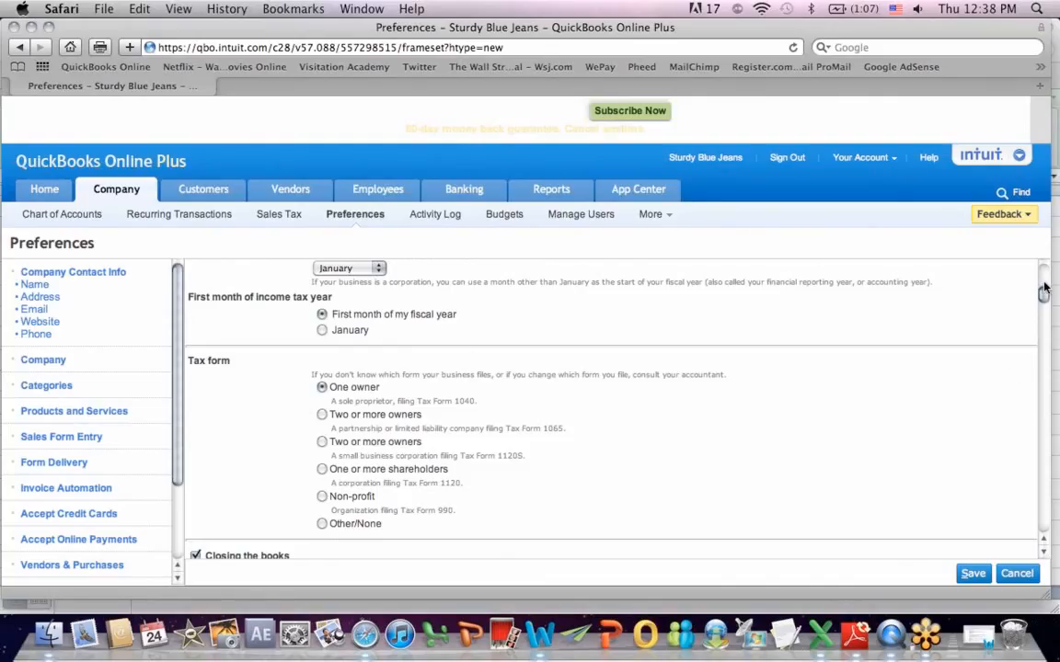
scroll("down", 3)
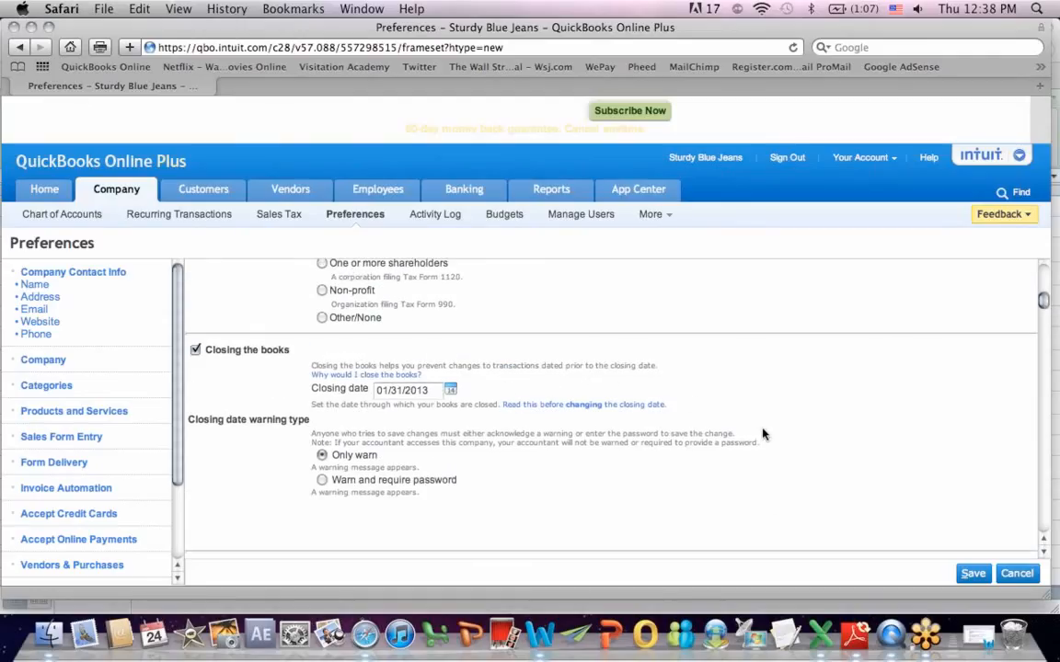
mouse_move(679, 439)
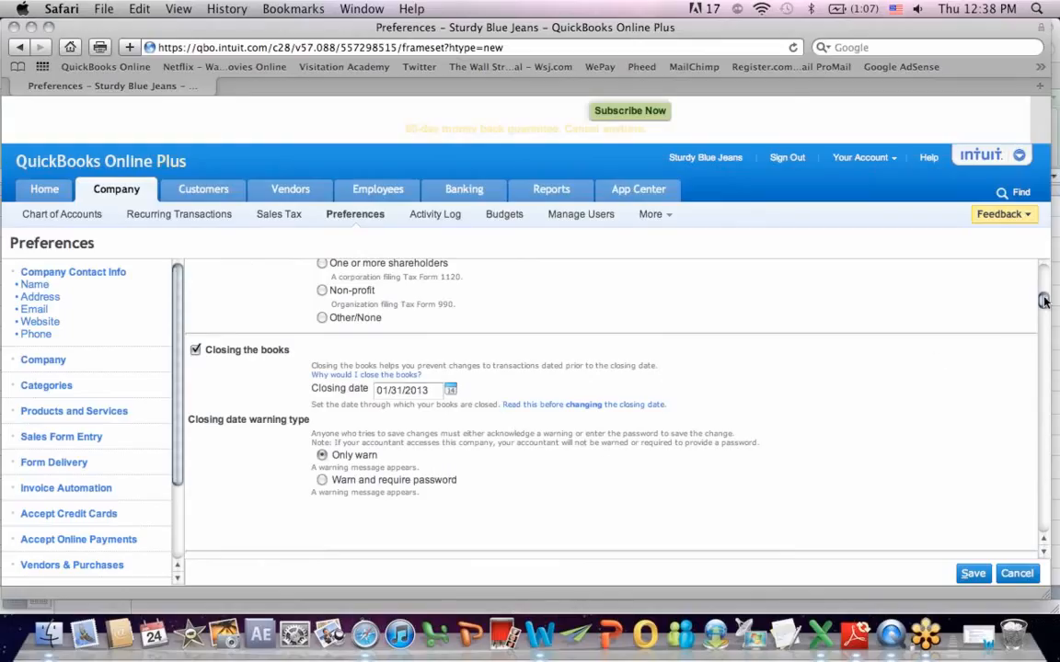
scroll("down", 3)
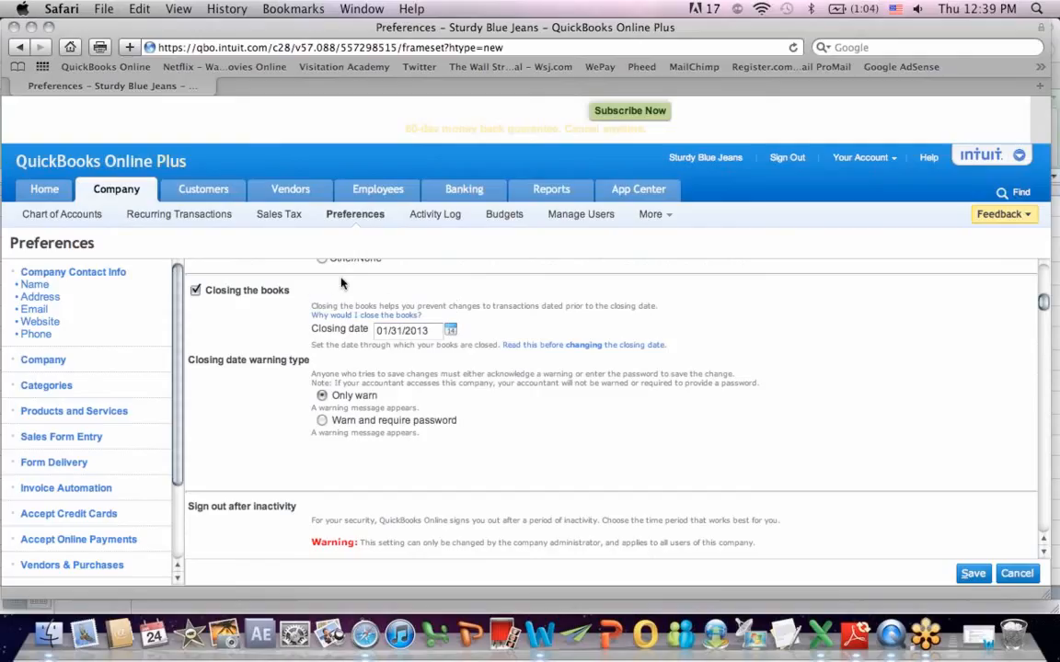
mouse_move(965, 312)
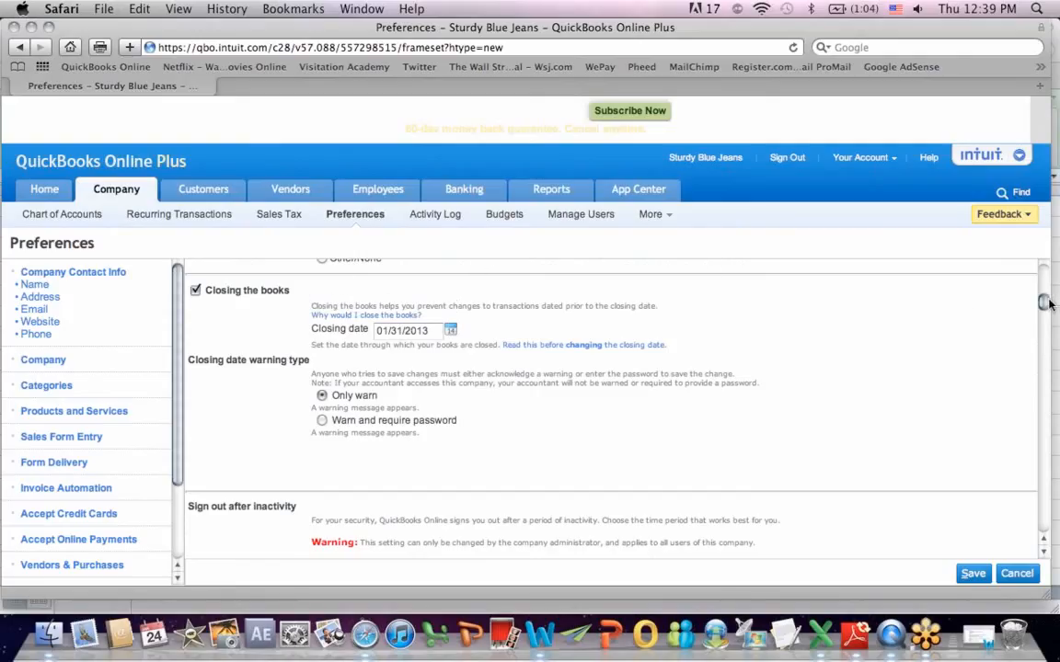
scroll("down", 3)
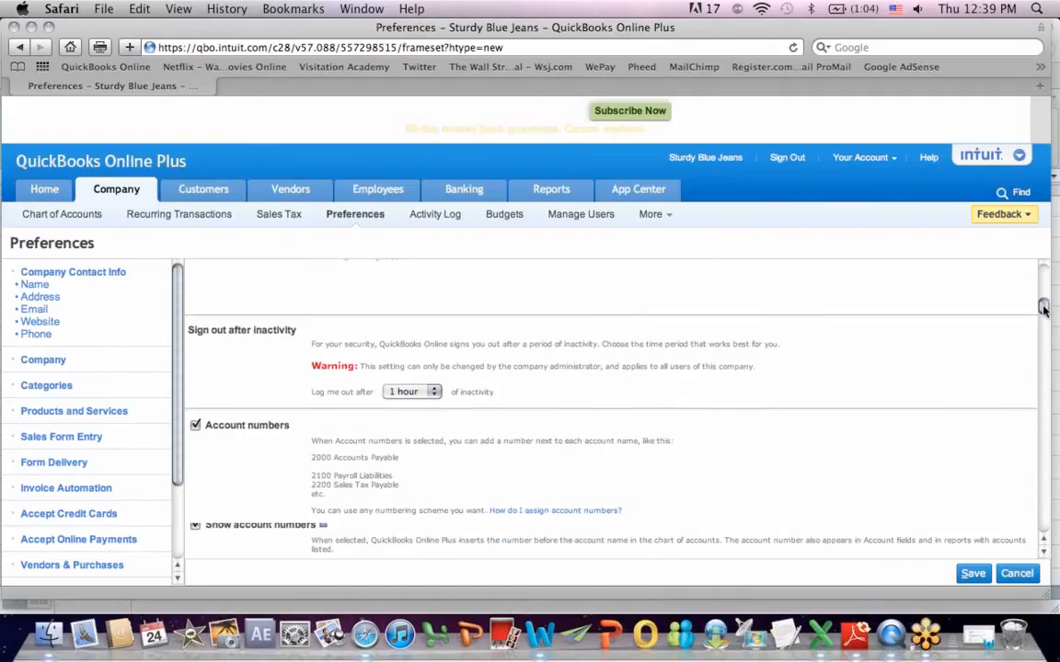
scroll("down", 3)
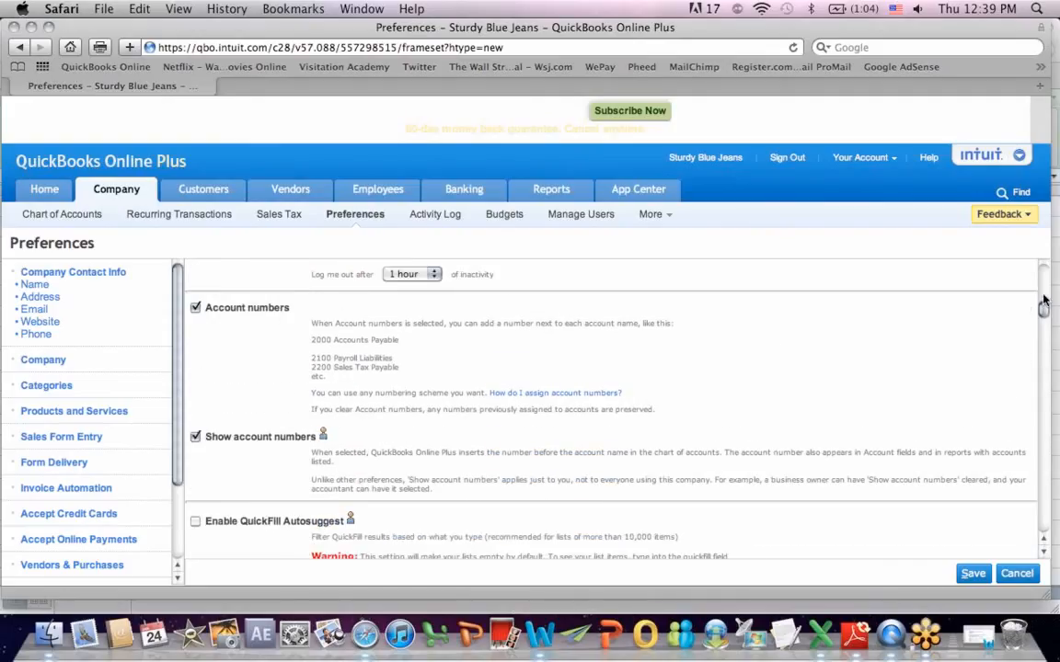
scroll("down", 3)
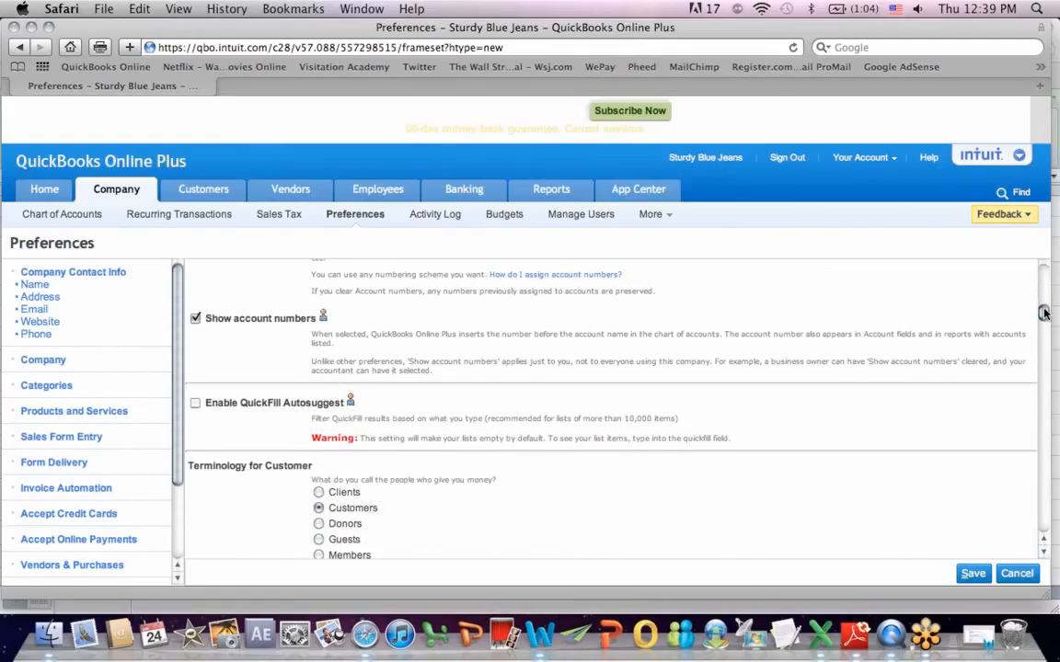
mouse_move(669, 276)
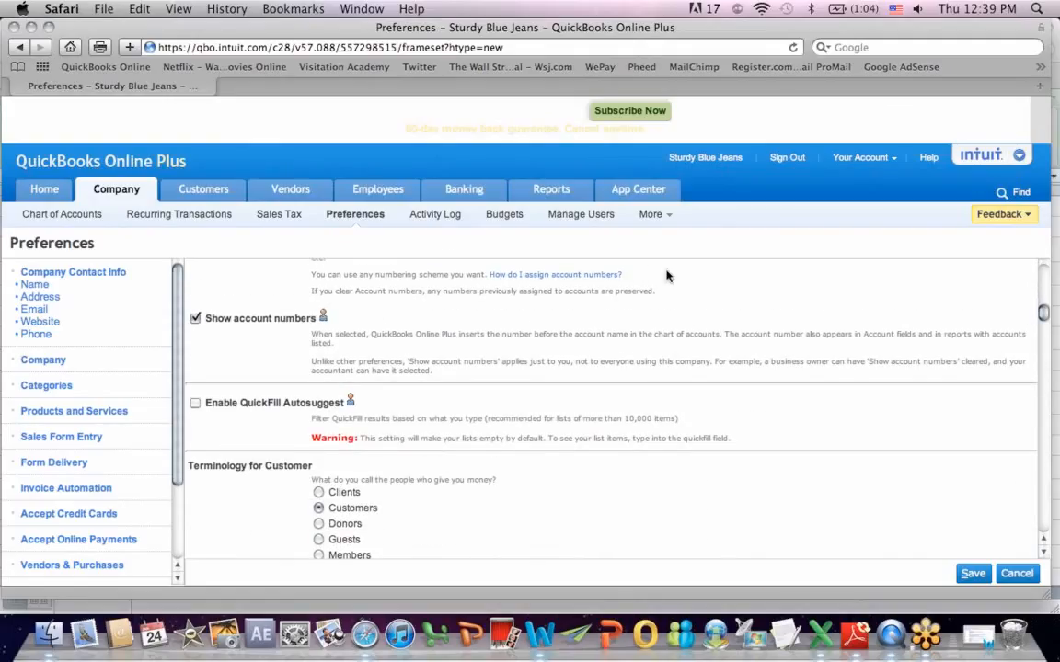
scroll("down", 3)
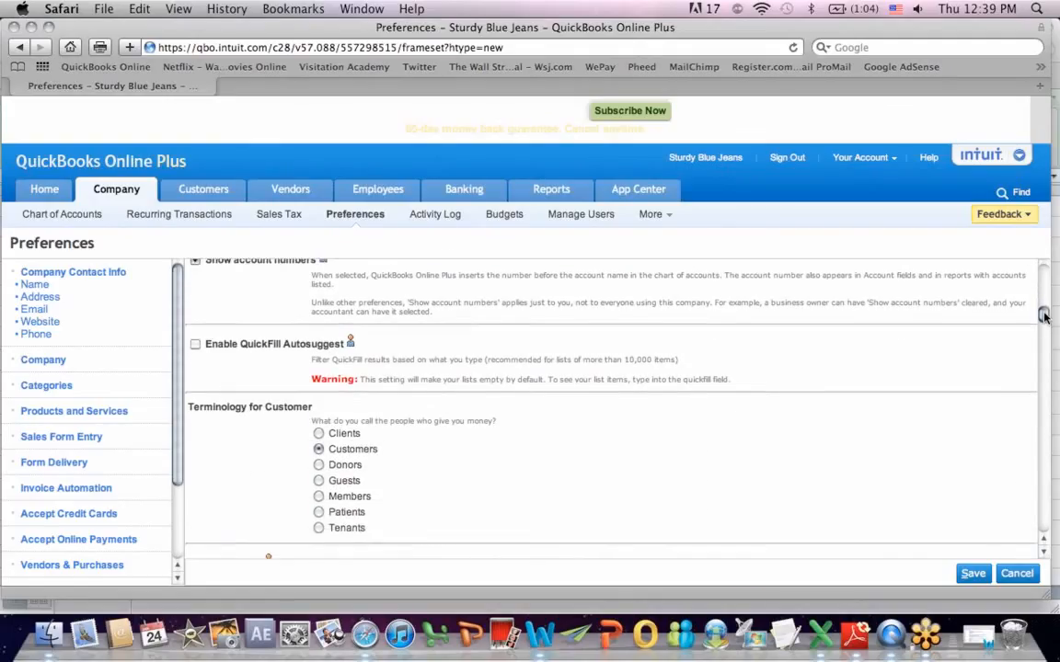
scroll("down", 3)
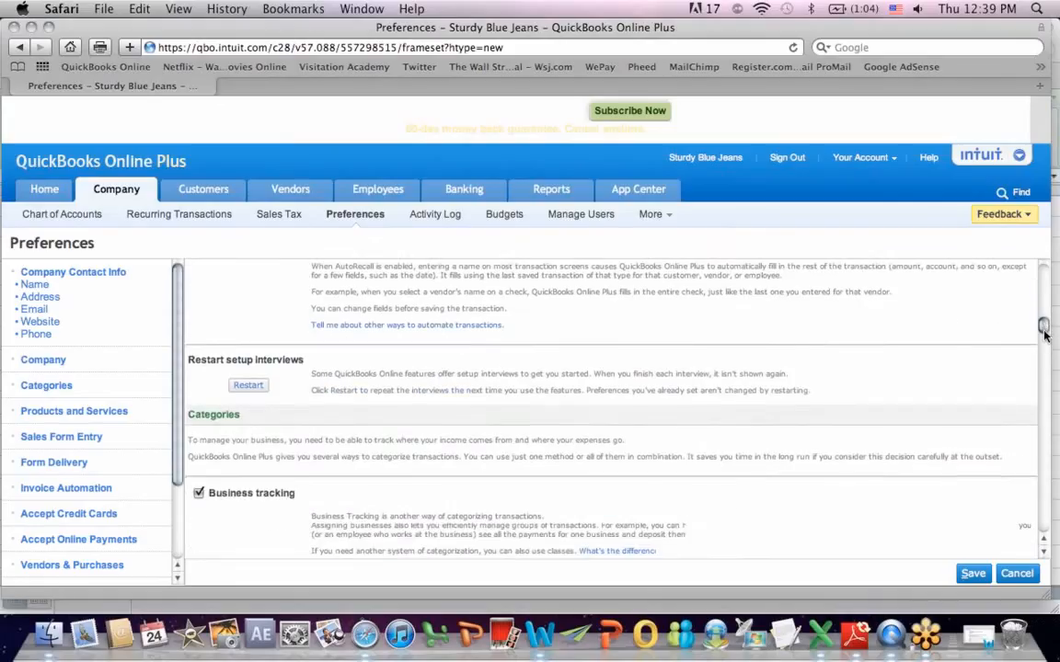
scroll("down", 3)
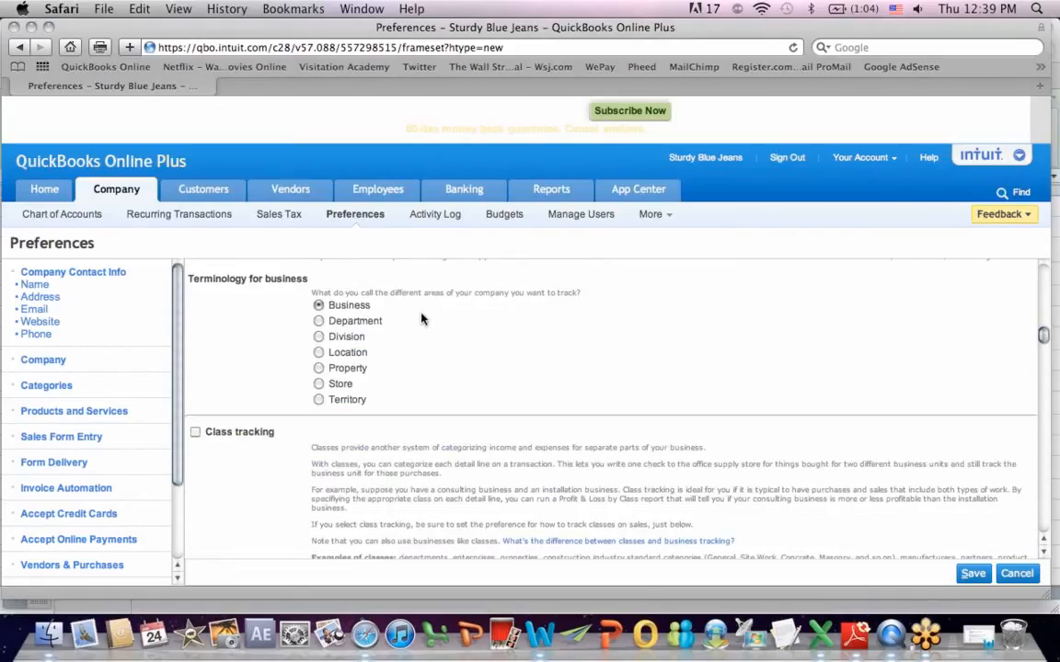
mouse_move(382, 349)
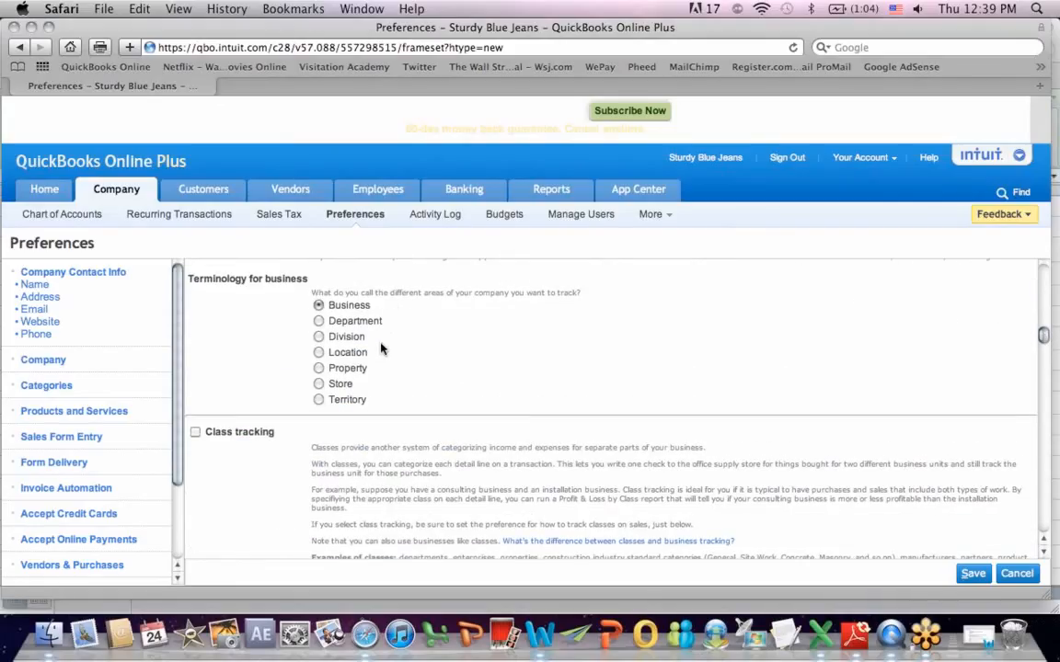
mouse_move(1032, 344)
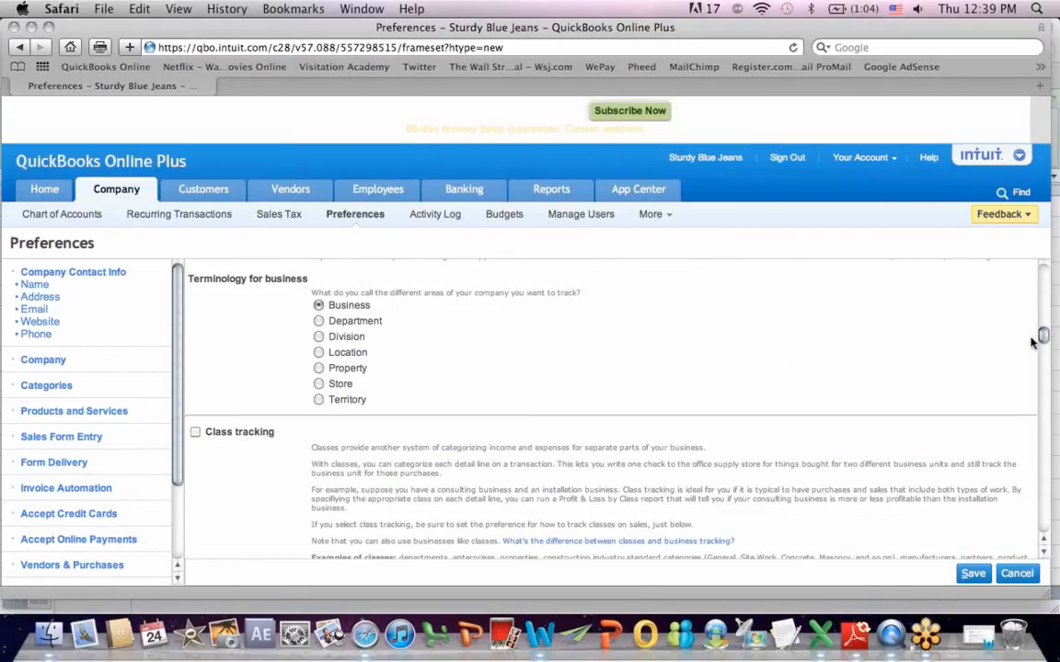
scroll("down", 3)
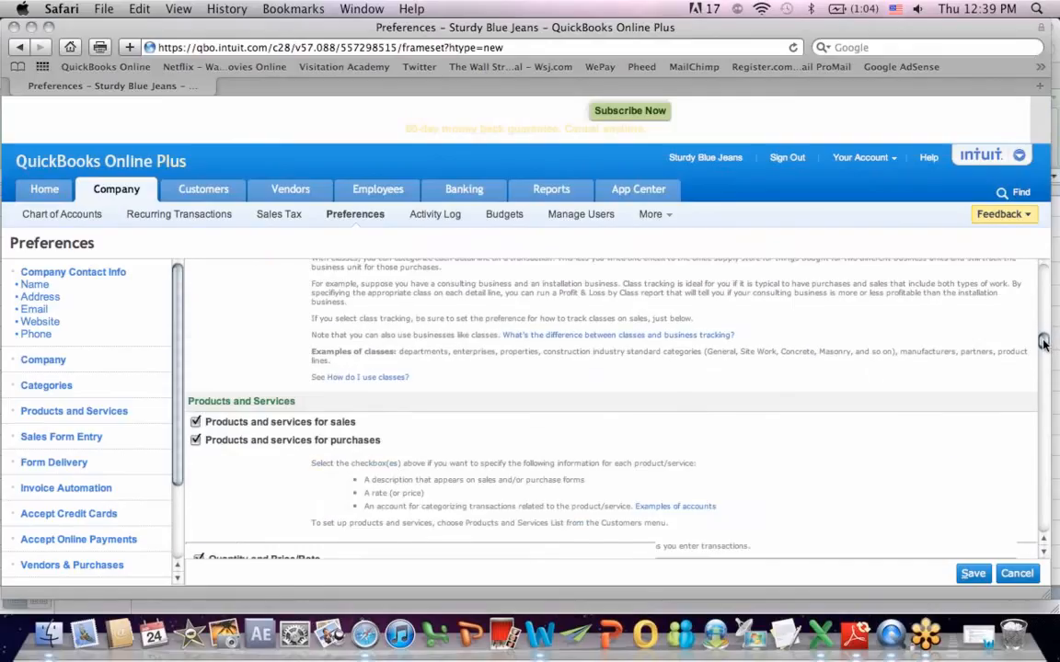
scroll("down", 3)
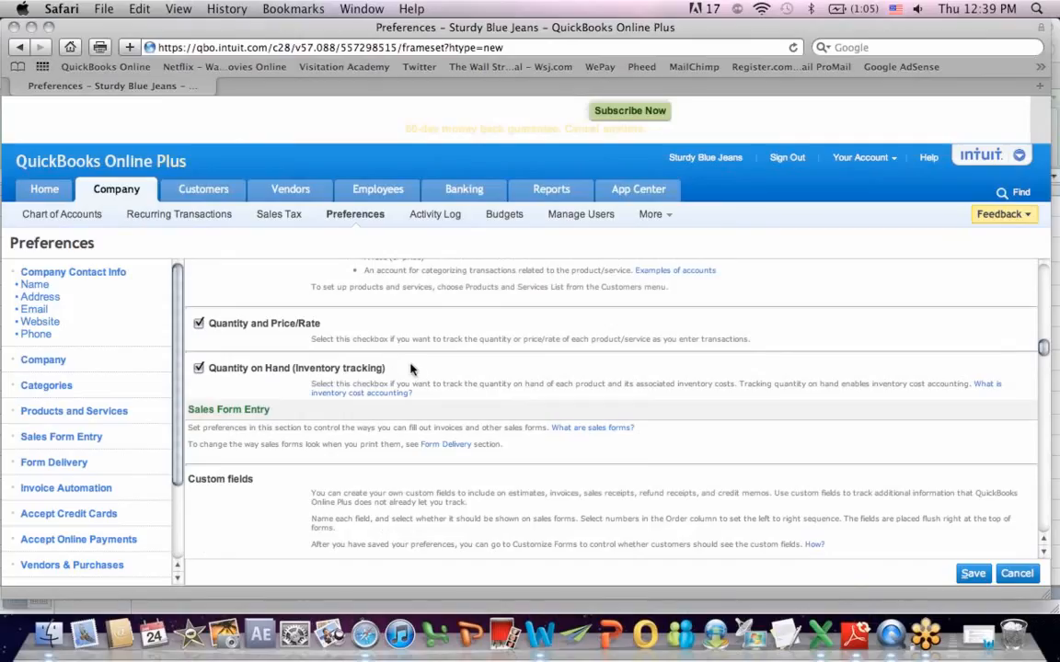
mouse_move(932, 382)
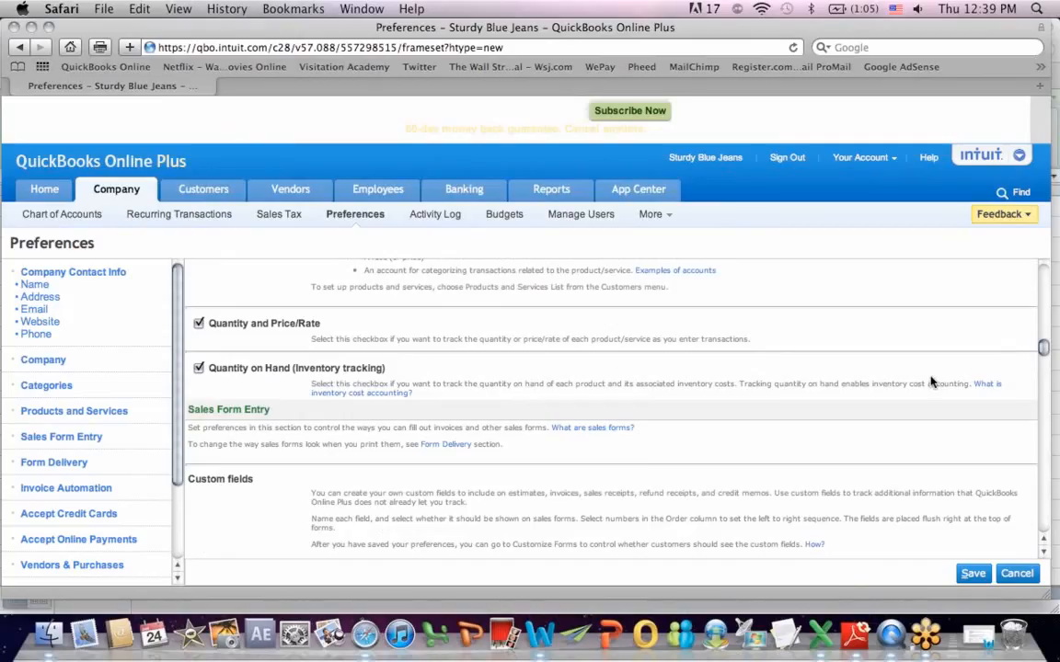
mouse_move(1042, 348)
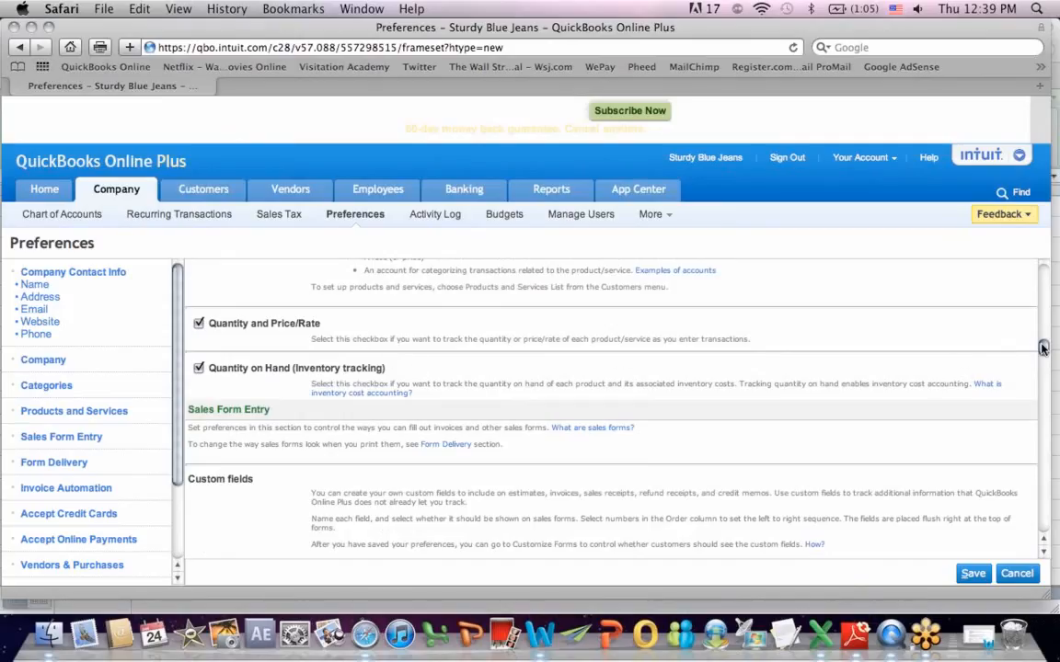
scroll("down", 3)
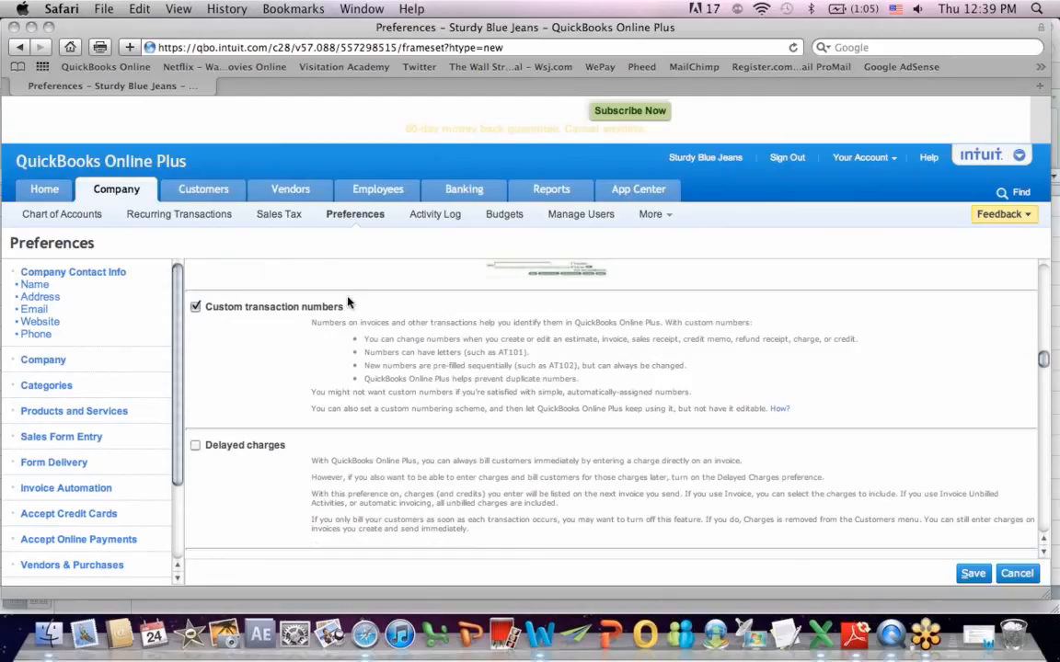
mouse_move(987, 352)
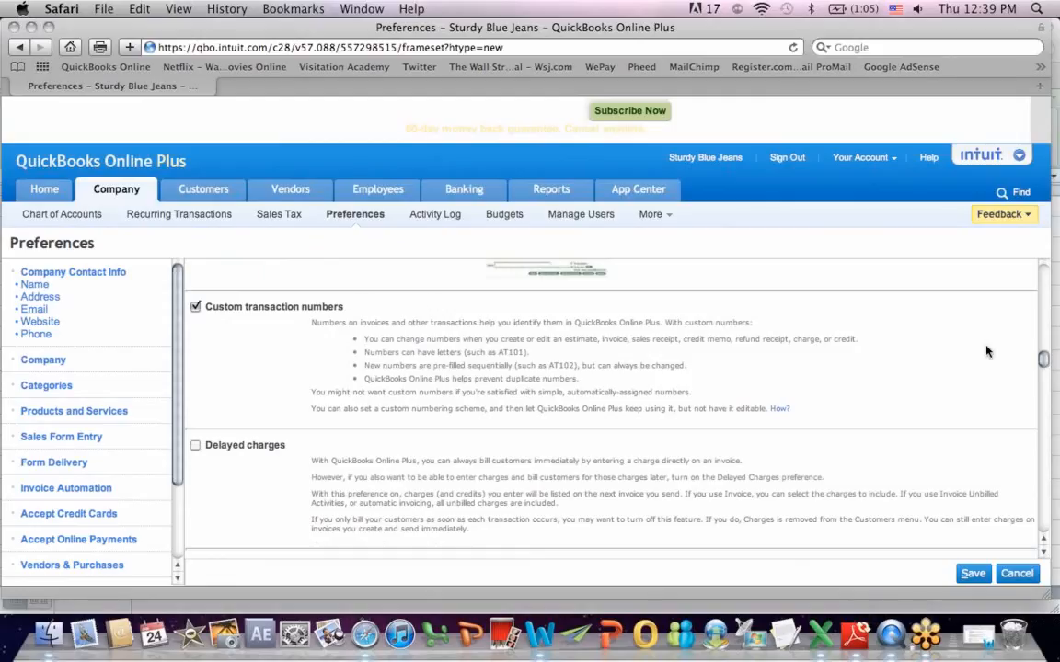
scroll("down", 3)
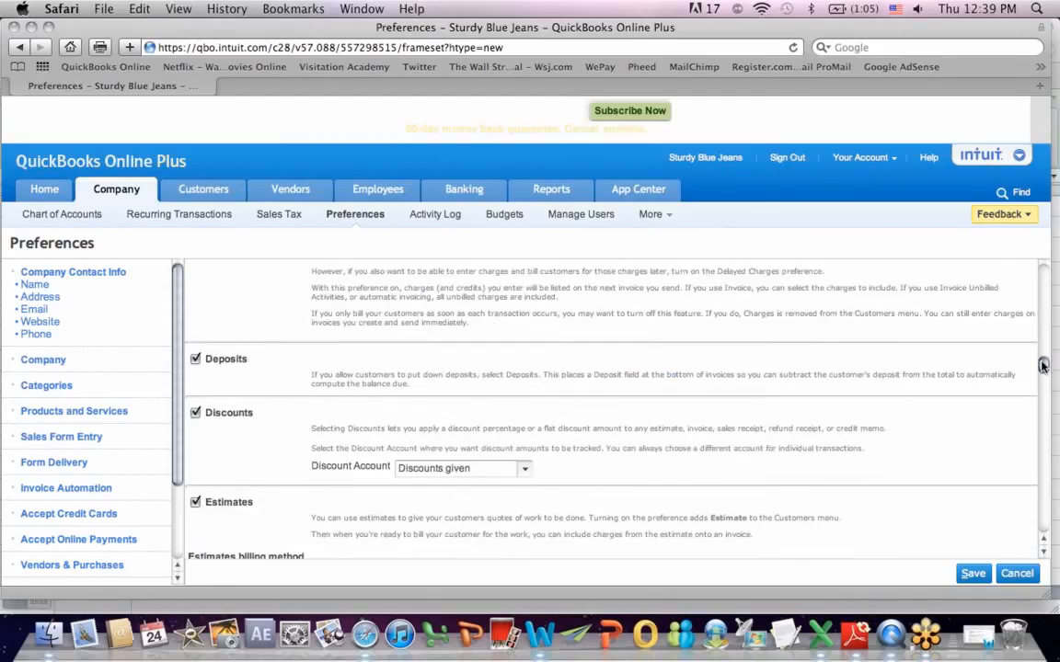
scroll("down", 3)
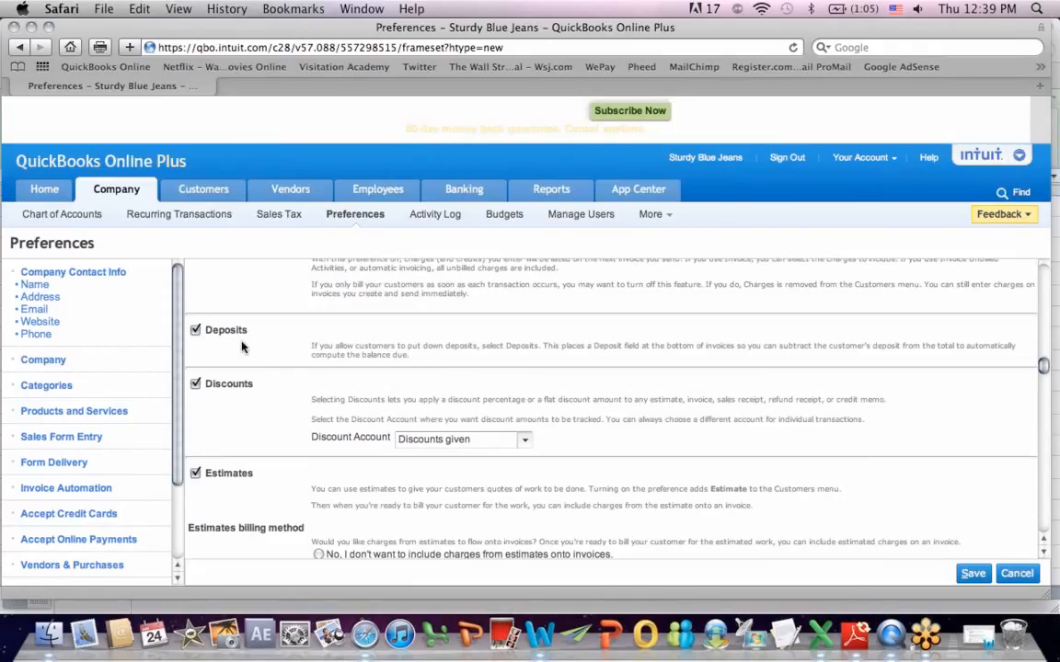
mouse_move(282, 423)
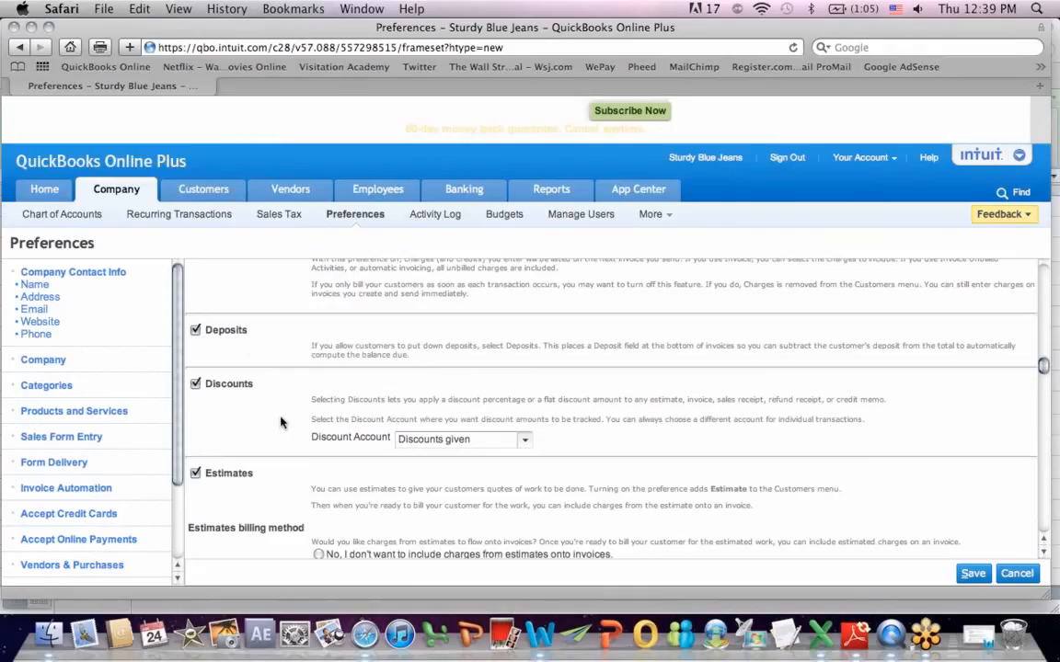
mouse_move(233, 402)
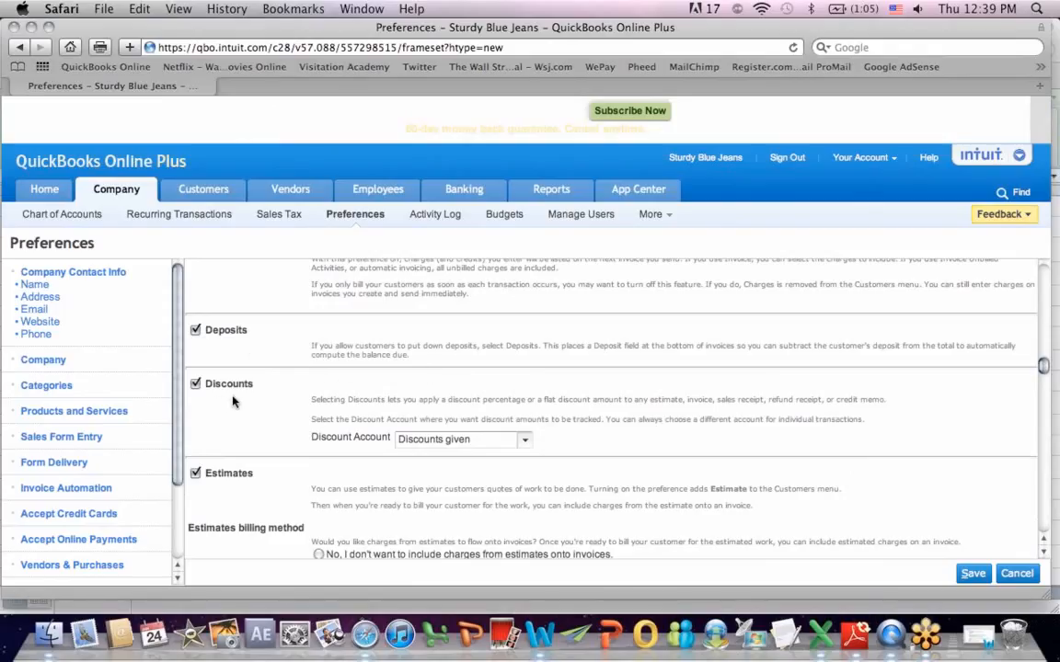
mouse_move(331, 394)
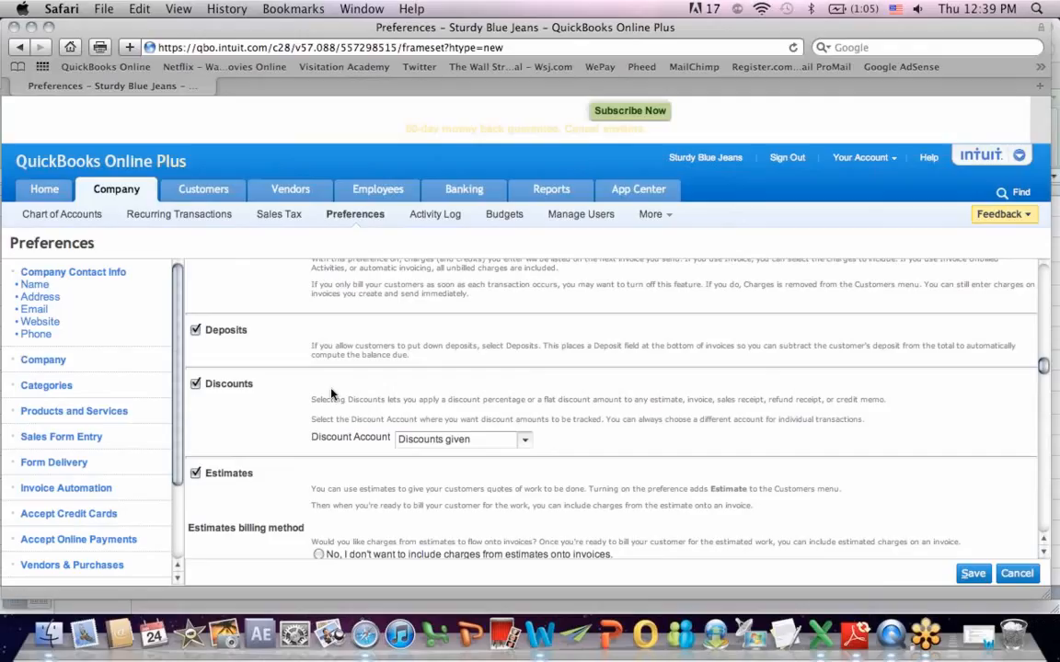
mouse_move(354, 436)
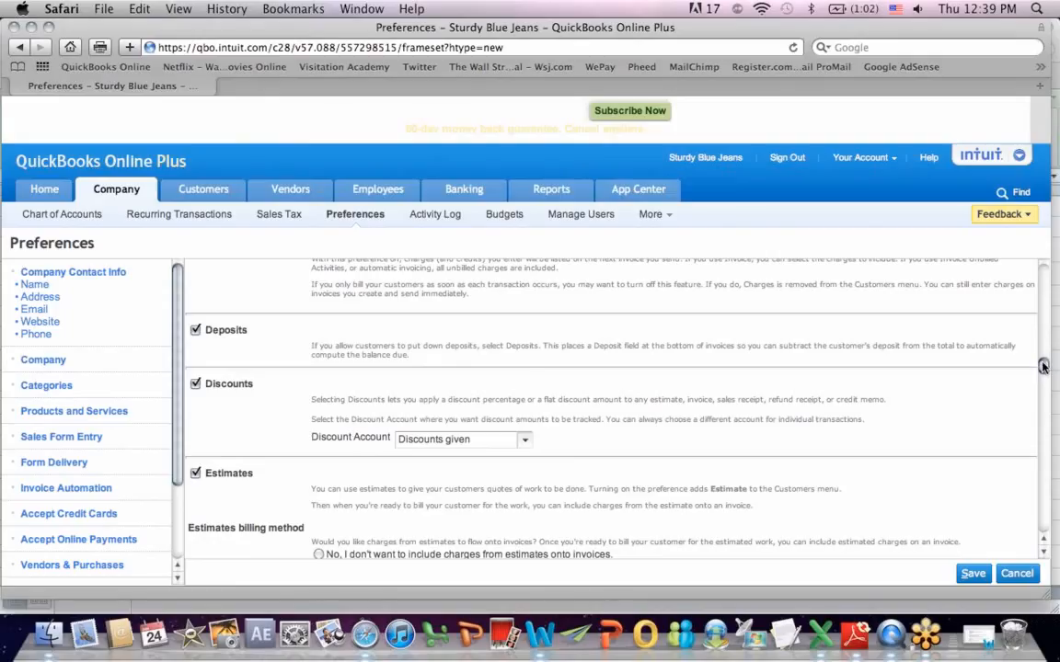
scroll("down", 3)
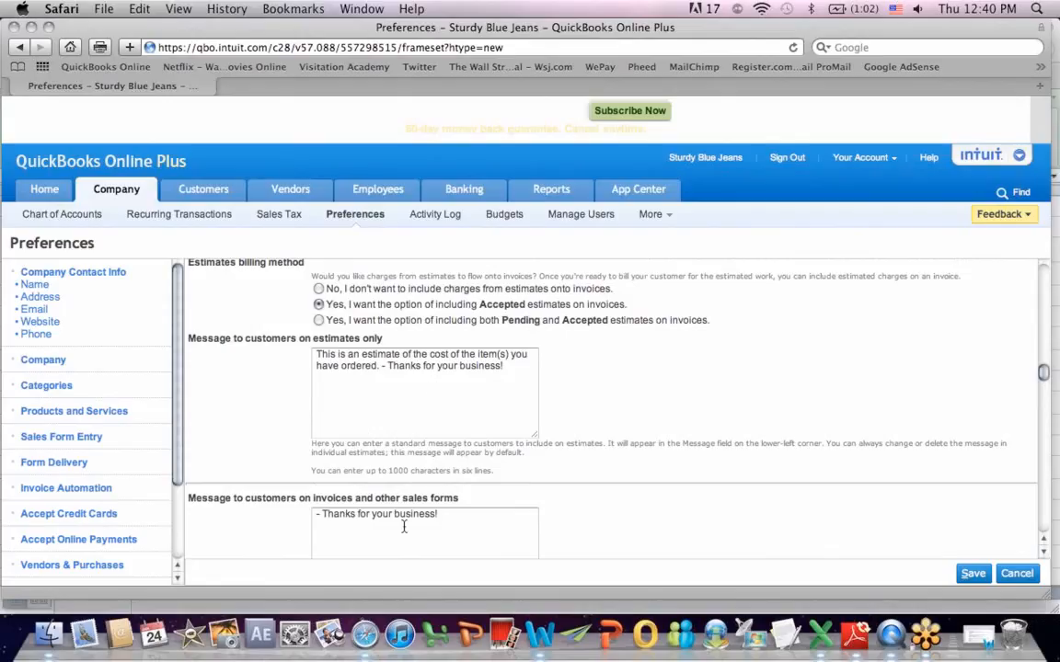
scroll("down", 3)
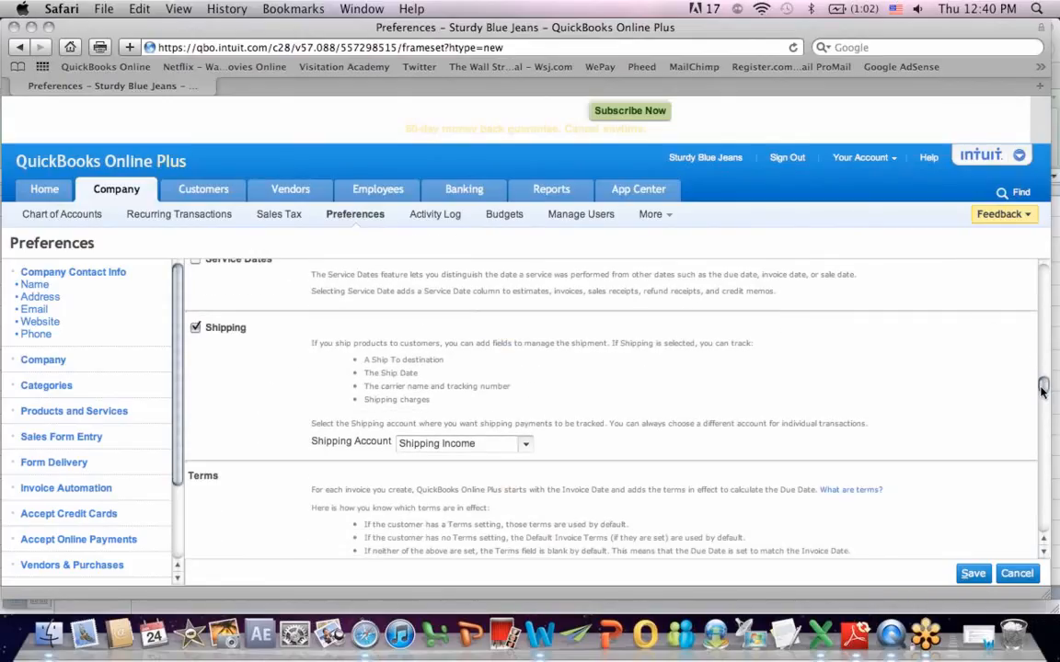
scroll("down", 3)
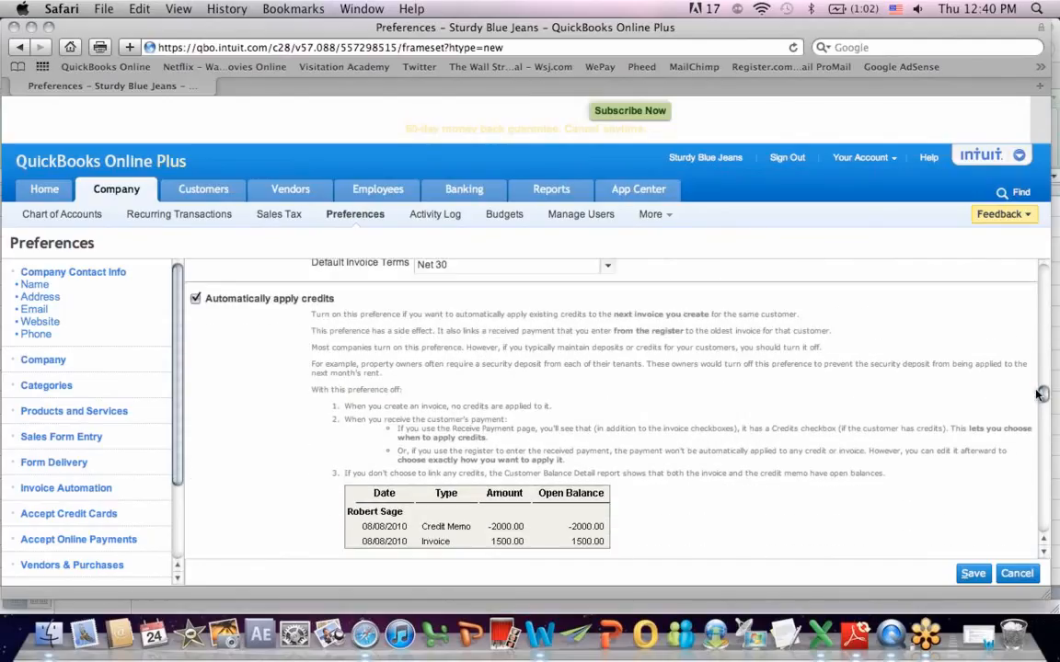
scroll("down", 3)
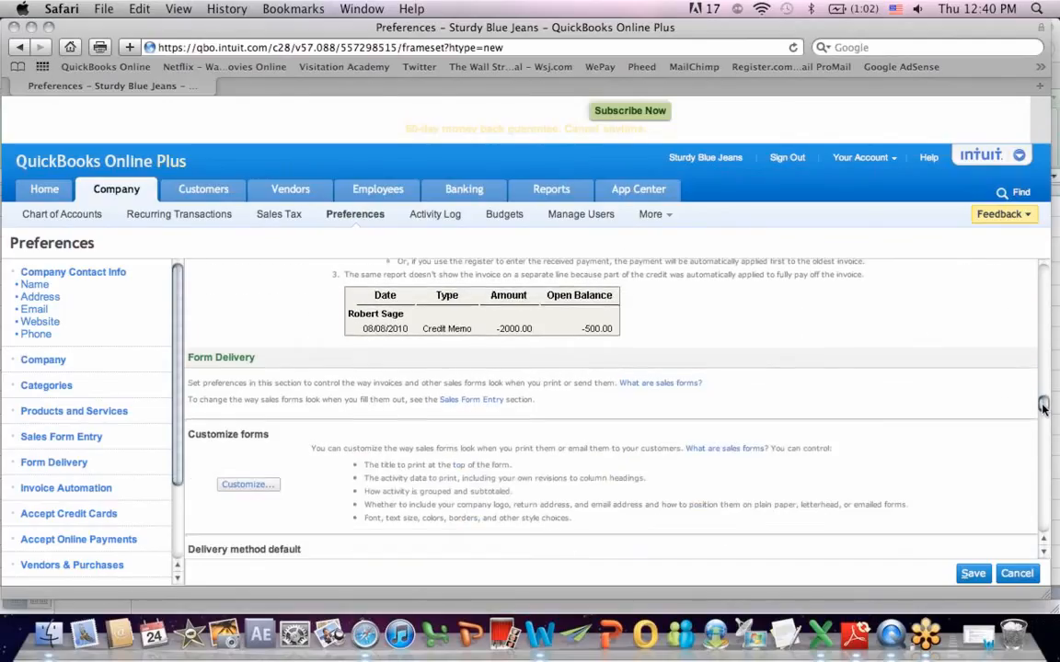
scroll("down", 3)
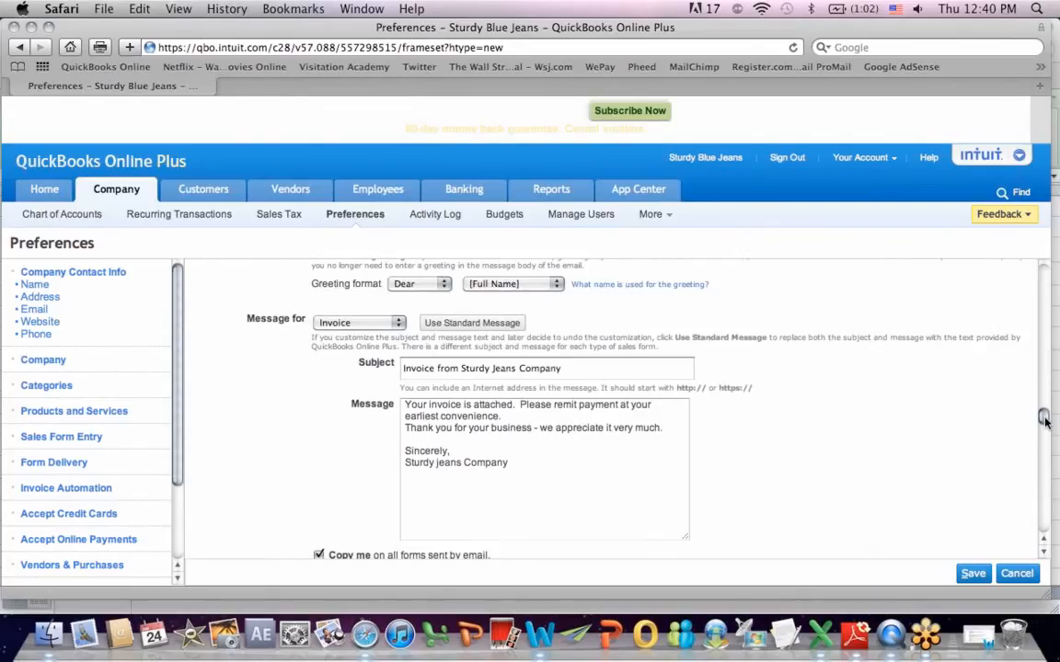
scroll("down", 3)
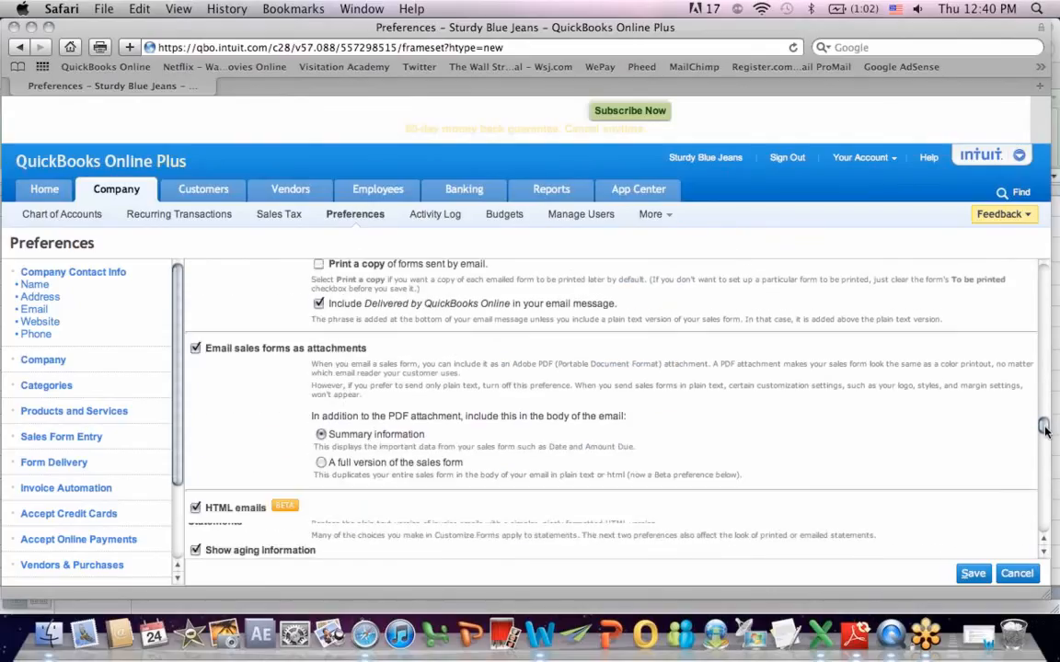
scroll("down", 3)
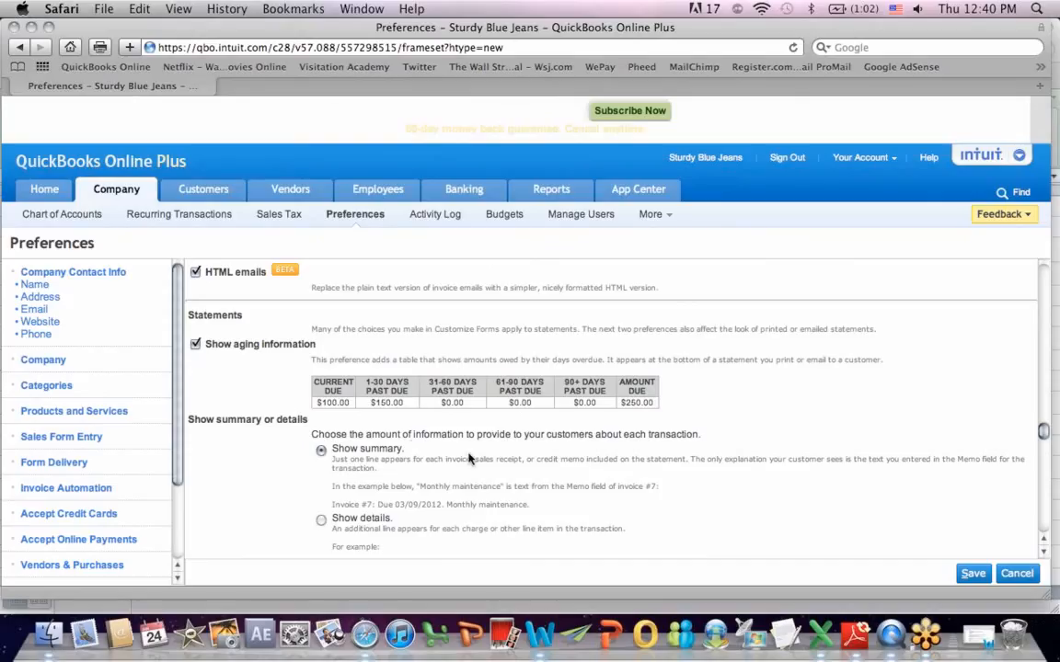
mouse_move(550, 409)
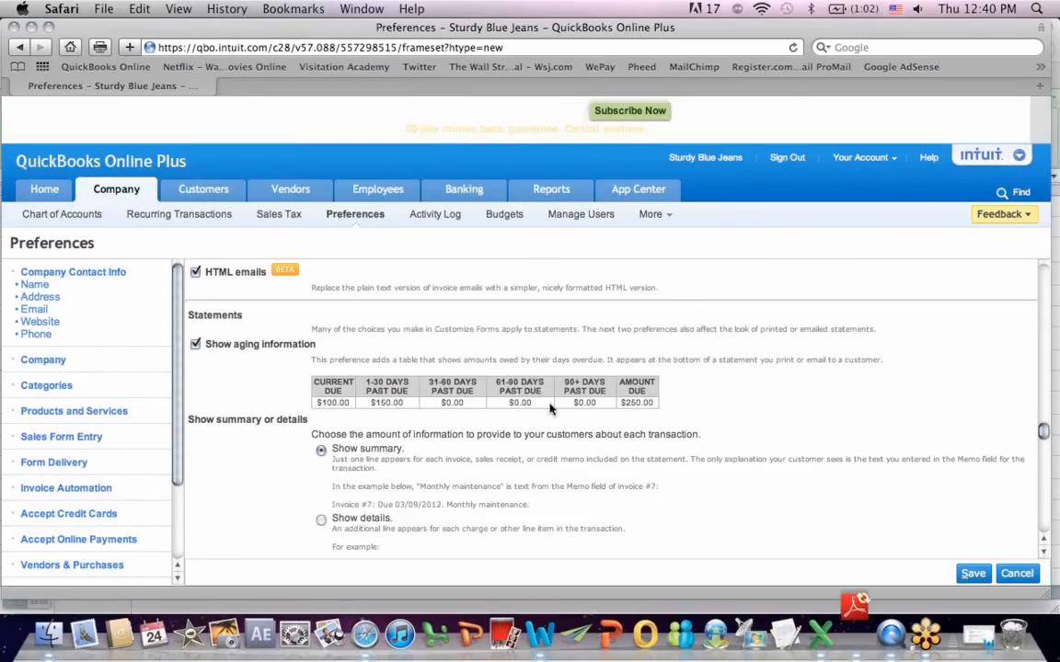
mouse_move(845, 384)
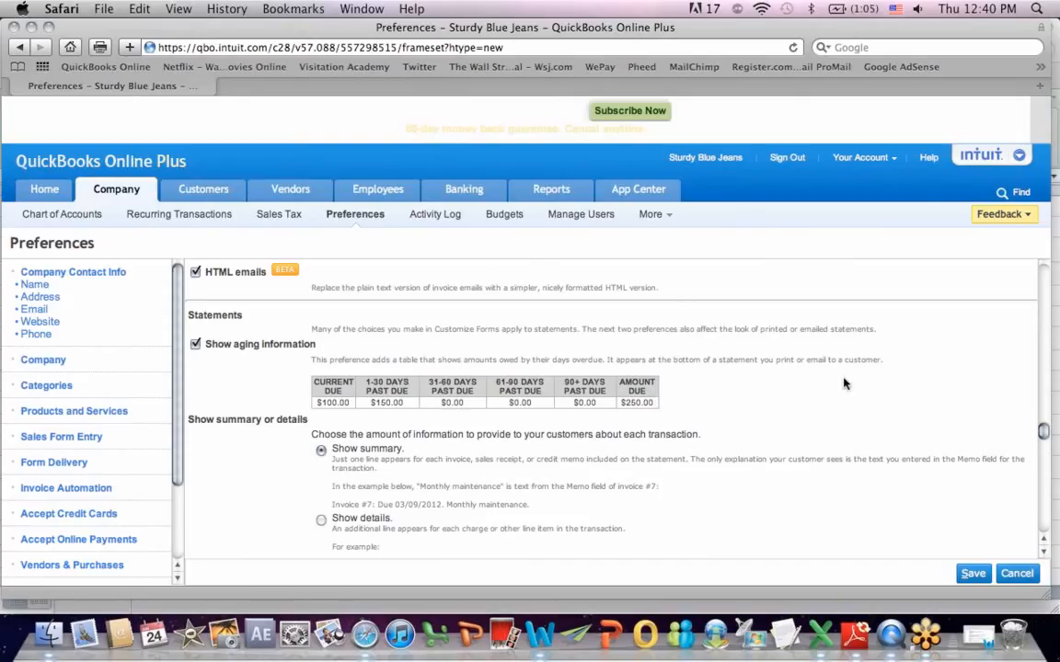
scroll("down", 3)
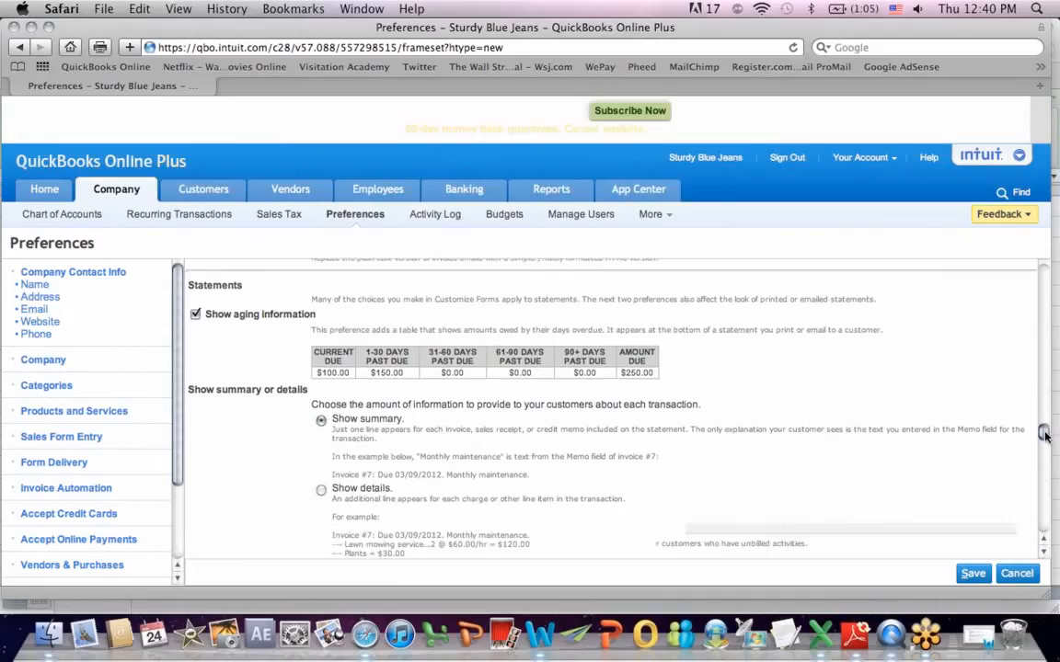
scroll("down", 3)
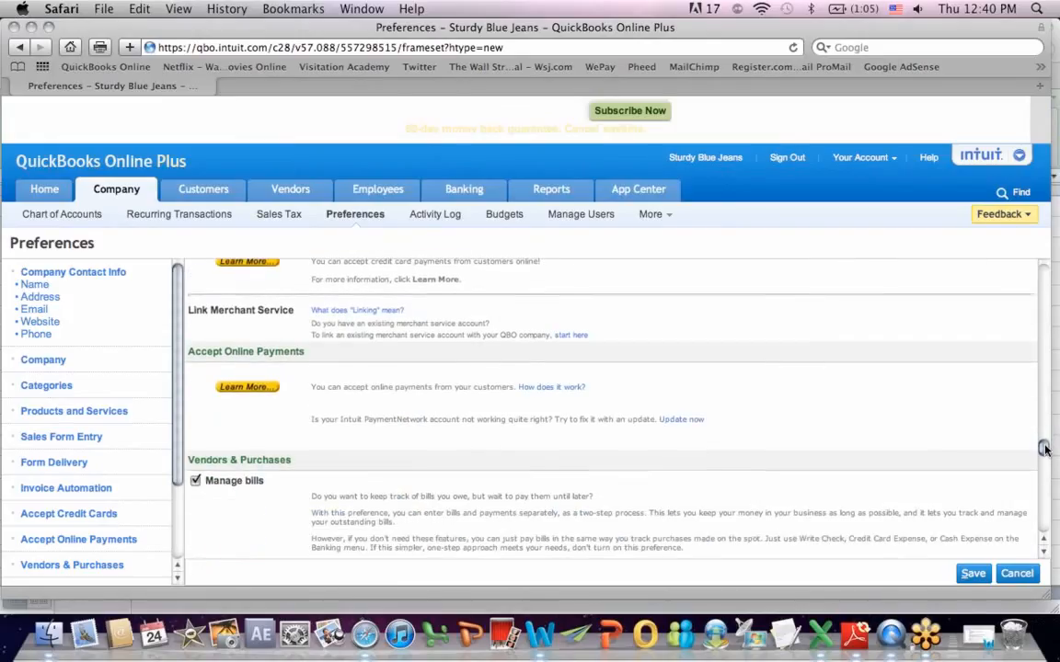
scroll("down", 3)
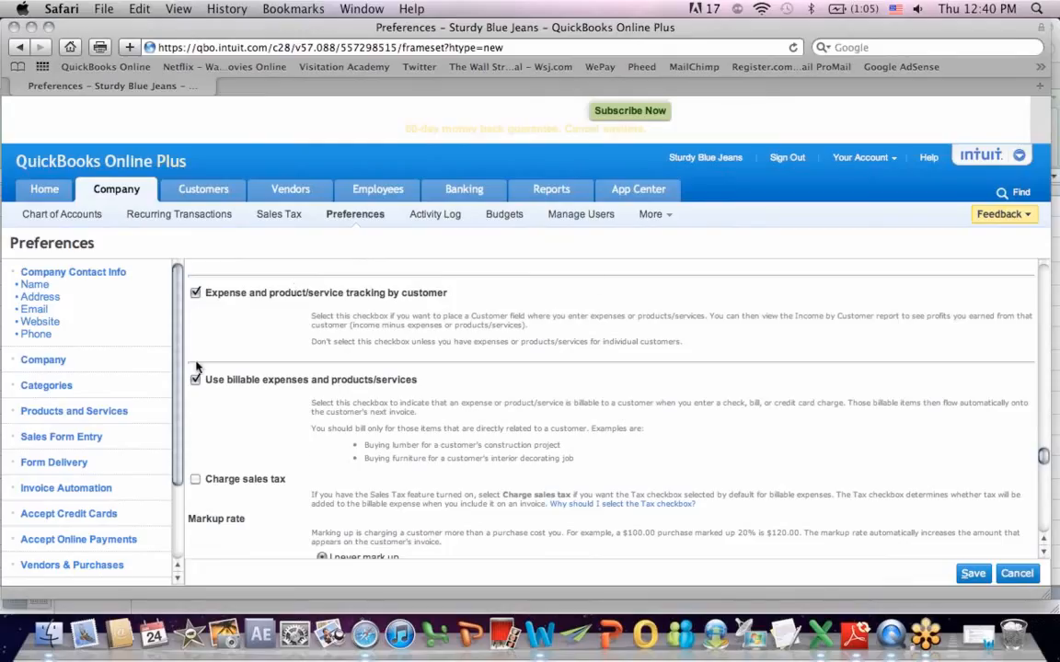
scroll("down", 3)
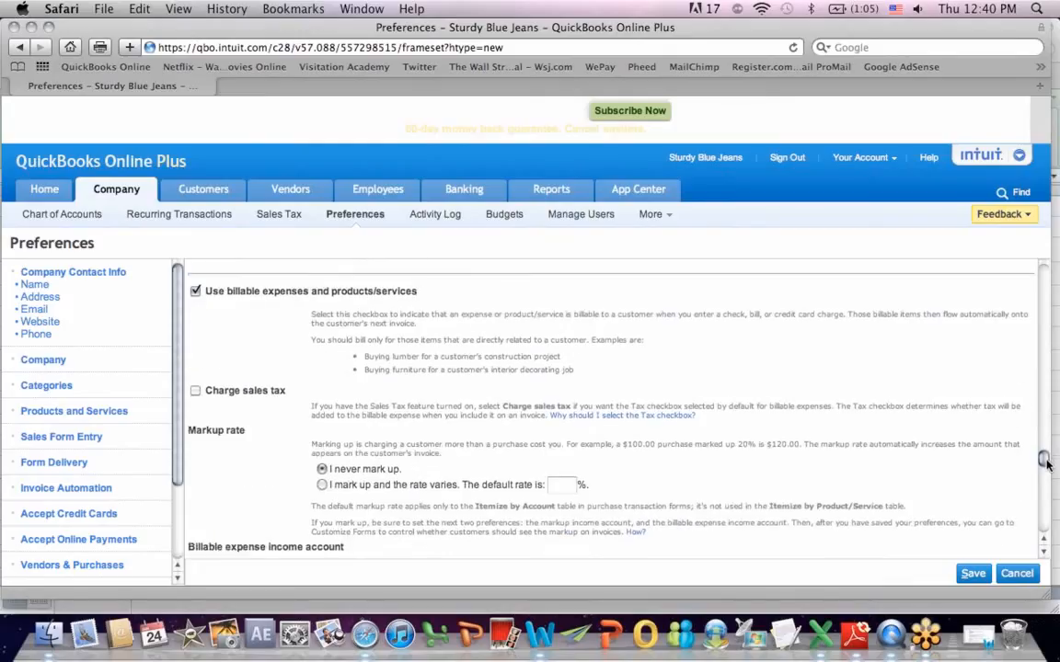
scroll("down", 3)
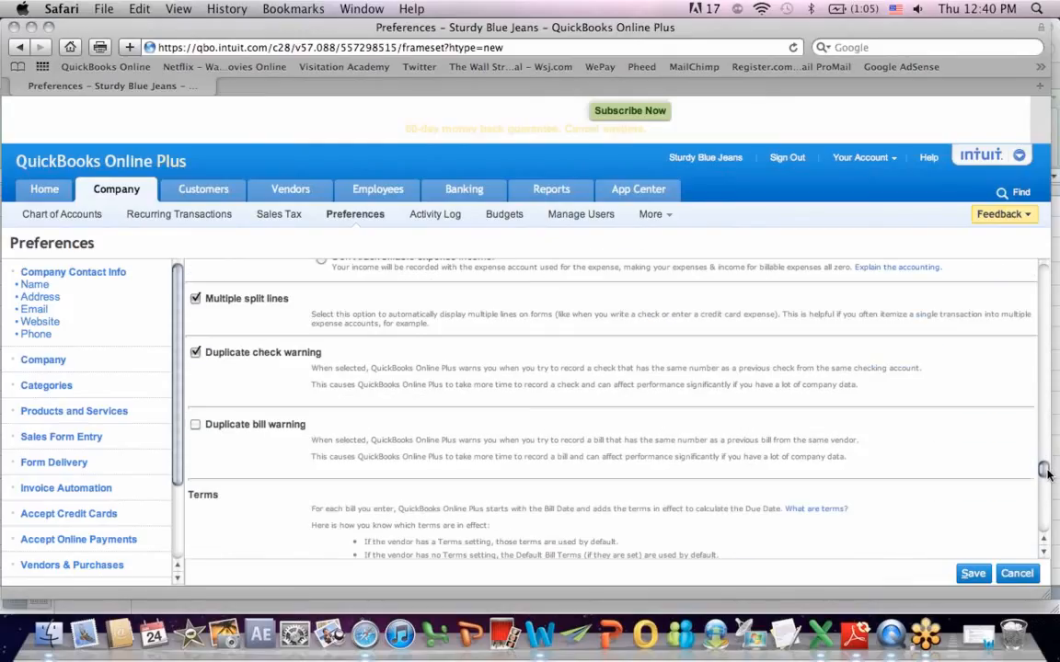
scroll("down", 3)
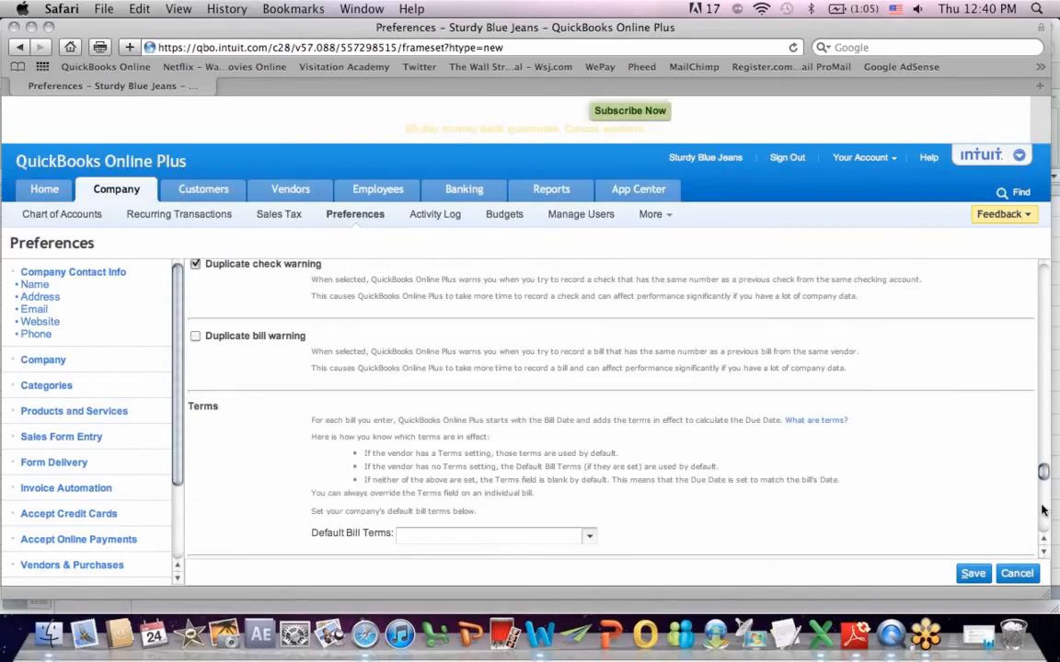
scroll("down", 3)
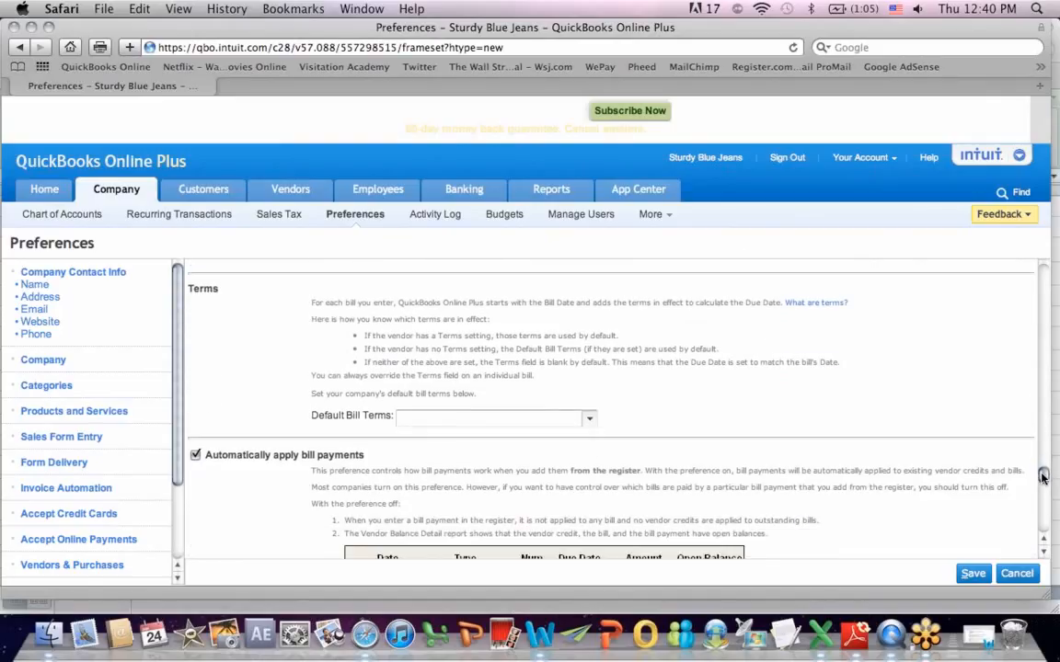
scroll("down", 3)
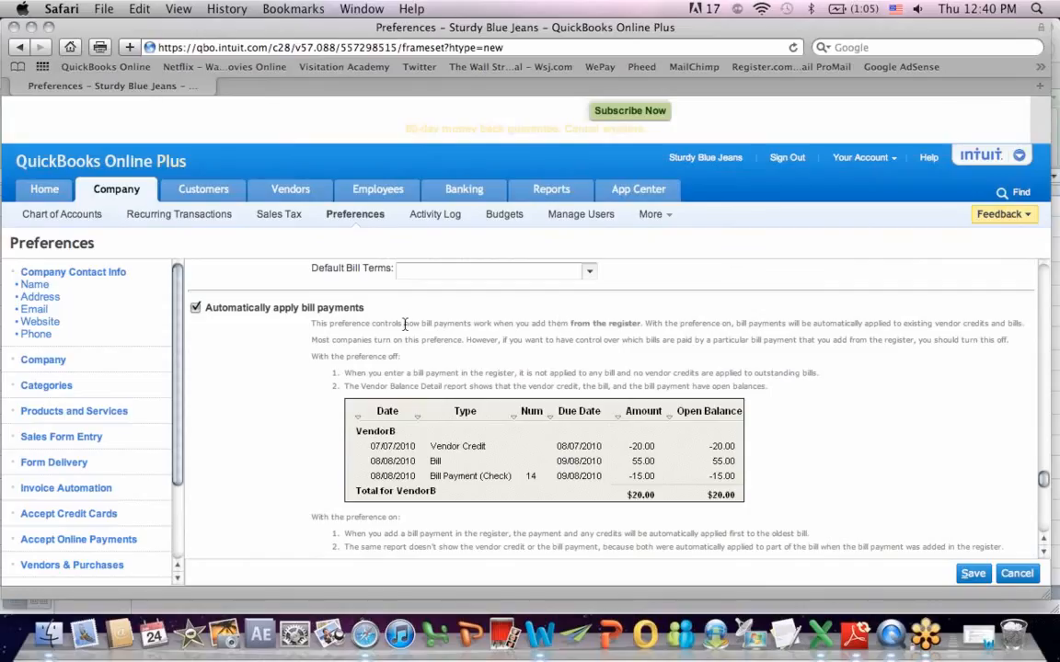
mouse_move(975, 434)
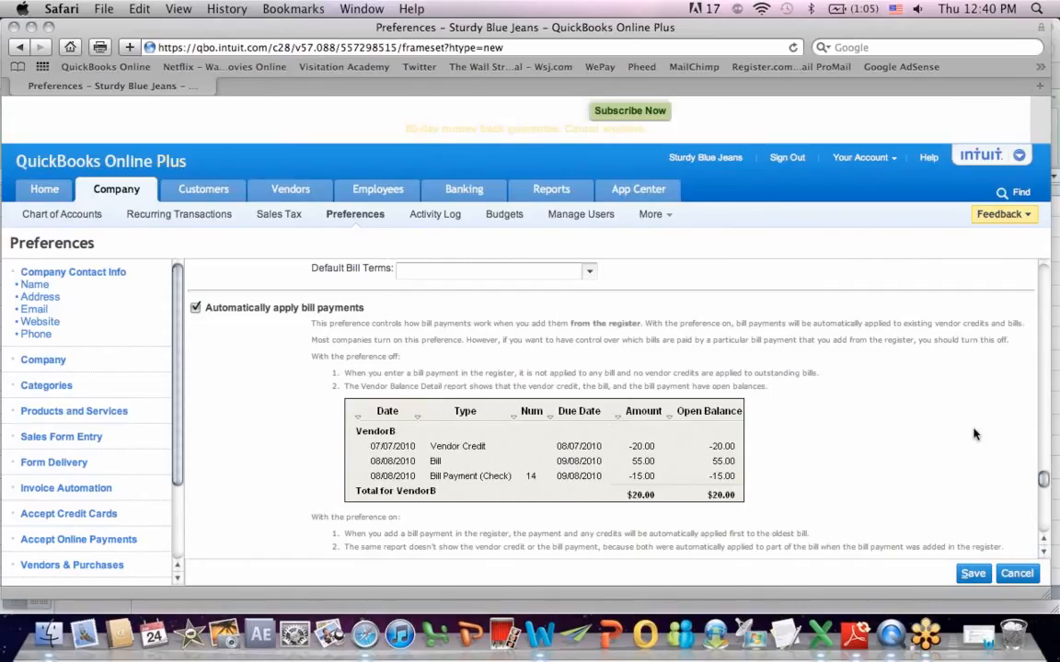
mouse_move(1039, 488)
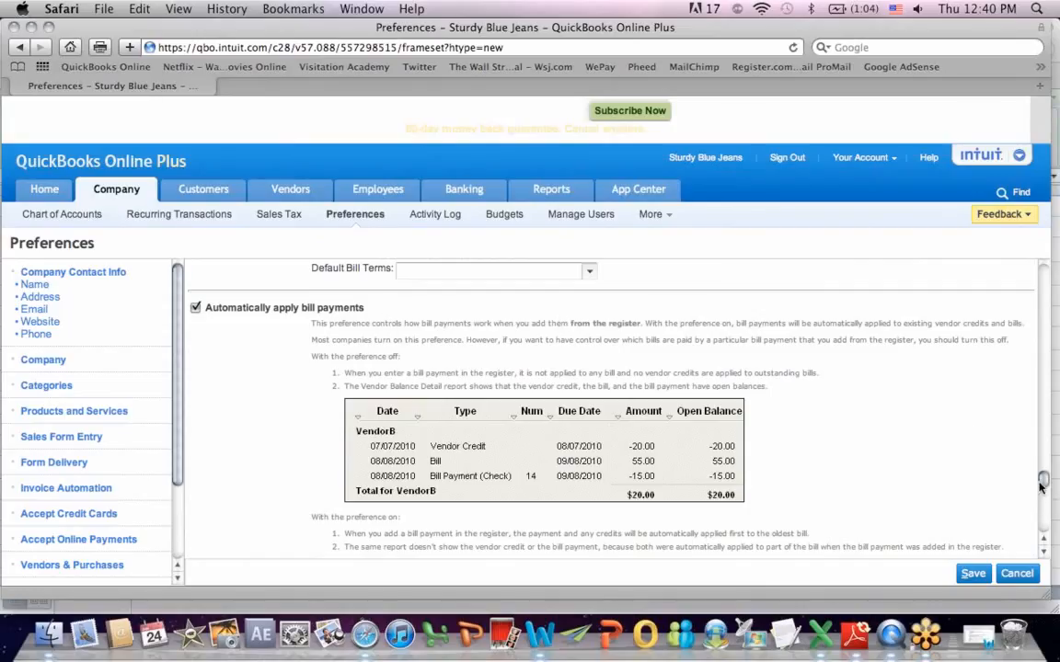
scroll("down", 3)
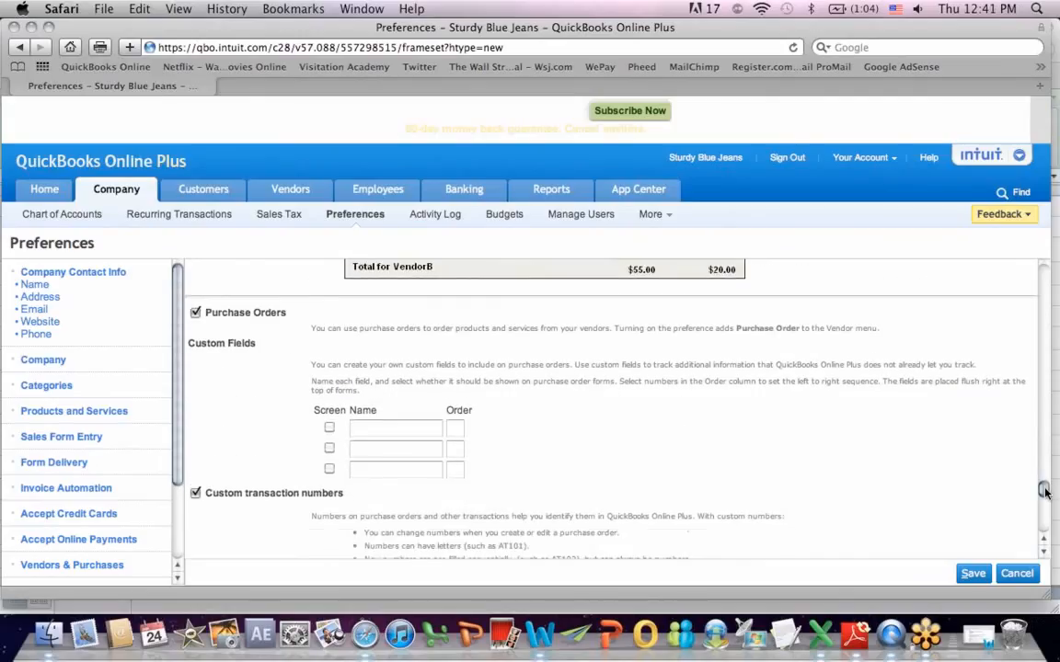
scroll("down", 3)
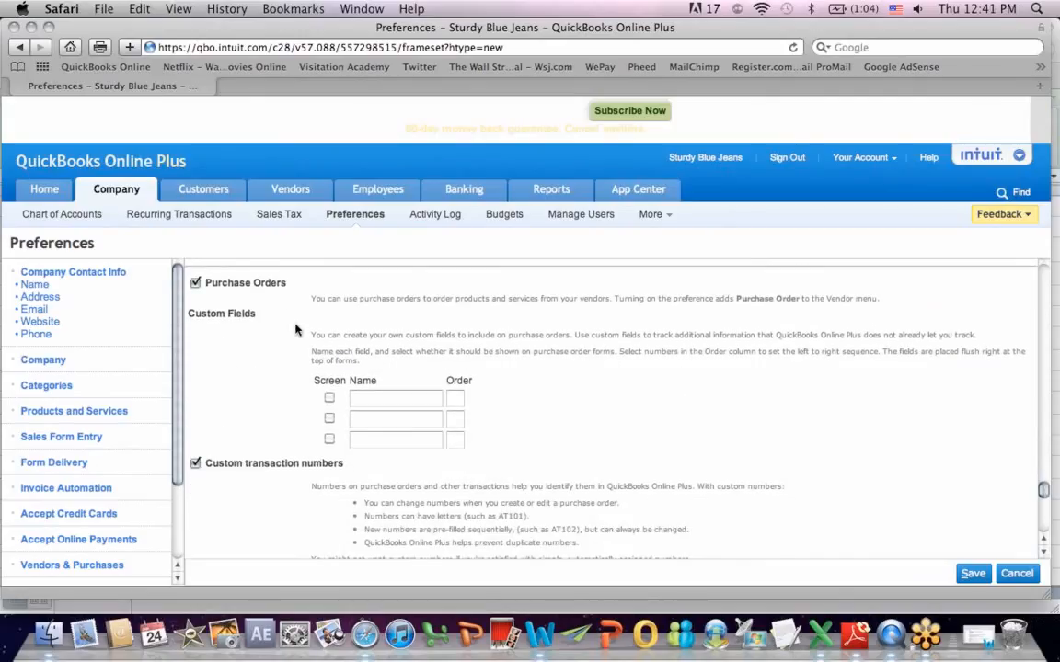
mouse_move(1042, 487)
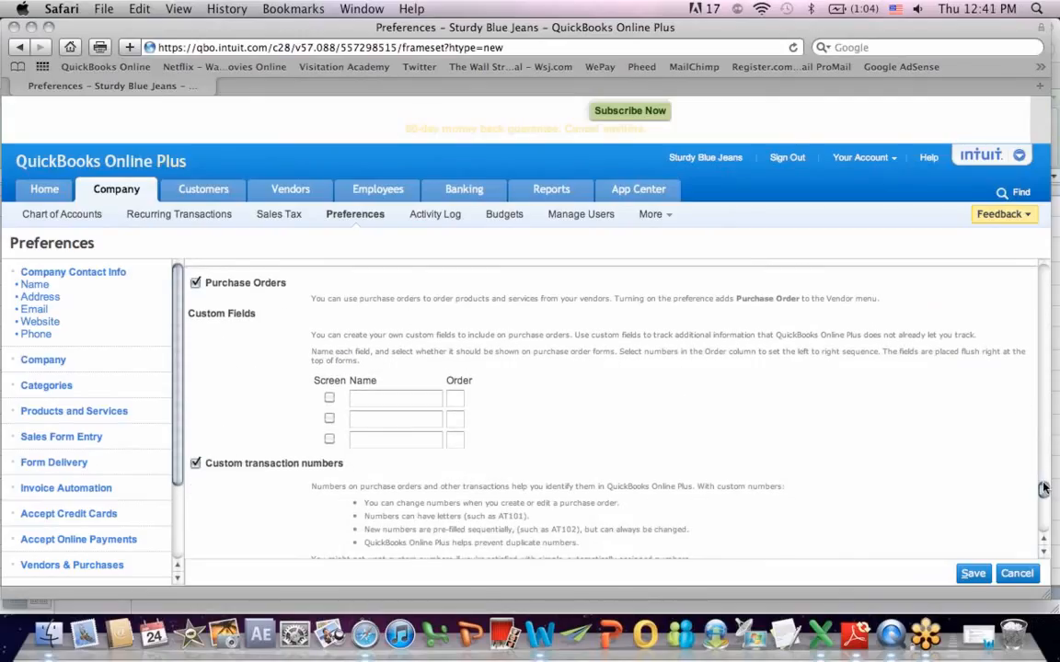
scroll("down", 3)
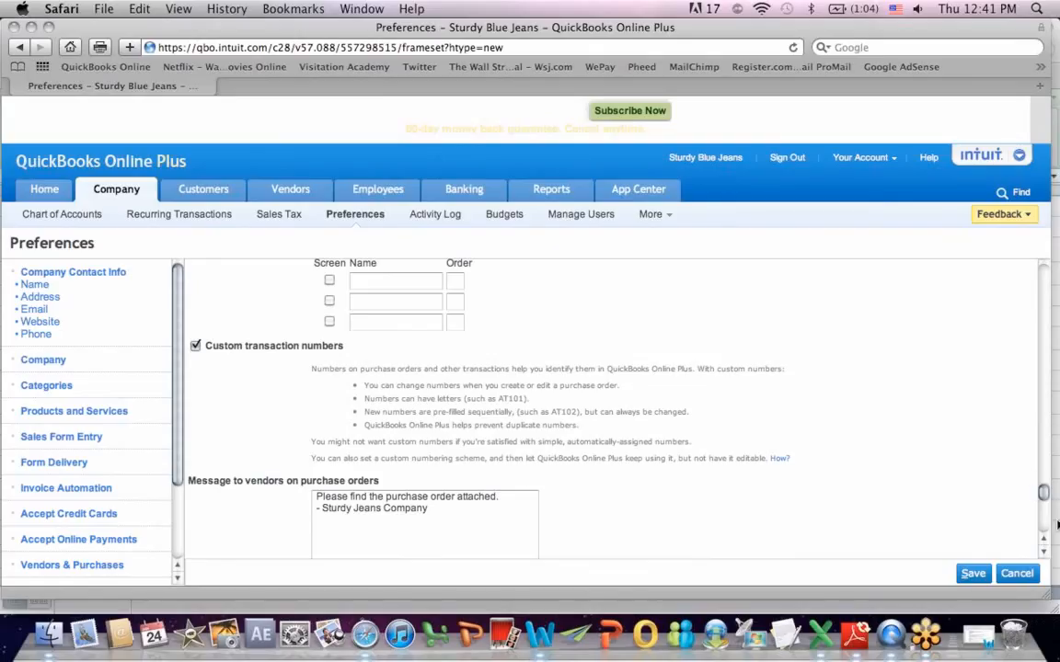
scroll("down", 3)
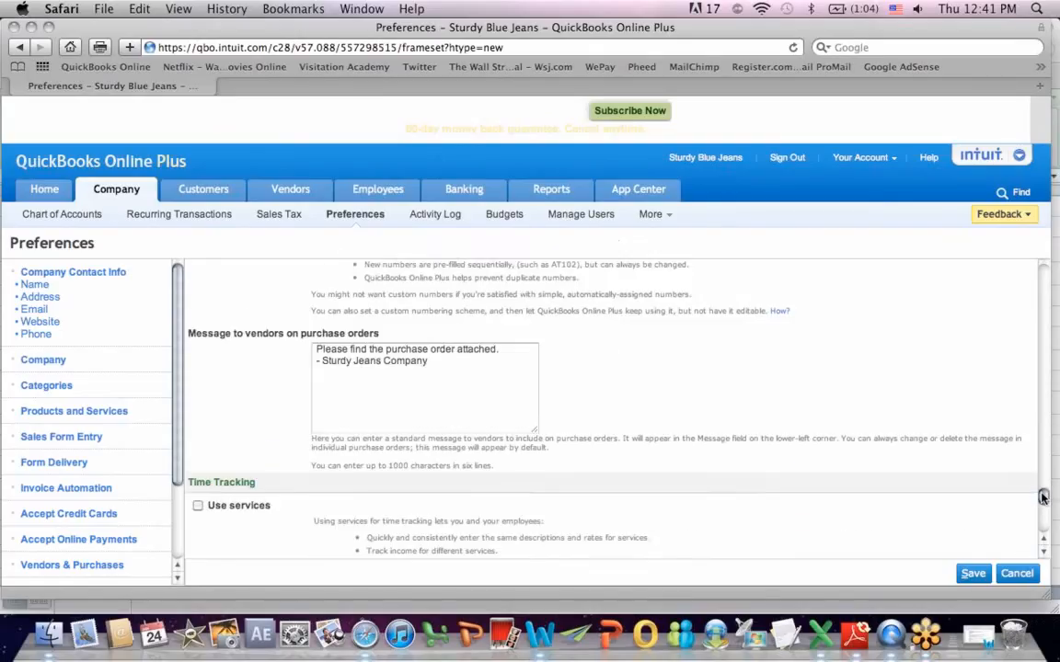
scroll("down", 3)
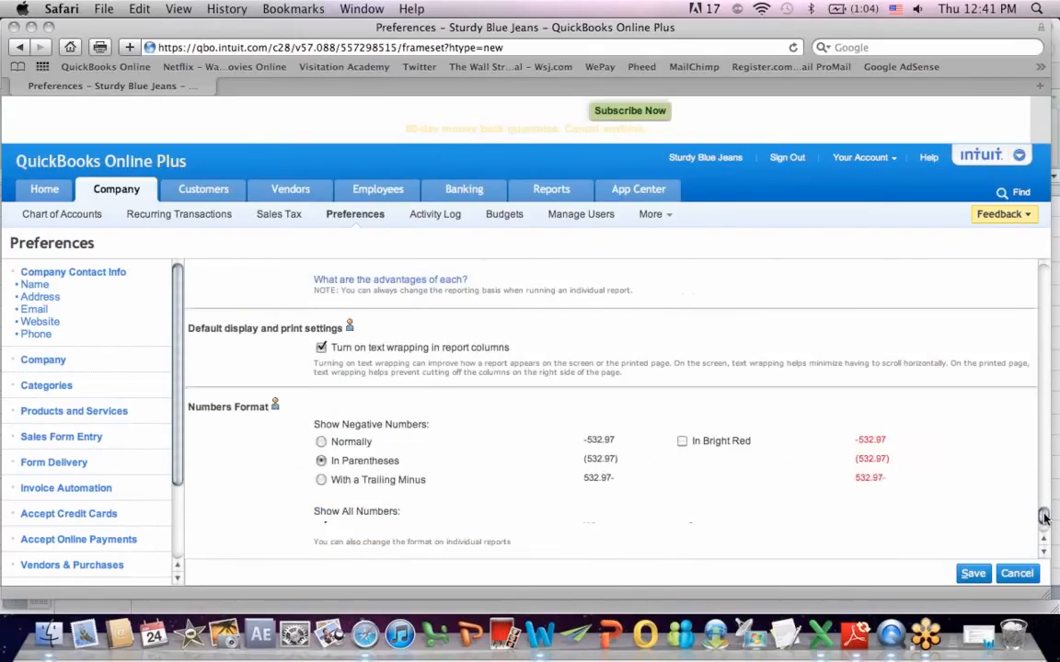
scroll("down", 3)
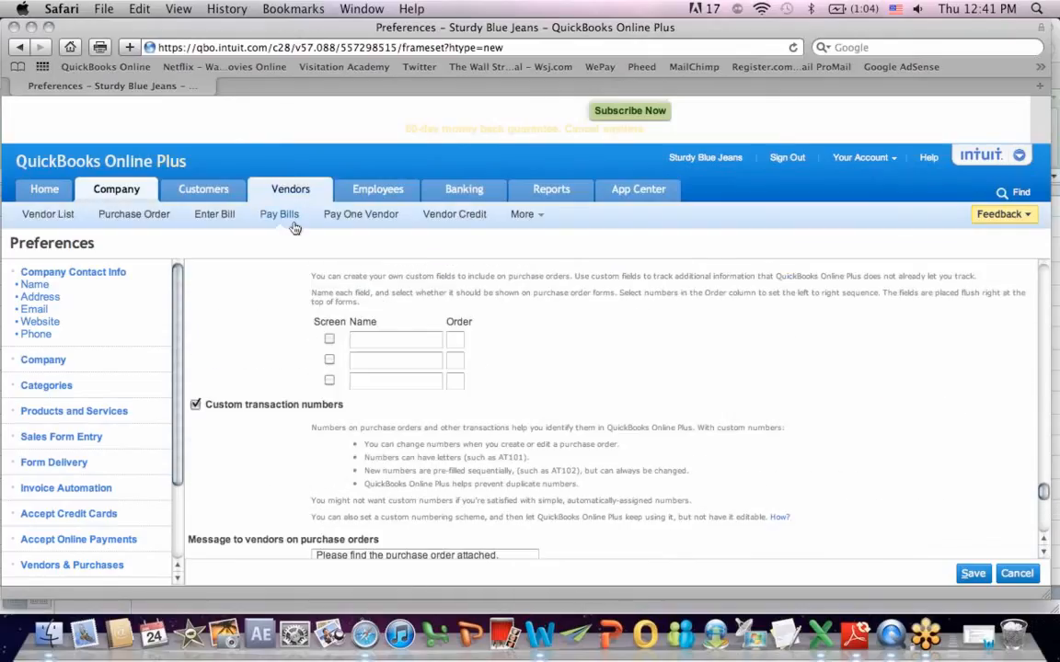
- Visit the Customer Center, then return to Company > Preferences to reload the settings page
left_click(203, 188)
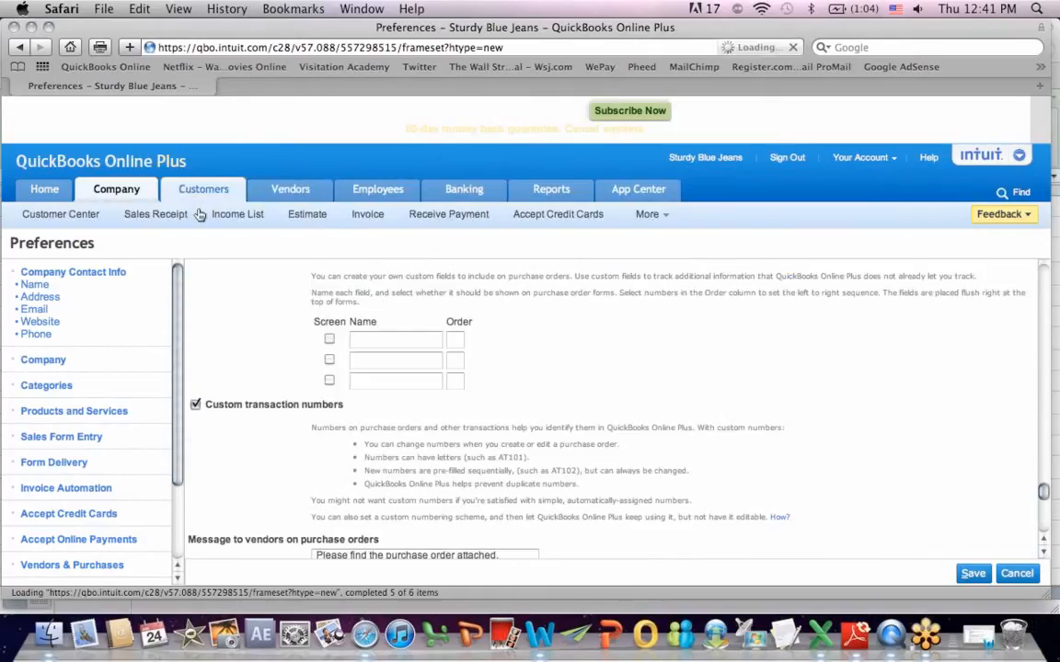
left_click(203, 189)
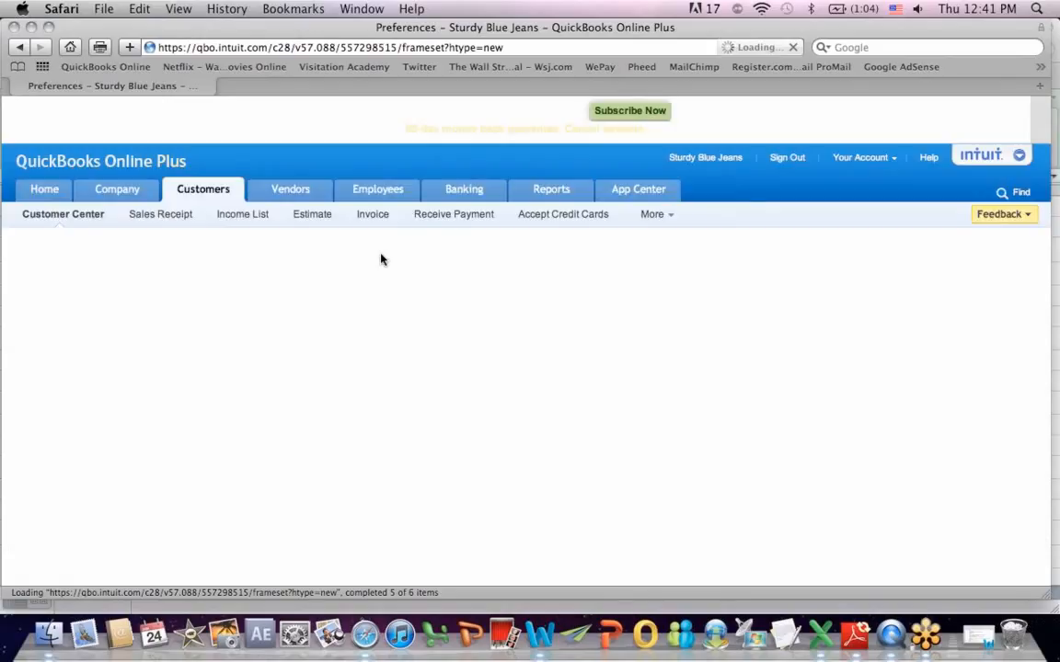
mouse_move(243, 213)
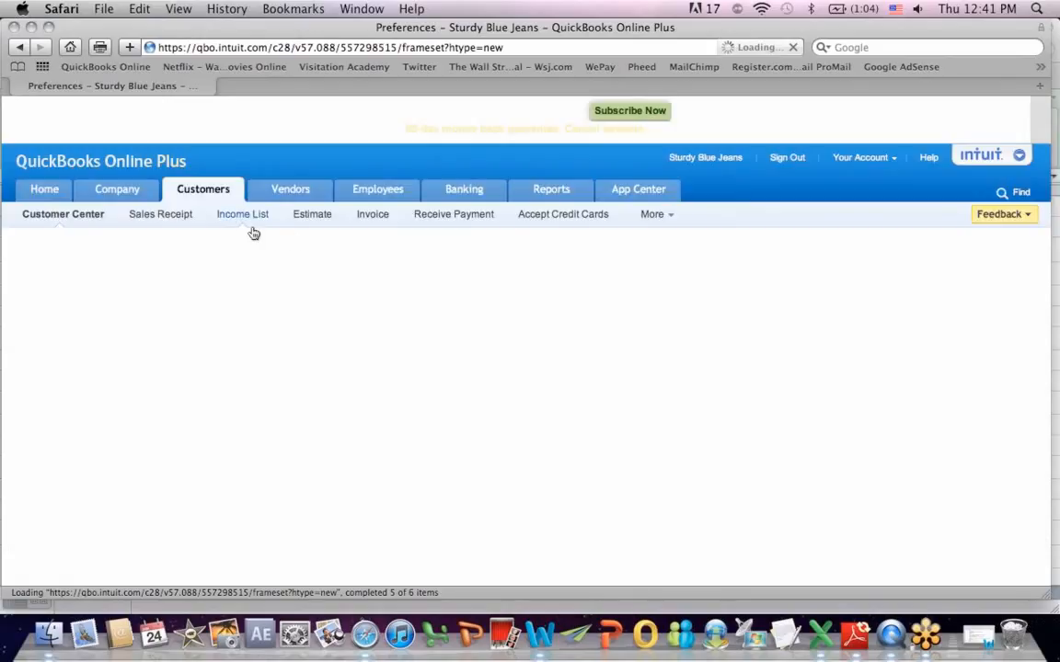
left_click(117, 188)
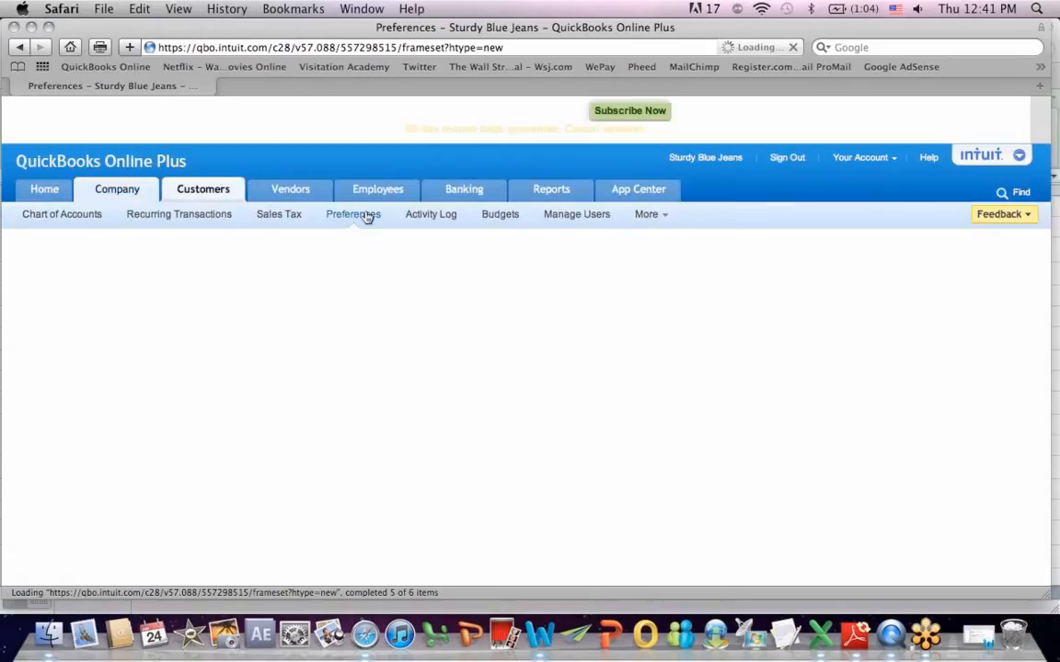
left_click(352, 213)
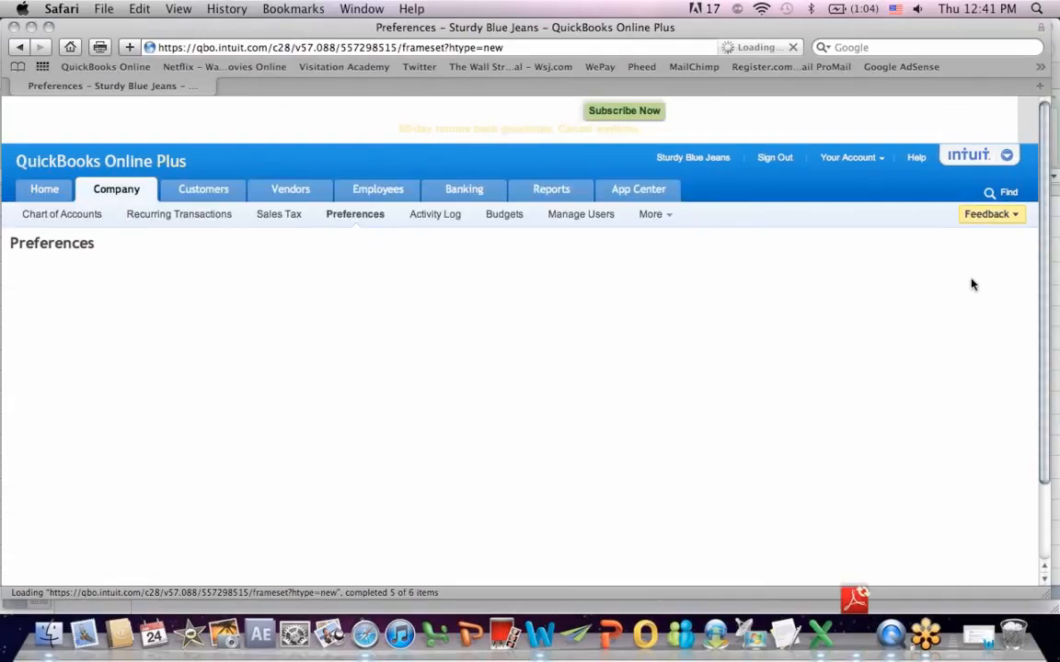
mouse_move(959, 550)
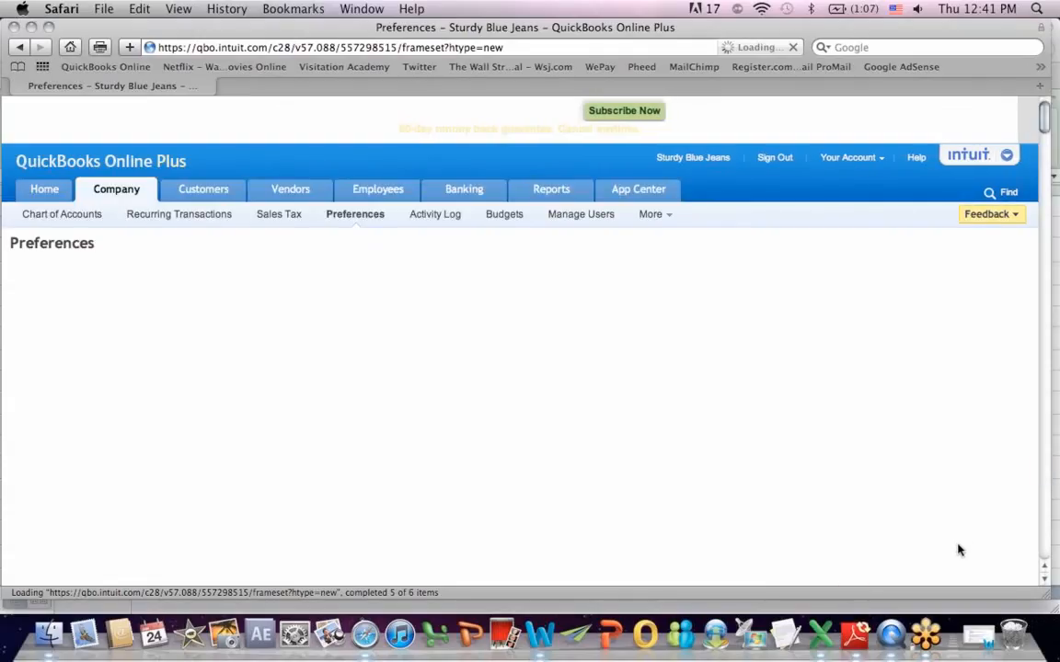